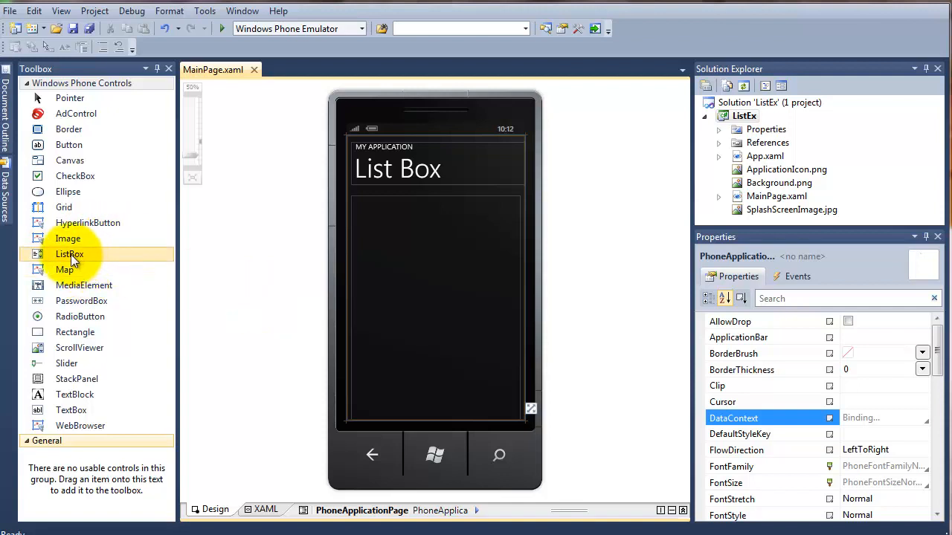
# Drop a ListBox onto the page's content area and resize it to Height 202, slightly wider
pyautogui.moveTo(68, 253); pyautogui.dragTo(434, 256)
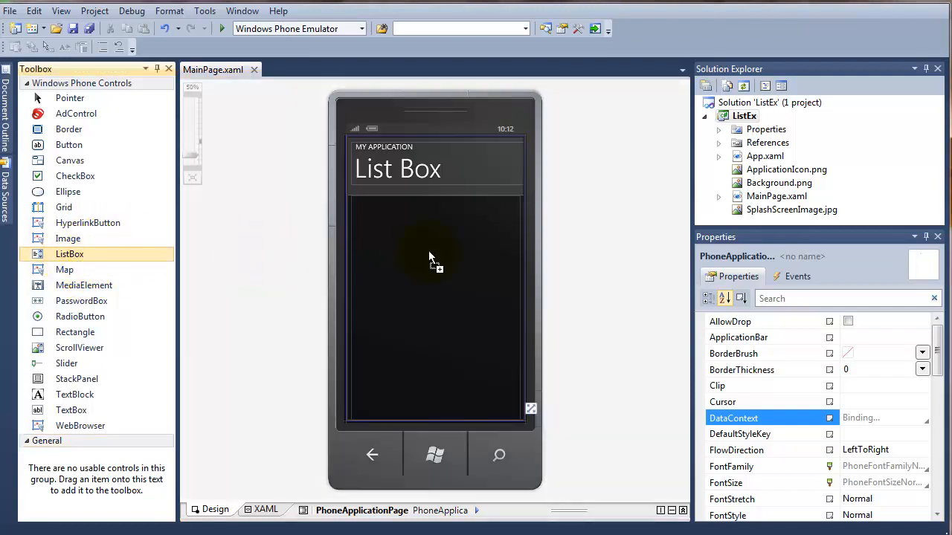
pyautogui.moveTo(68, 253); pyautogui.dragTo(434, 245)
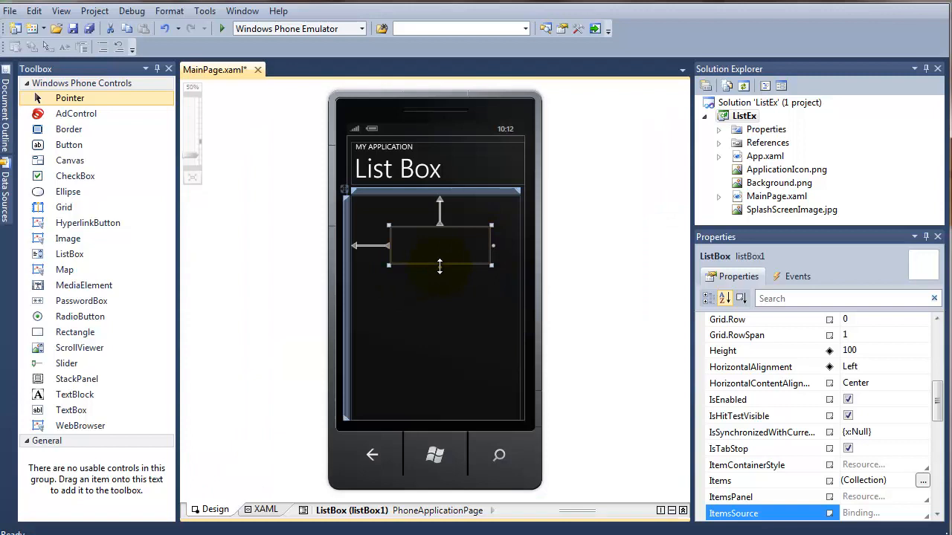
pyautogui.moveTo(439, 266); pyautogui.dragTo(439, 305)
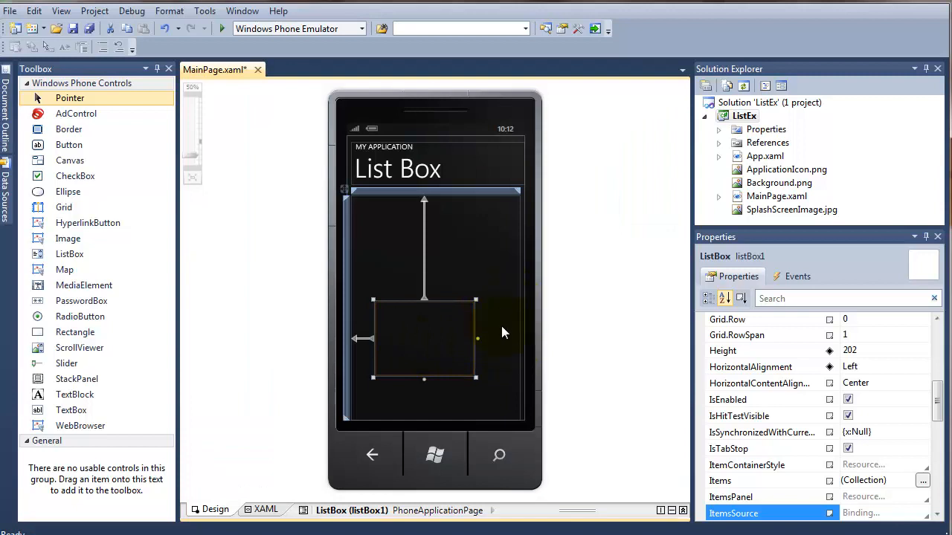
pyautogui.moveTo(407, 300)
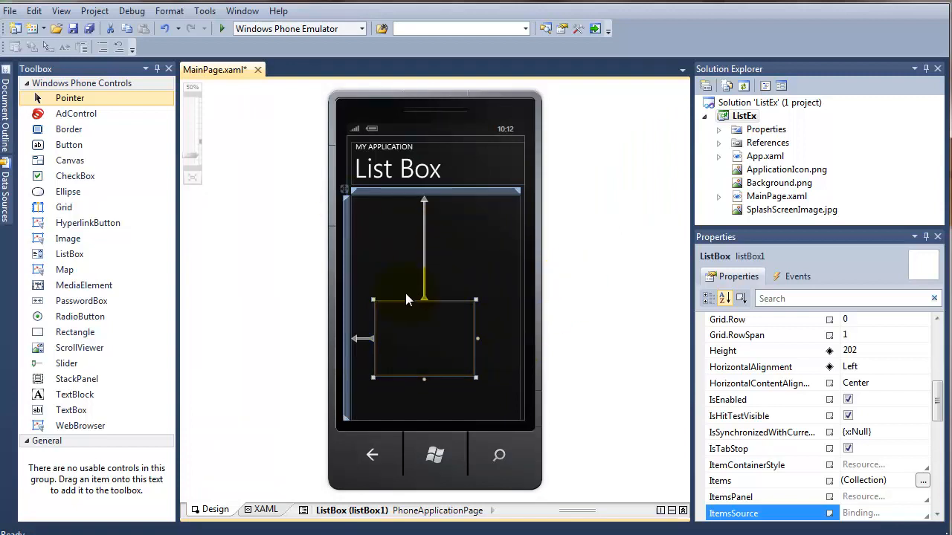
pyautogui.moveTo(472, 339)
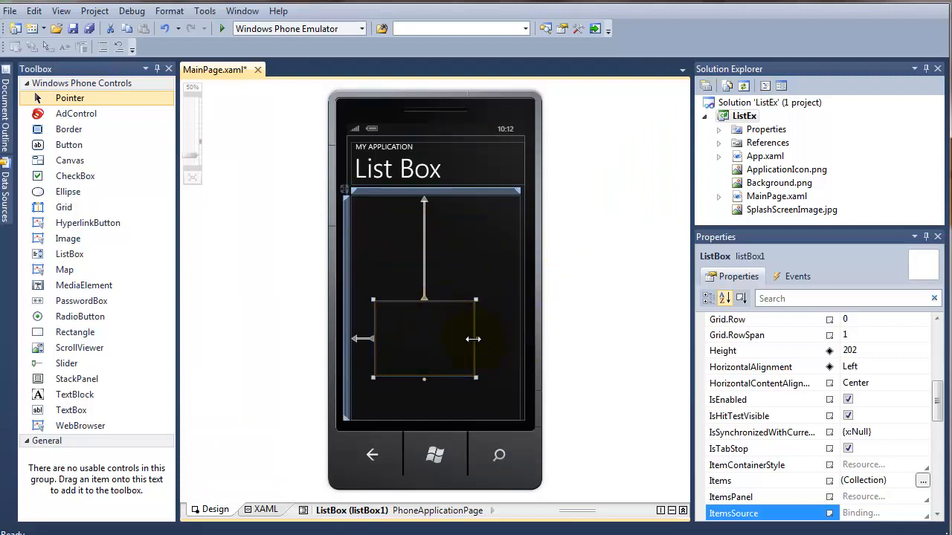
pyautogui.moveTo(476, 339); pyautogui.dragTo(503, 336)
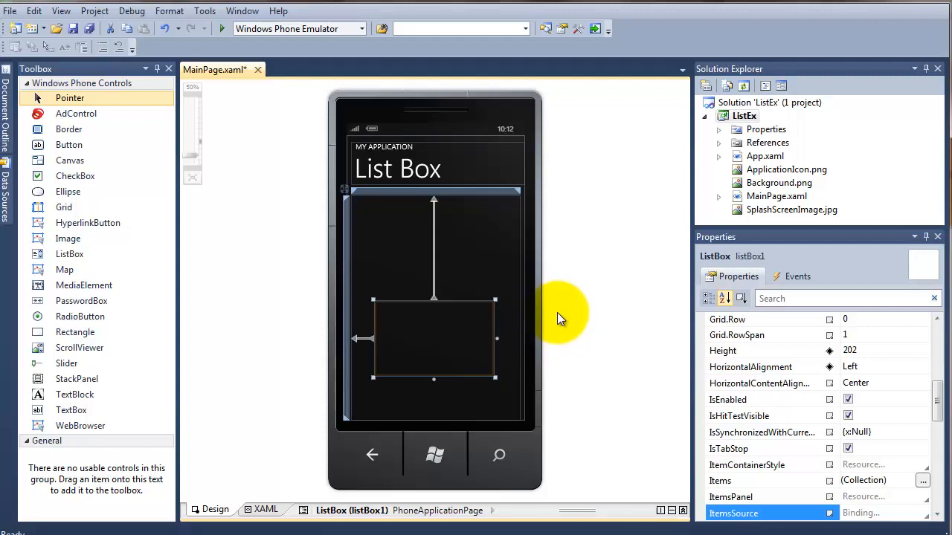
pyautogui.moveTo(542, 330)
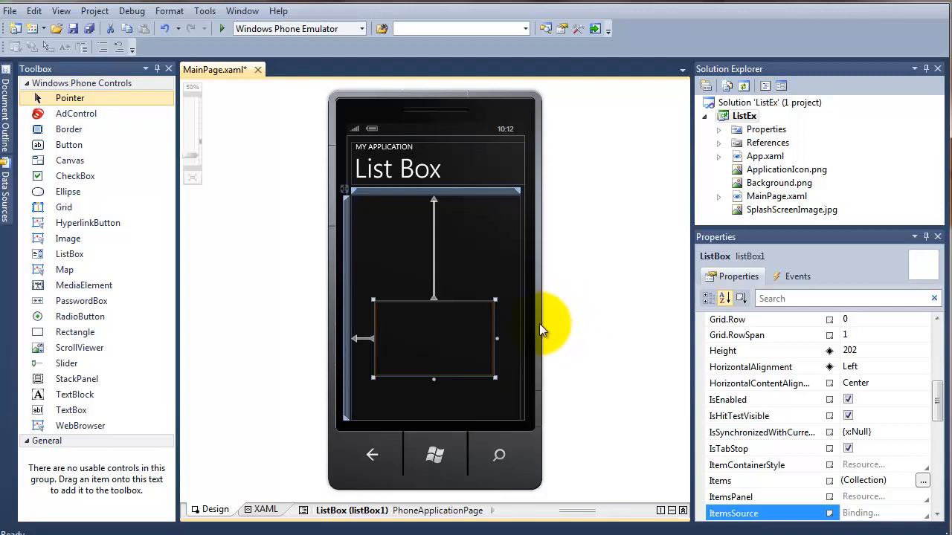
pyautogui.moveTo(509, 351)
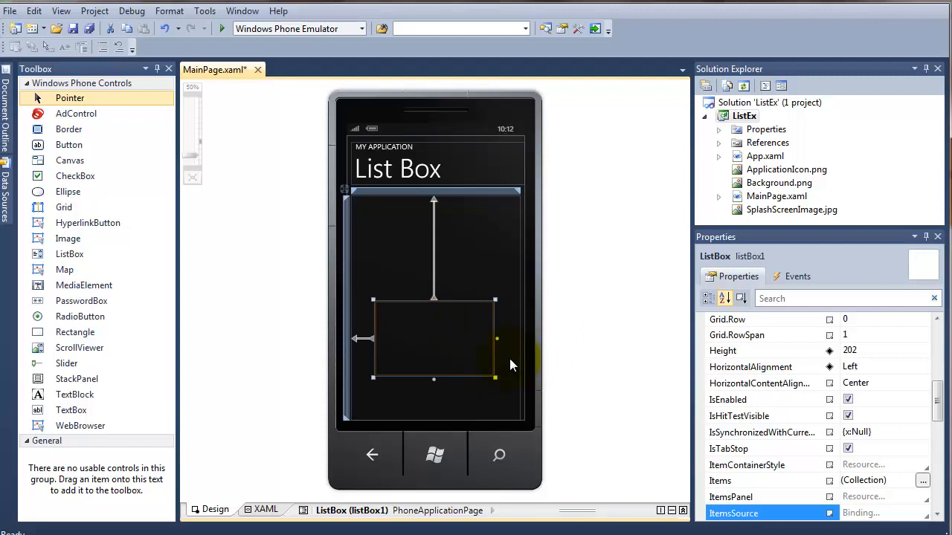
pyautogui.moveTo(505, 378)
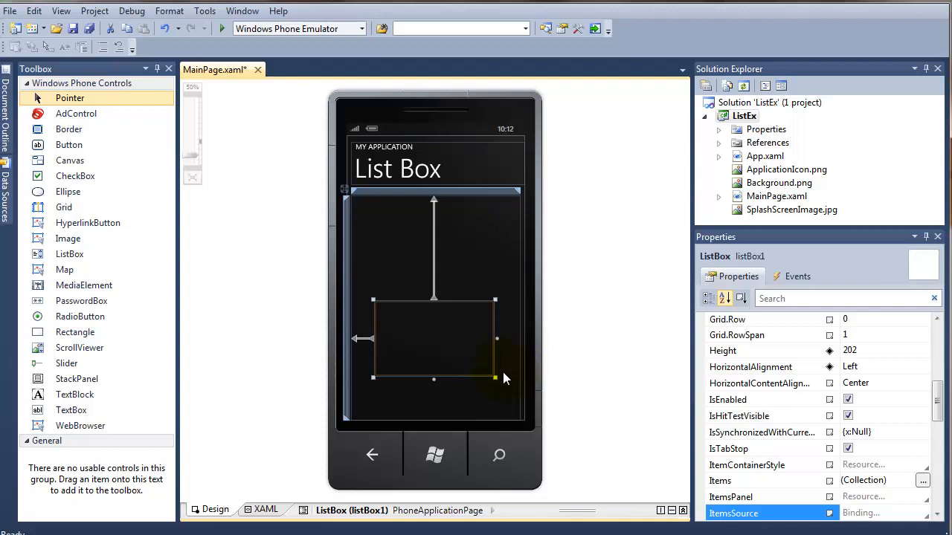
pyautogui.moveTo(504, 383)
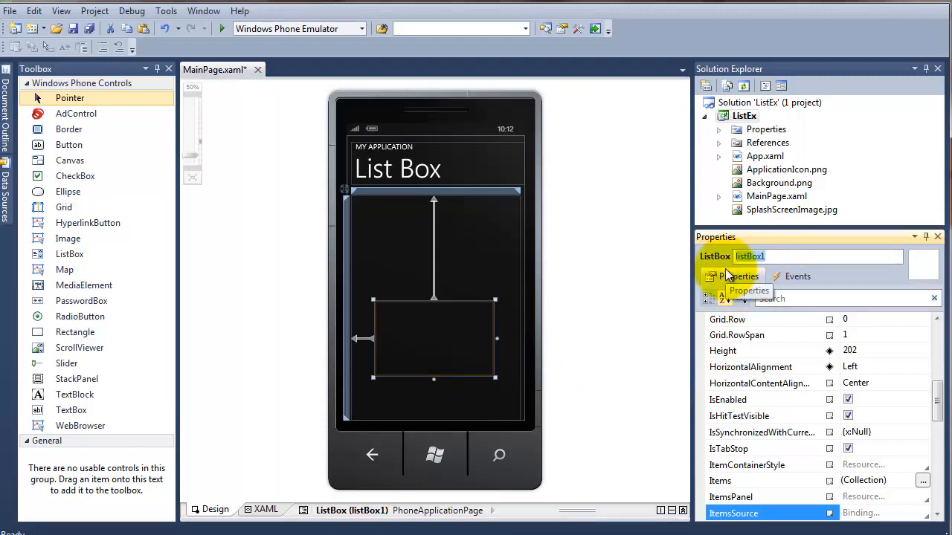
# Name the list box lstNames in the Properties window
pyautogui.write('lst')
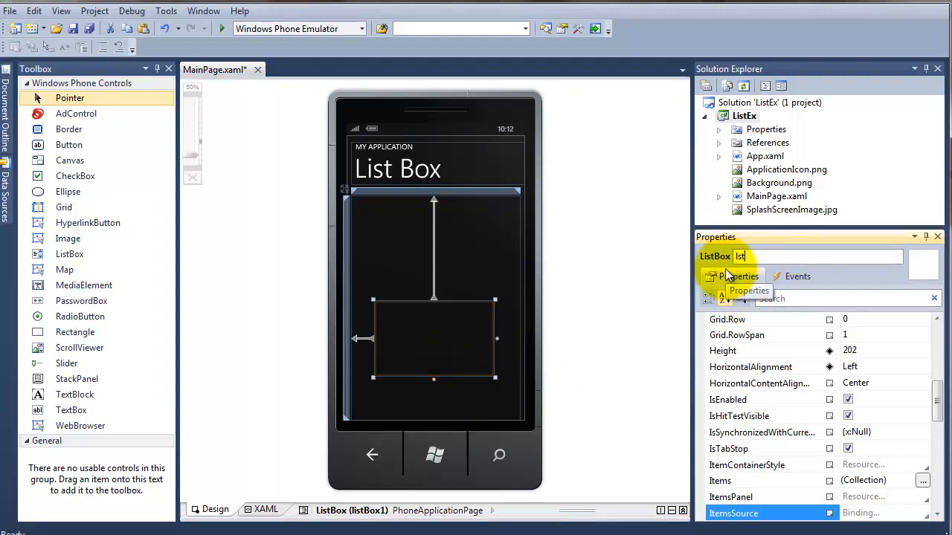
pyautogui.write('Name')
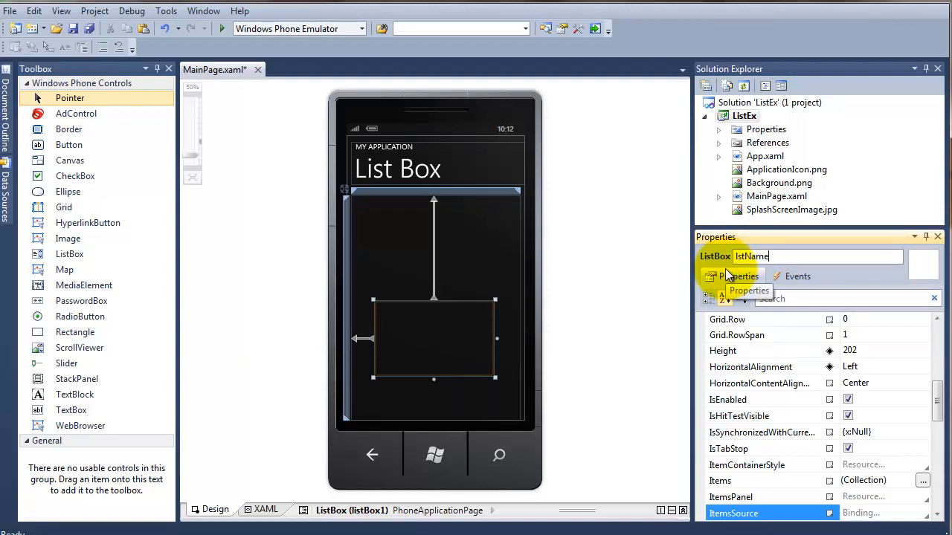
pyautogui.write('s')
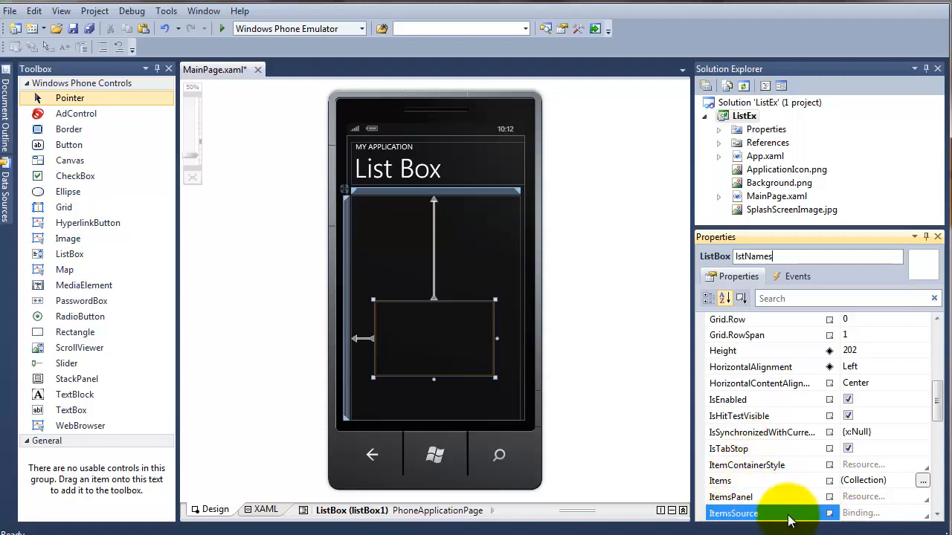
pyautogui.moveTo(720, 480)
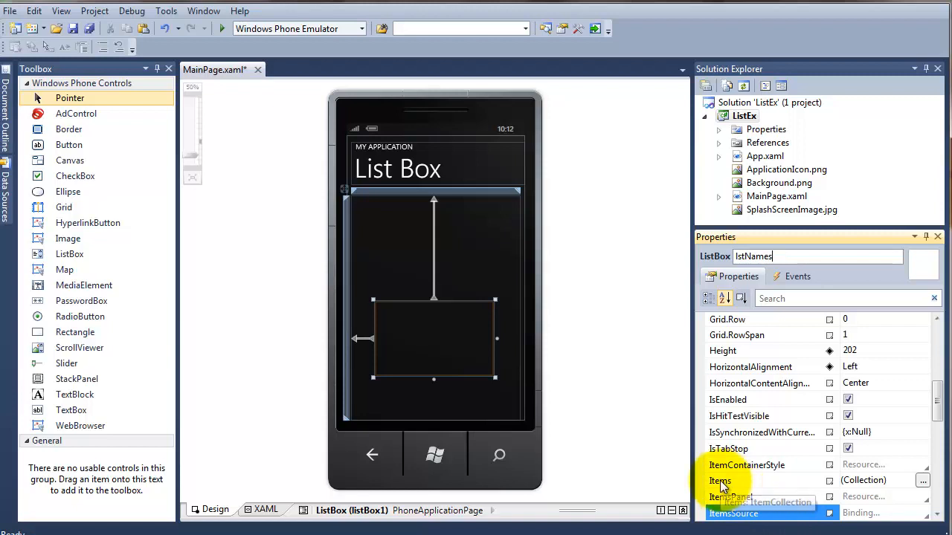
pyautogui.moveTo(863, 480)
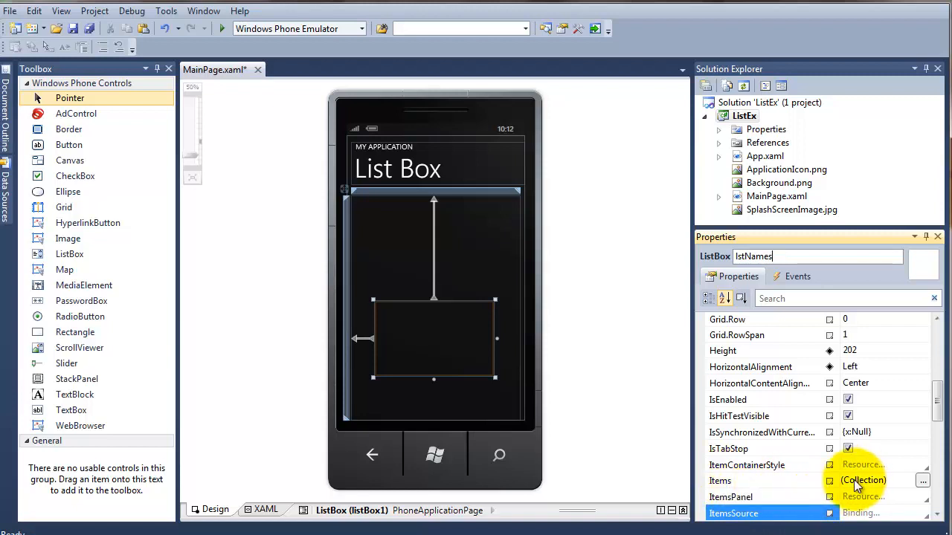
pyautogui.moveTo(922, 480)
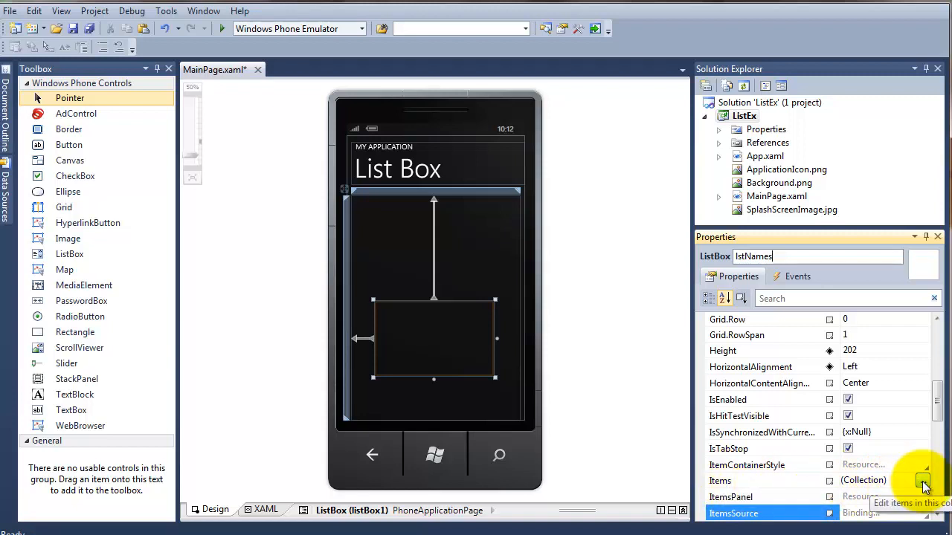
# Through the Items collection editor, add two ListBoxItems with Content Tom and Bob
pyautogui.click(922, 481)
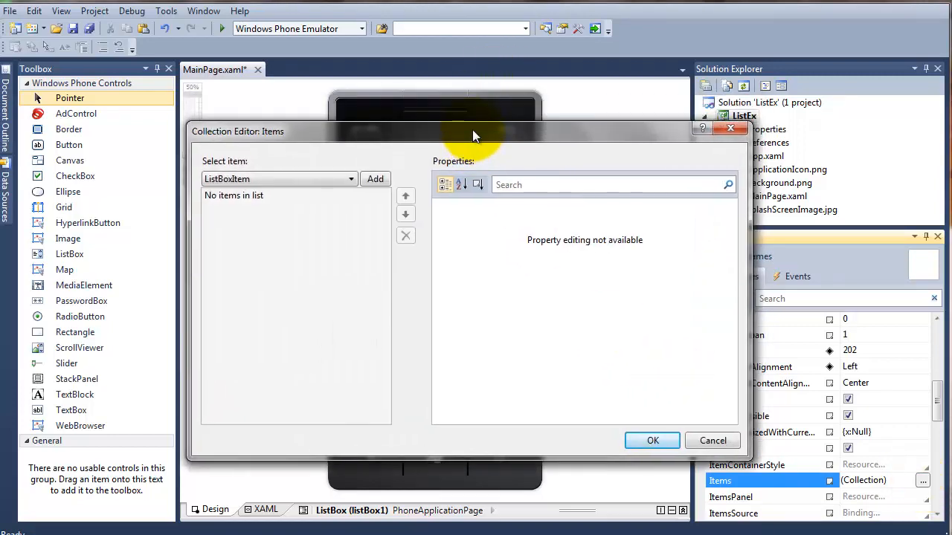
pyautogui.moveTo(482, 140)
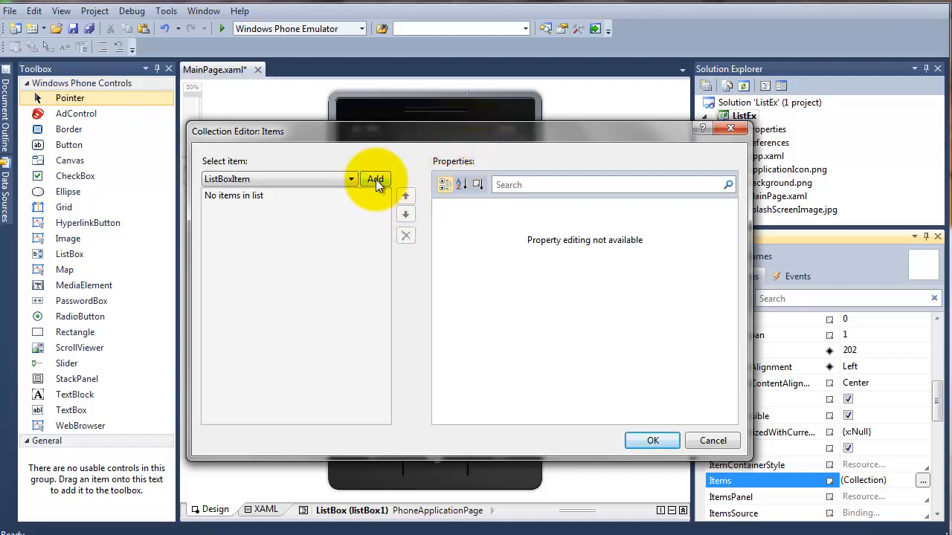
pyautogui.click(375, 178)
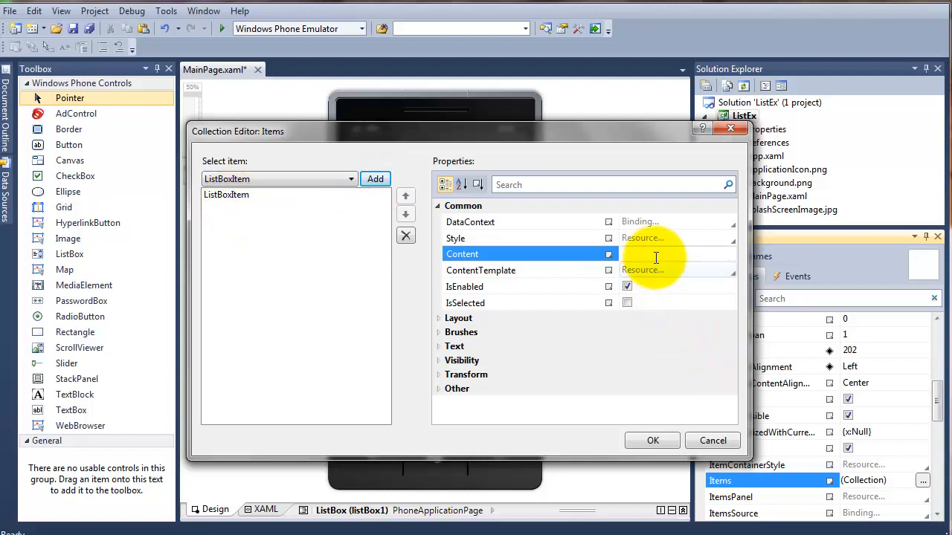
pyautogui.click(669, 253)
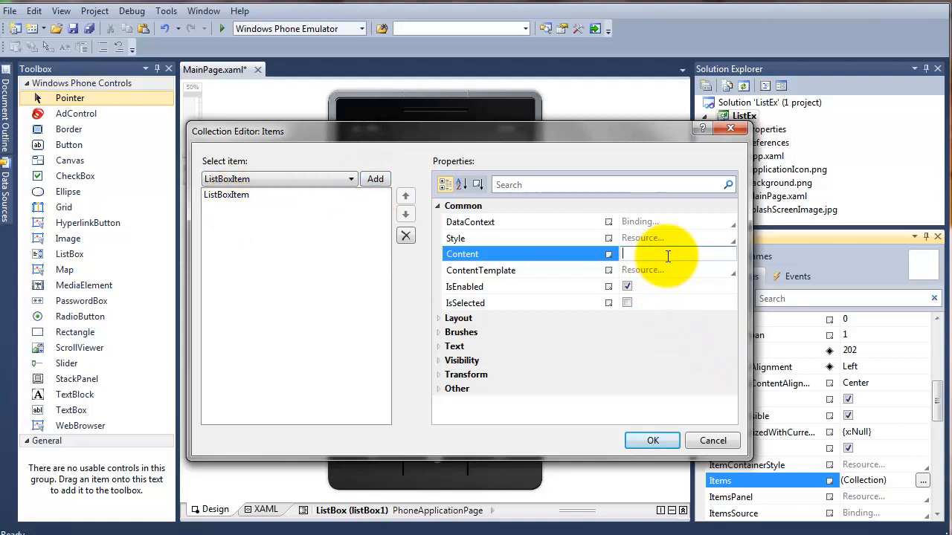
pyautogui.write('Tom')
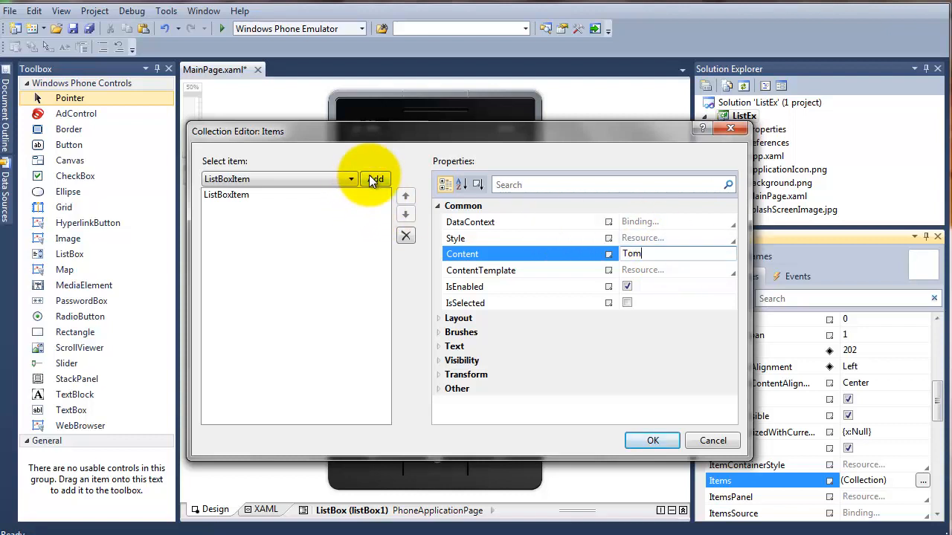
pyautogui.click(375, 178)
pyautogui.write('Bo')
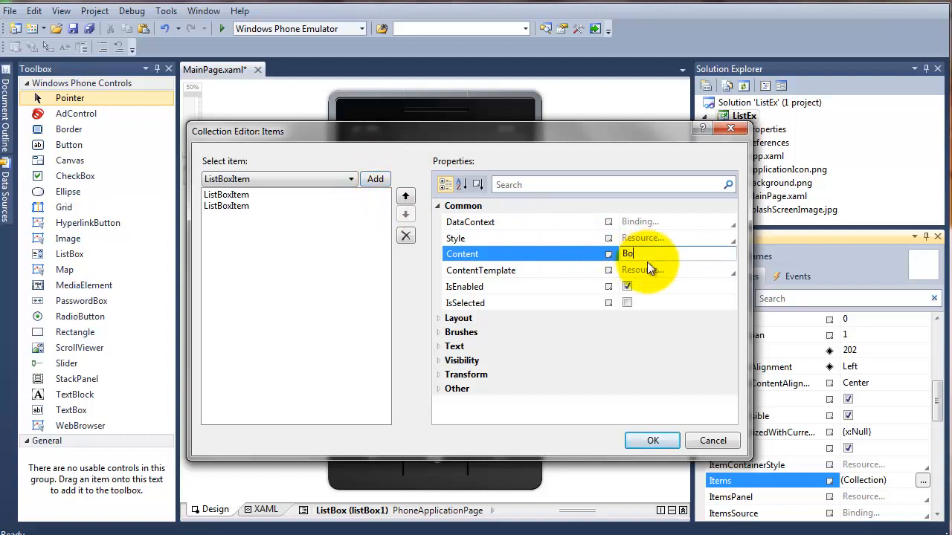
pyautogui.write('b')
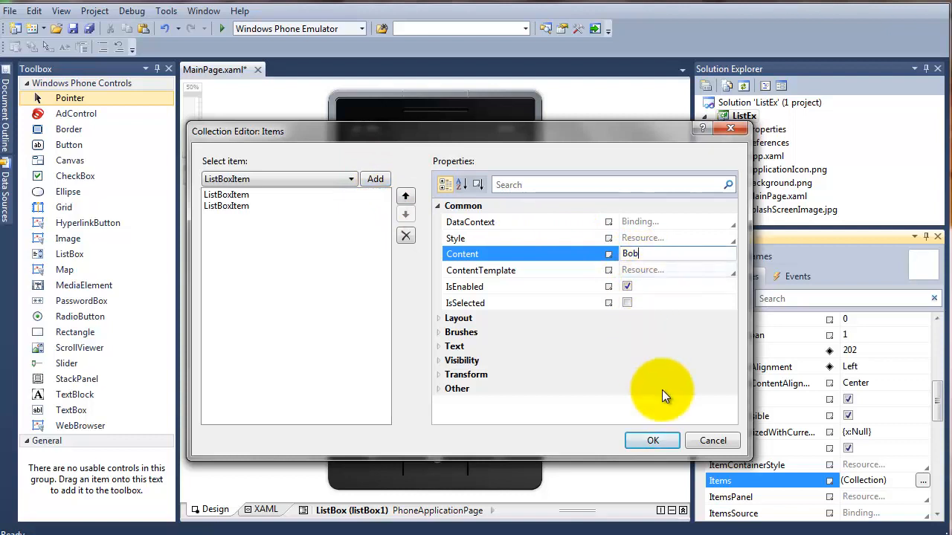
pyautogui.moveTo(438, 430)
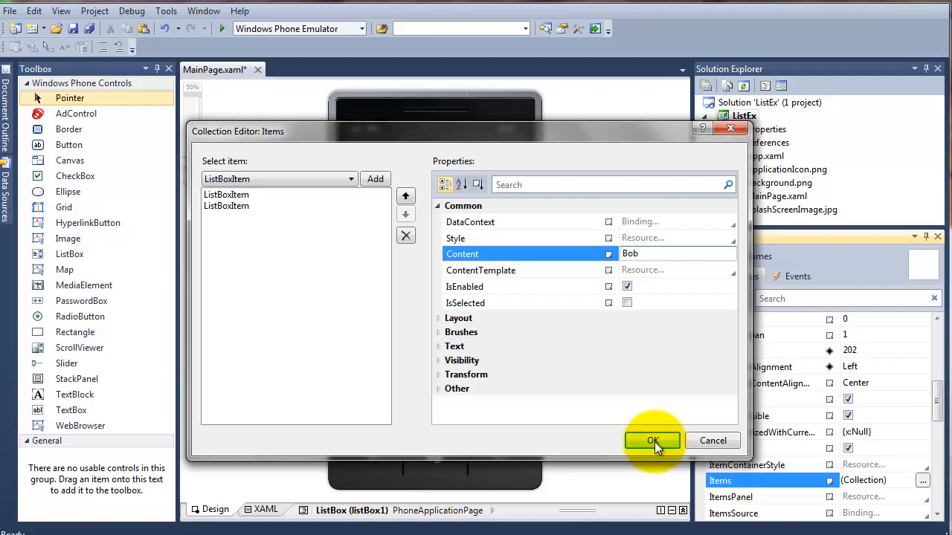
pyautogui.click(651, 440)
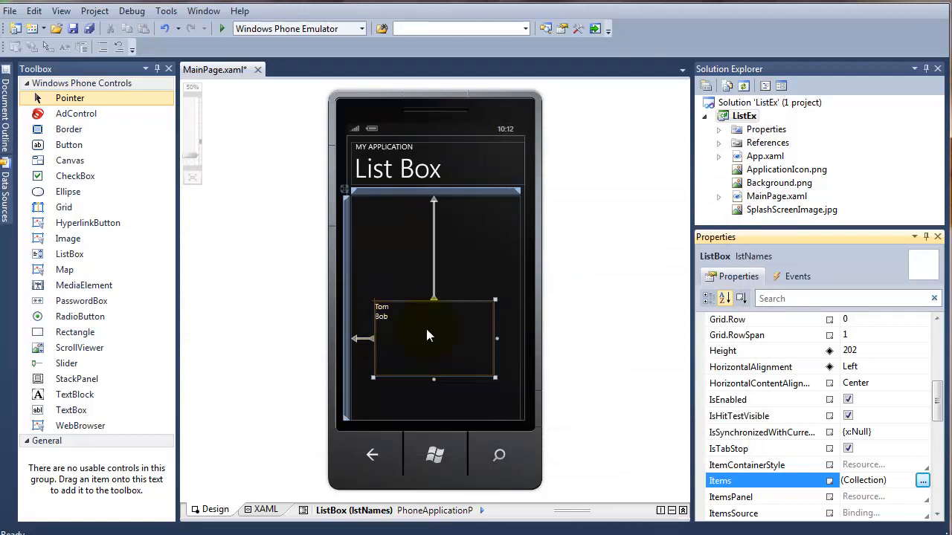
pyautogui.moveTo(389, 330)
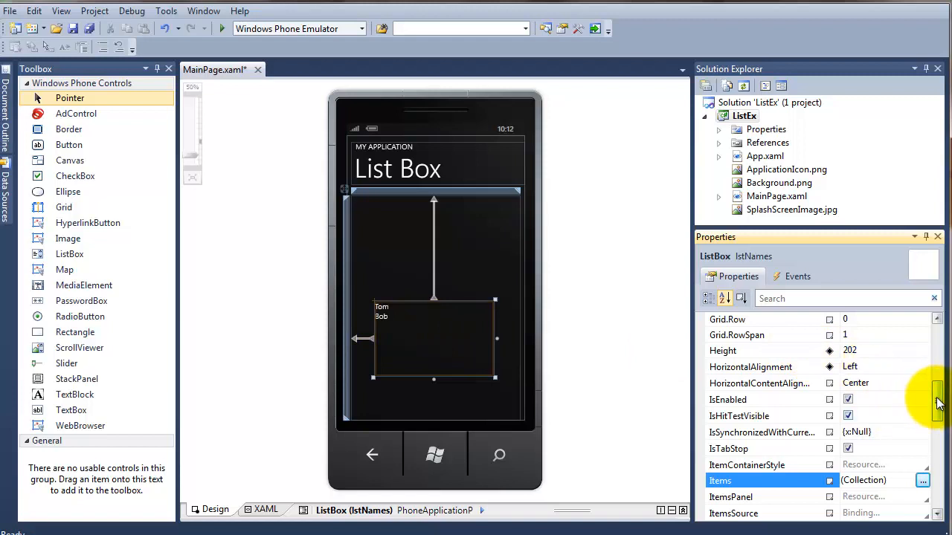
# Set lstNames' FontSize to 36 so Tom and Bob display larger
pyautogui.scroll(3)
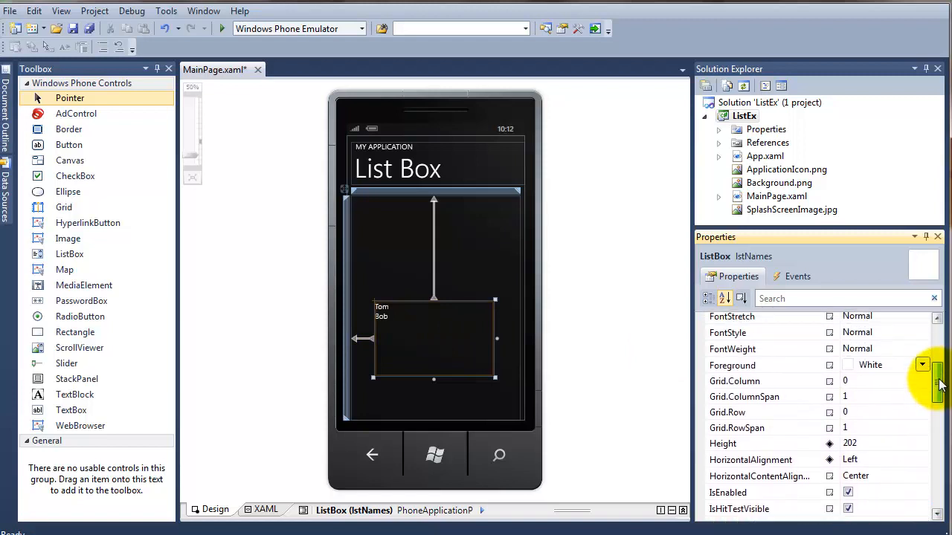
pyautogui.scroll(3)
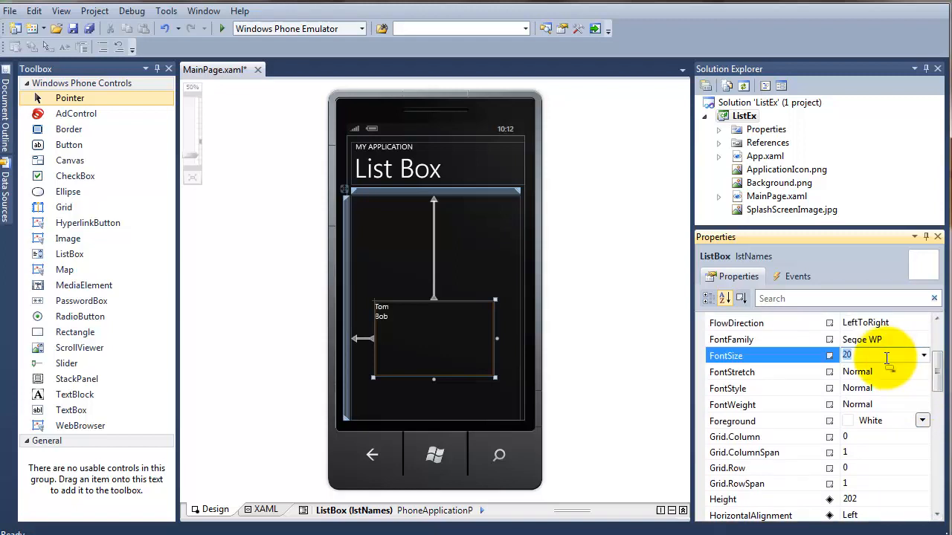
pyautogui.click(924, 355)
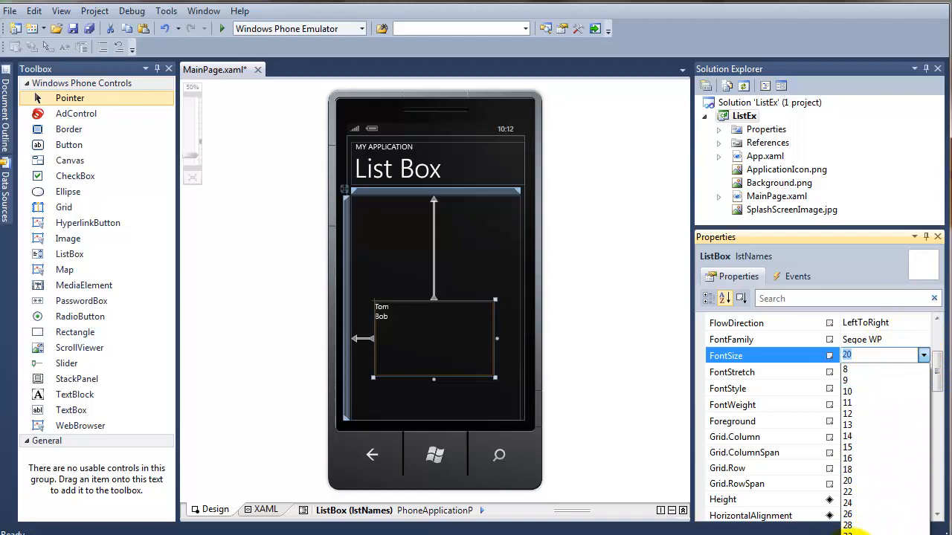
pyautogui.click(848, 521)
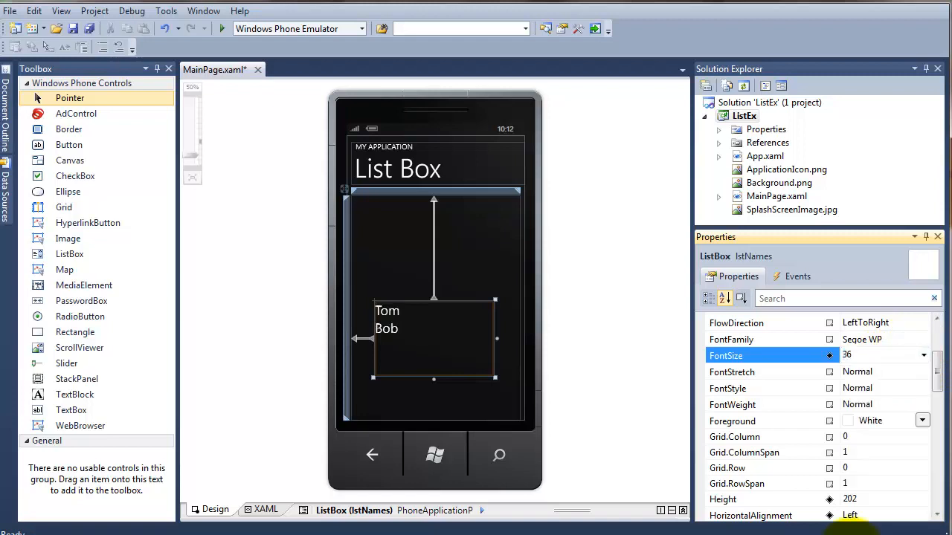
pyautogui.moveTo(613, 394)
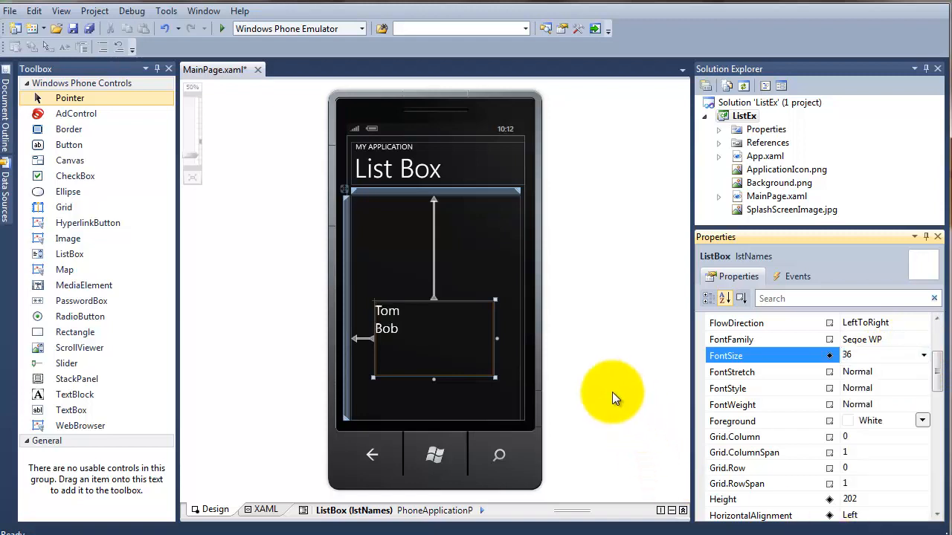
pyautogui.click(354, 368)
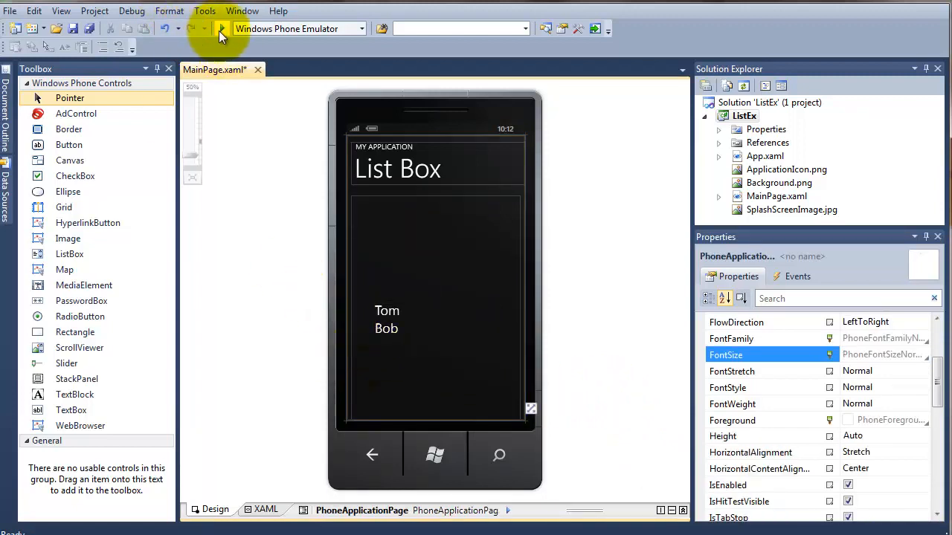
# Start debugging in the emulator and tap Bob, then Tom, to verify selection highlights
pyautogui.click(220, 29)
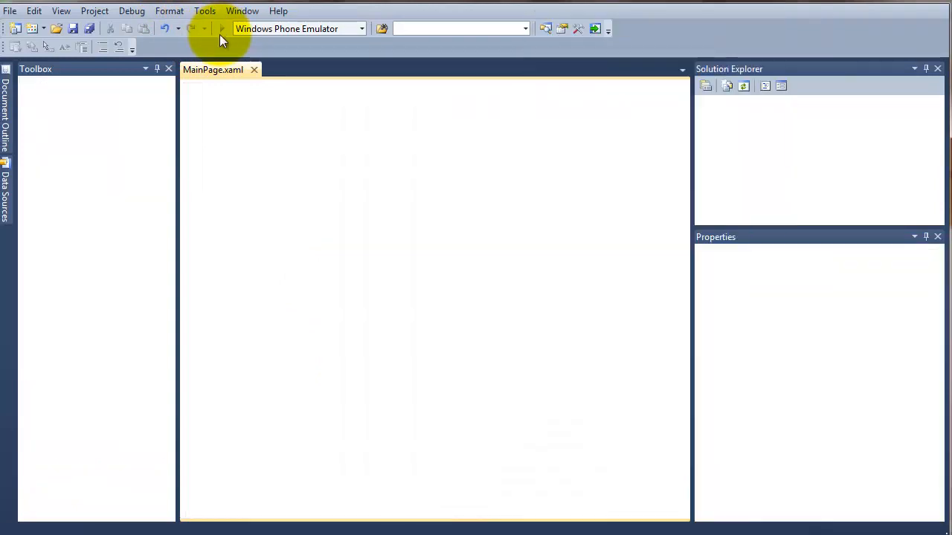
pyautogui.click(222, 28)
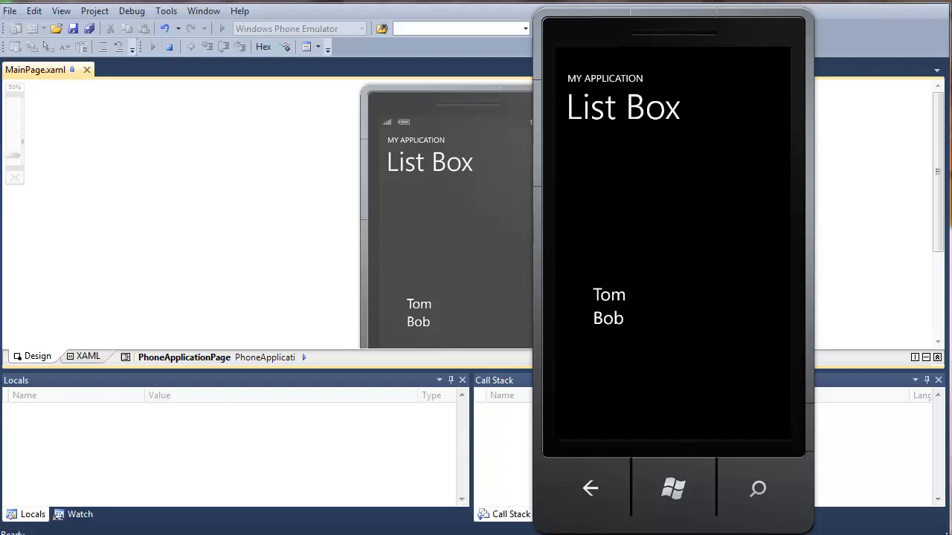
pyautogui.click(608, 294)
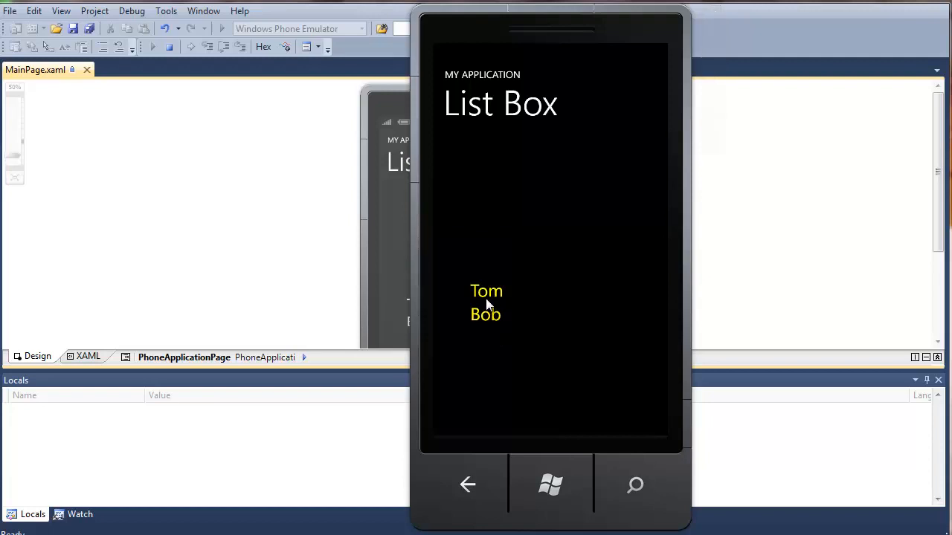
pyautogui.moveTo(491, 298)
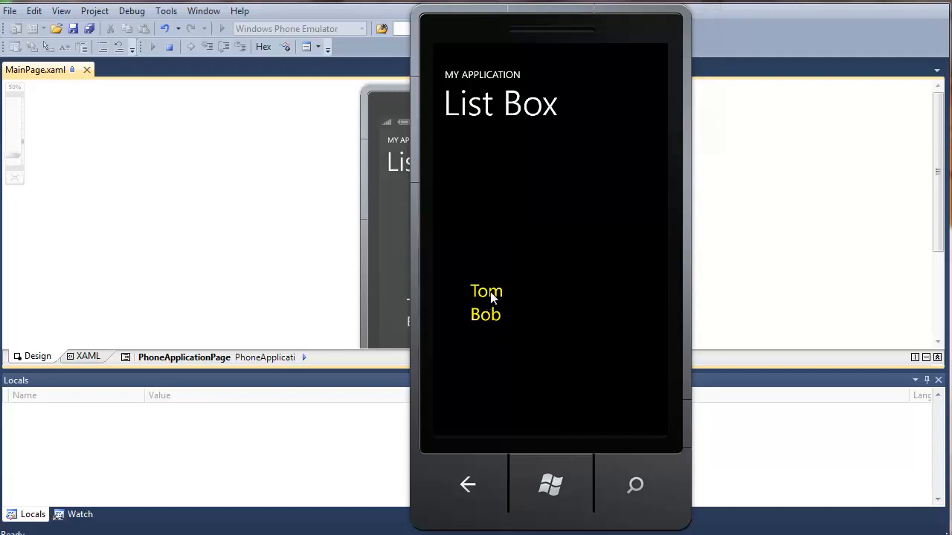
pyautogui.click(484, 315)
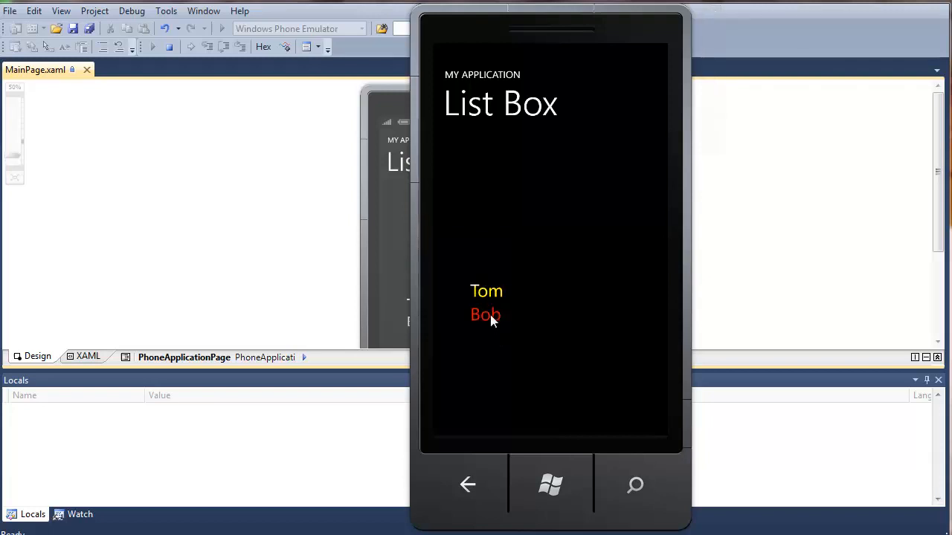
pyautogui.click(485, 316)
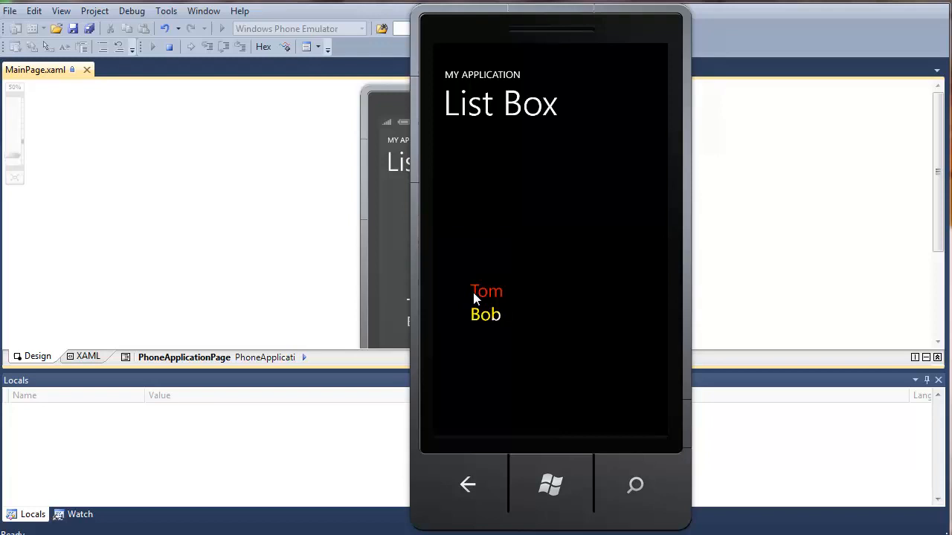
pyautogui.moveTo(489, 326)
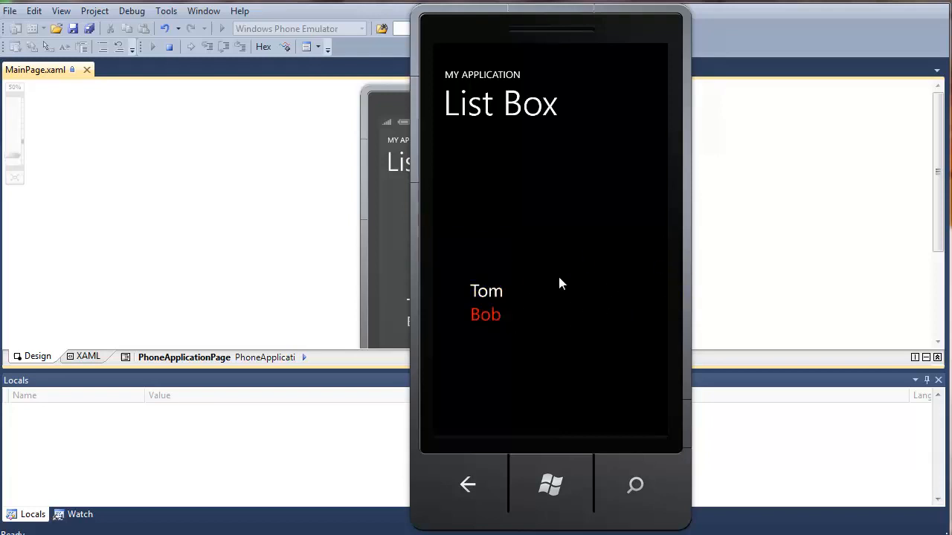
pyautogui.moveTo(551, 290)
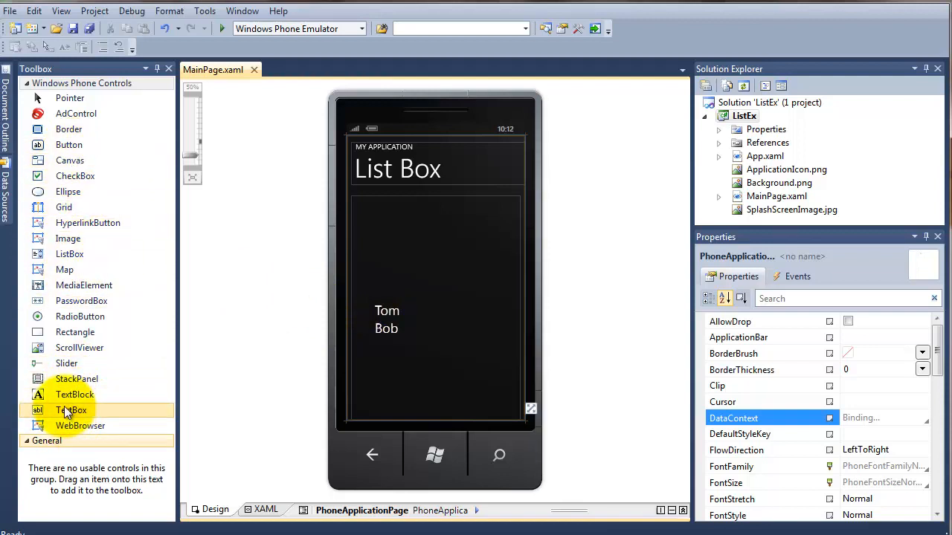
# Place a TextBox above the names list and begin naming it with the txt prefix
pyautogui.moveTo(71, 410); pyautogui.dragTo(434, 226)
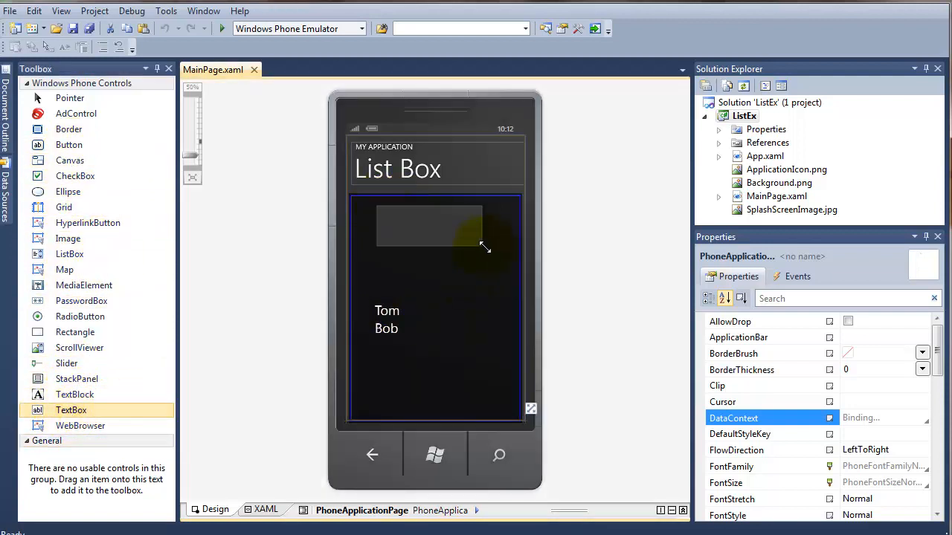
pyautogui.moveTo(72, 411); pyautogui.dragTo(428, 220)
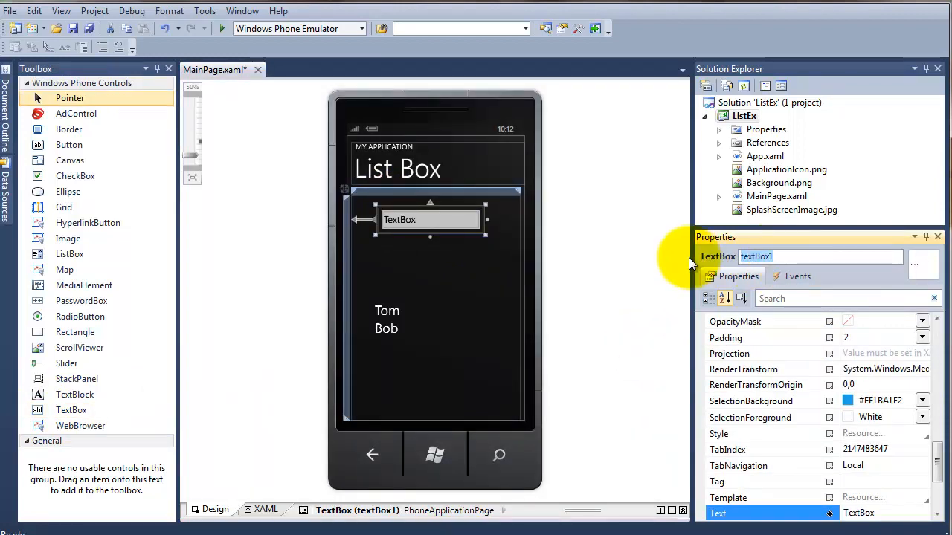
pyautogui.write('txt')
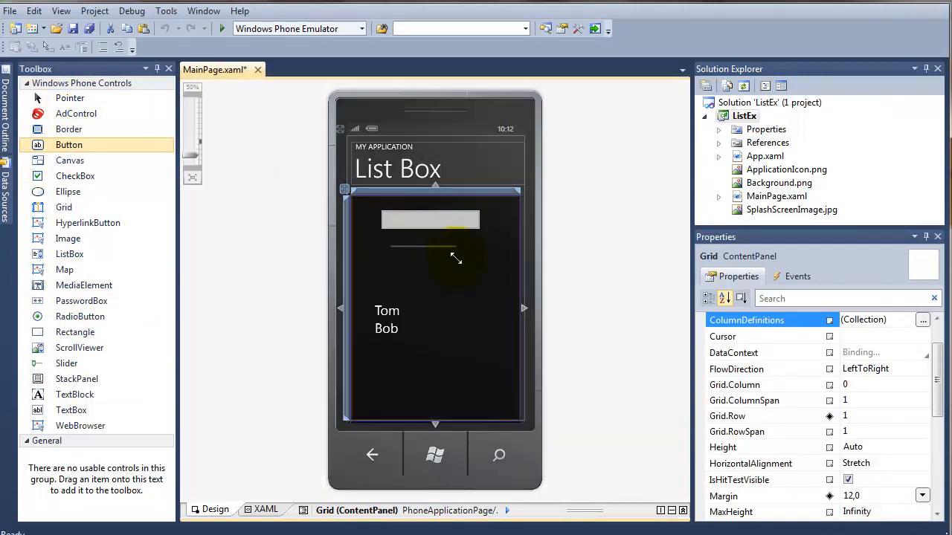
# Add a Button below the text box, named btnAdd with Content Add Name
pyautogui.moveTo(68, 144); pyautogui.dragTo(431, 260)
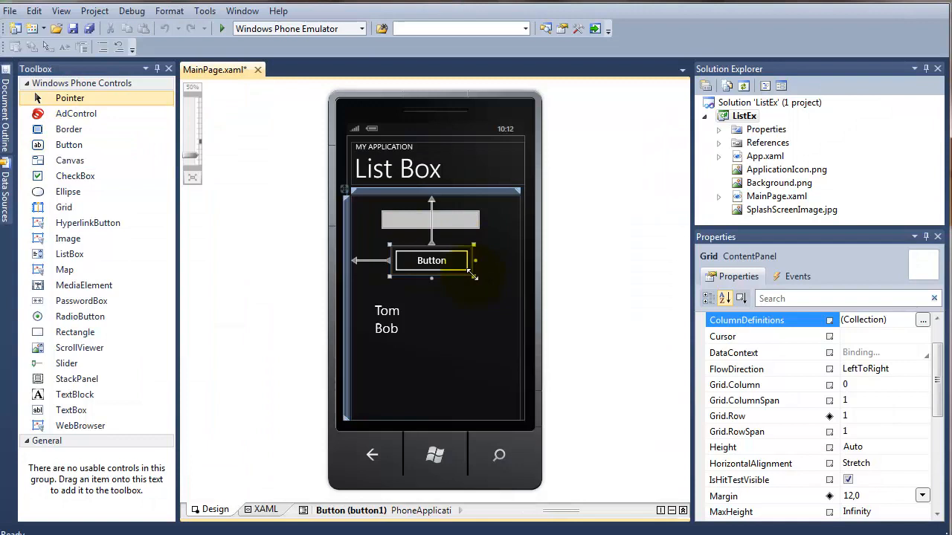
pyautogui.click(431, 260)
pyautogui.write('btnAdd')
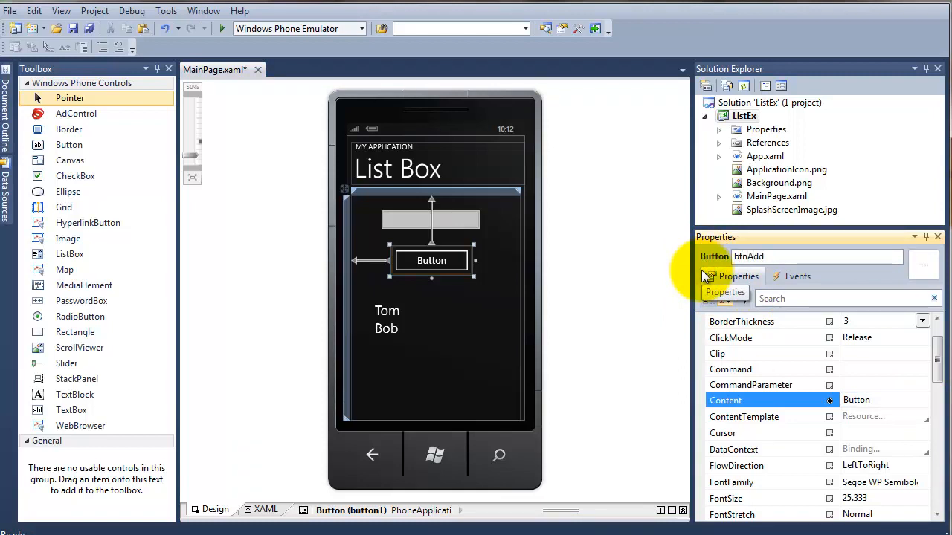
pyautogui.scroll(-3)
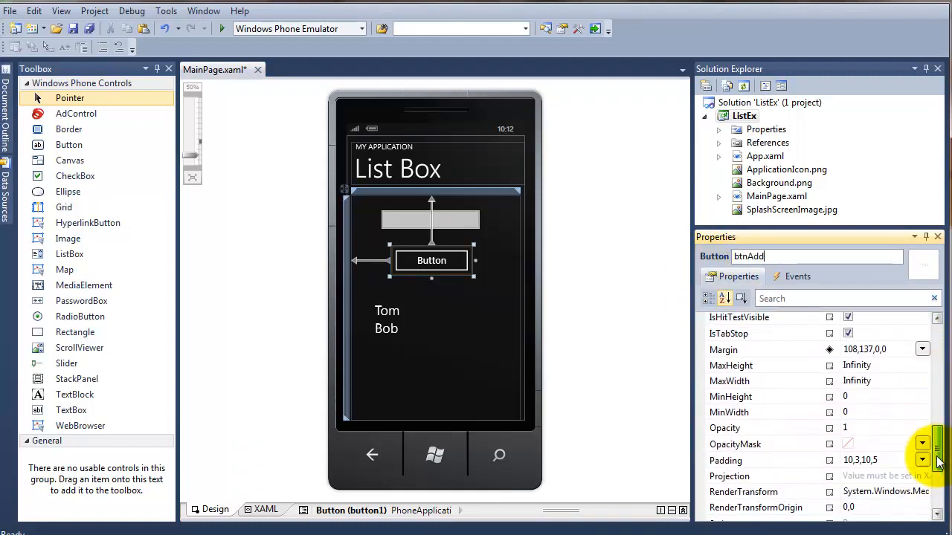
pyautogui.scroll(3)
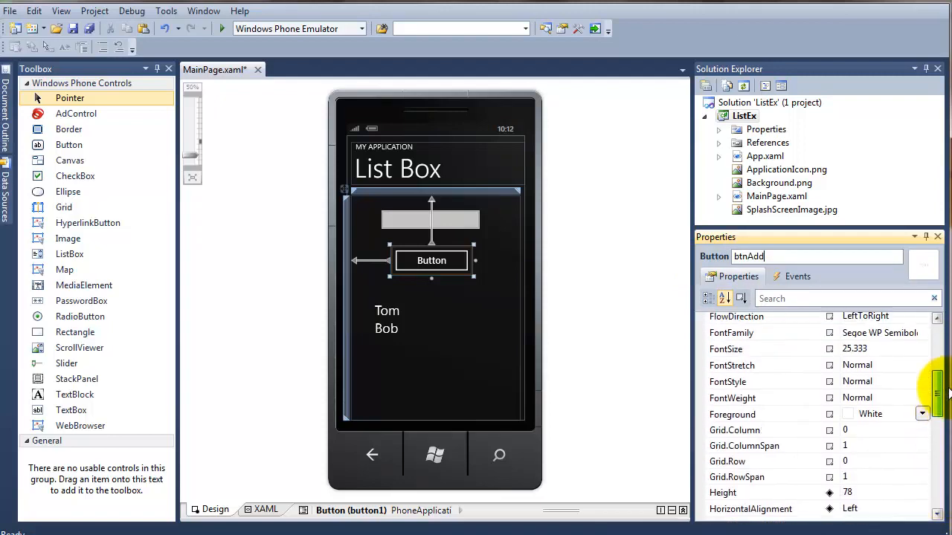
pyautogui.scroll(3)
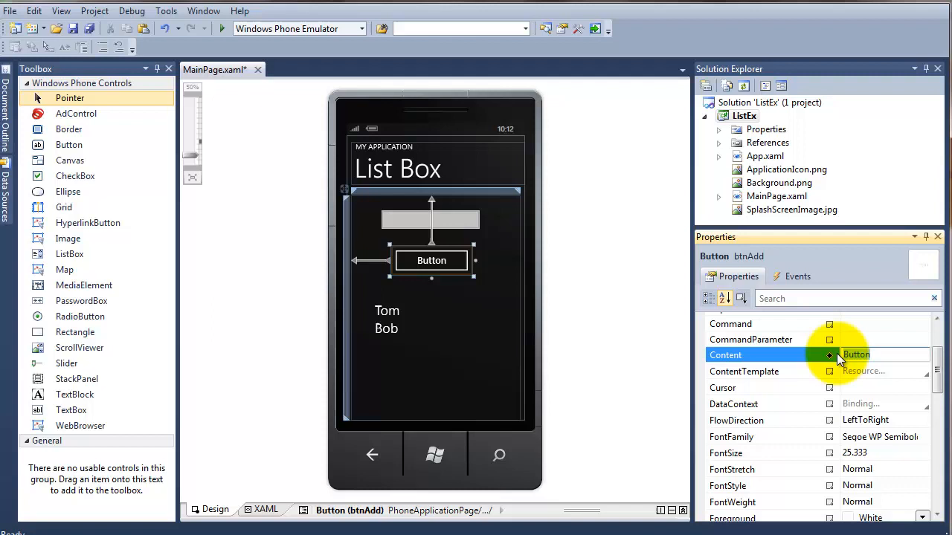
pyautogui.write('Add Name')
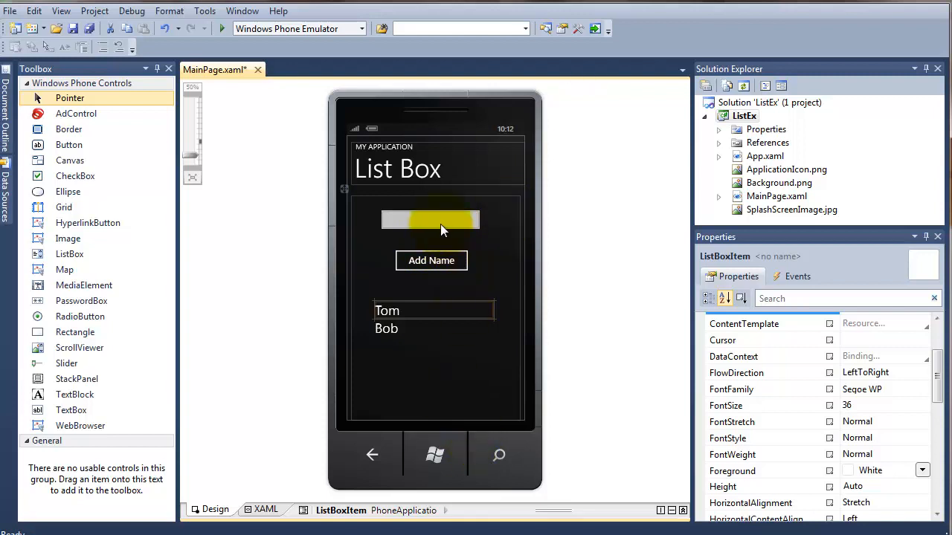
# Reselect the text box and button, then generate the btnAdd_Click handler
pyautogui.click(429, 220)
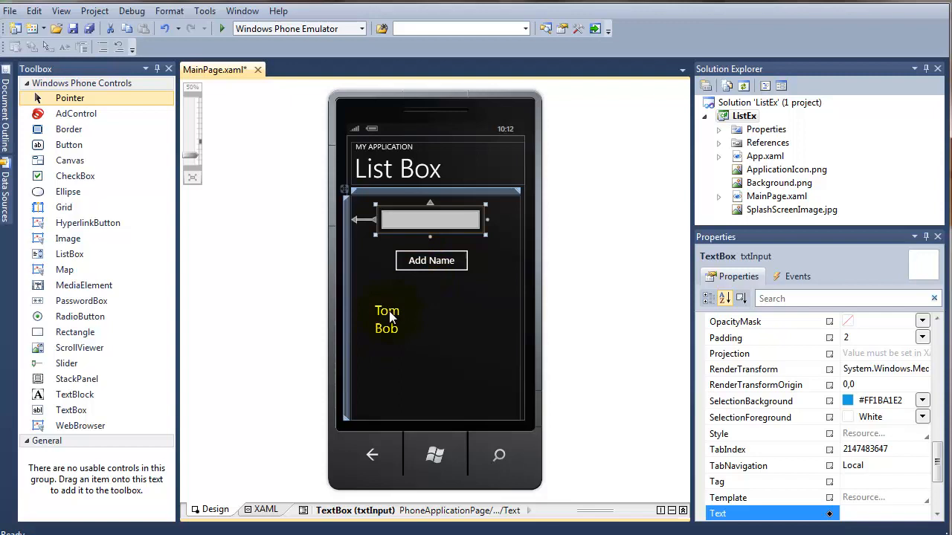
pyautogui.moveTo(393, 339)
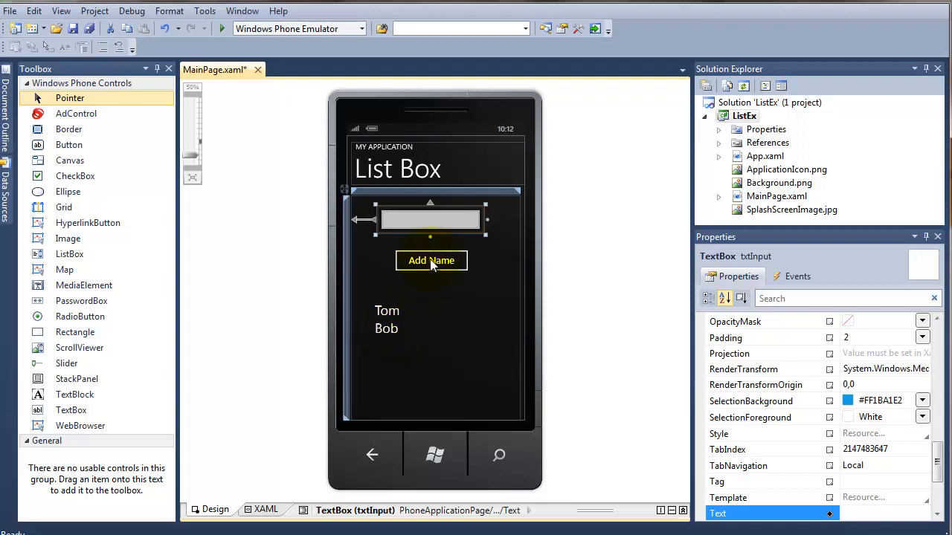
pyautogui.click(432, 260)
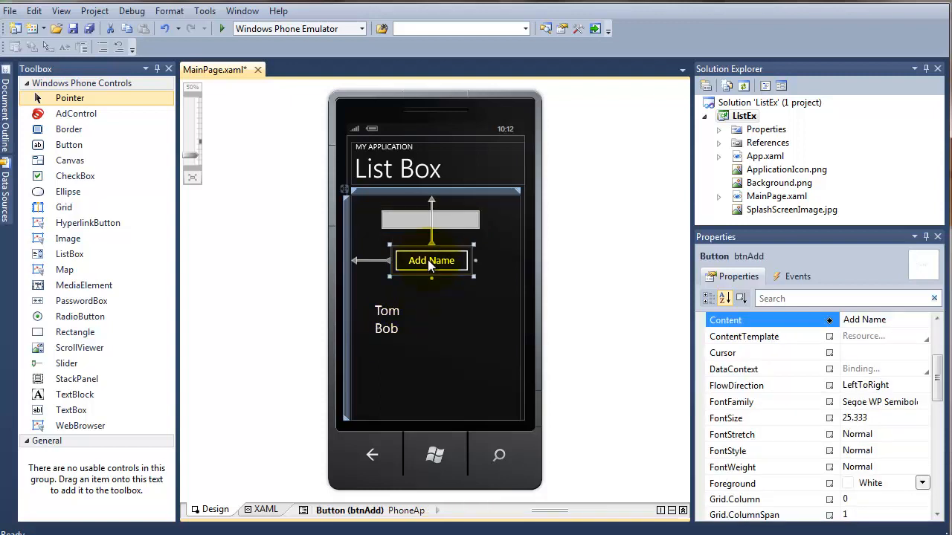
pyautogui.doubleClick(431, 261)
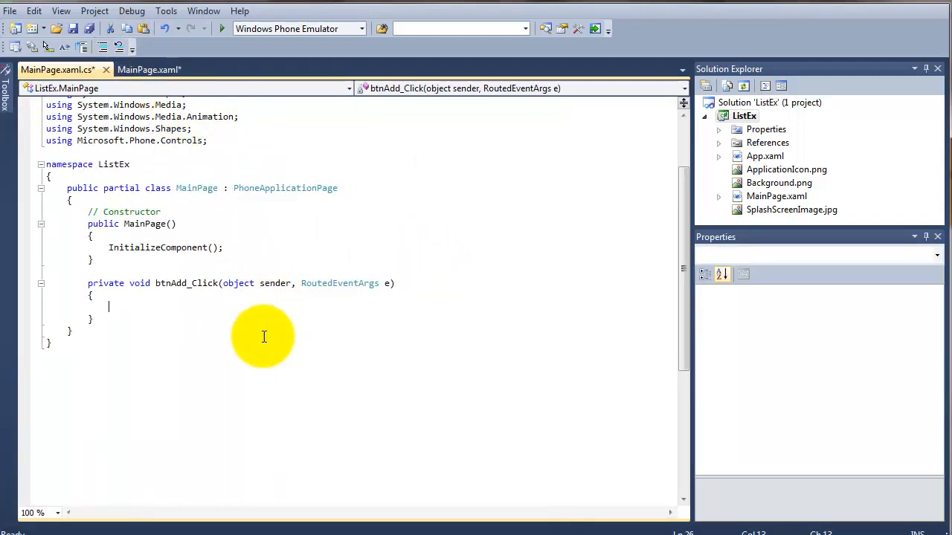
# Switch to MainPage.xaml.cs and place the cursor inside btnAdd_Click
pyautogui.click(33, 513)
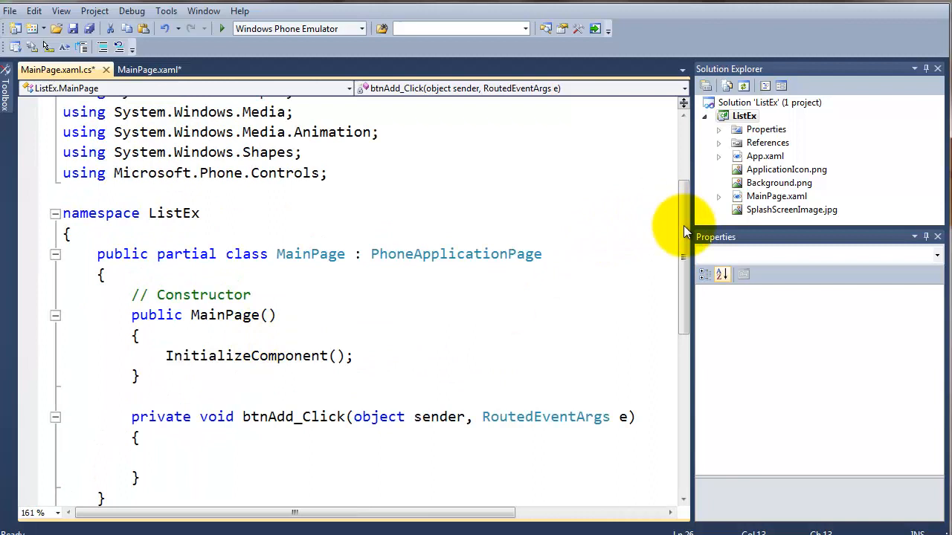
pyautogui.scroll(-3)
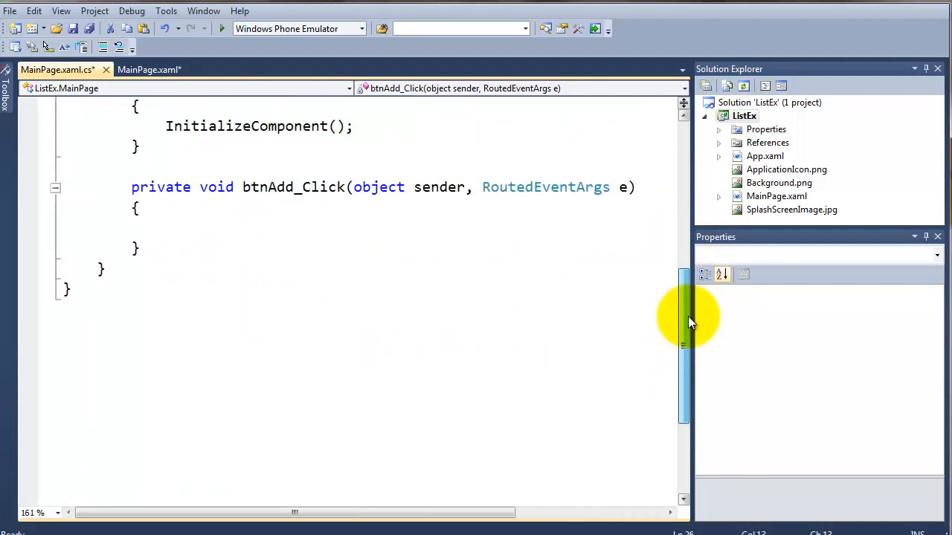
pyautogui.click(149, 70)
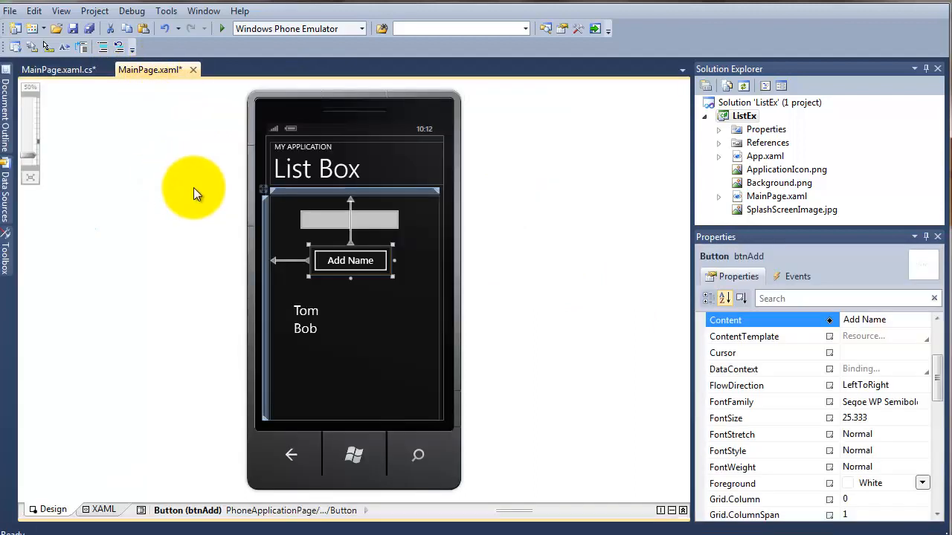
pyautogui.click(58, 70)
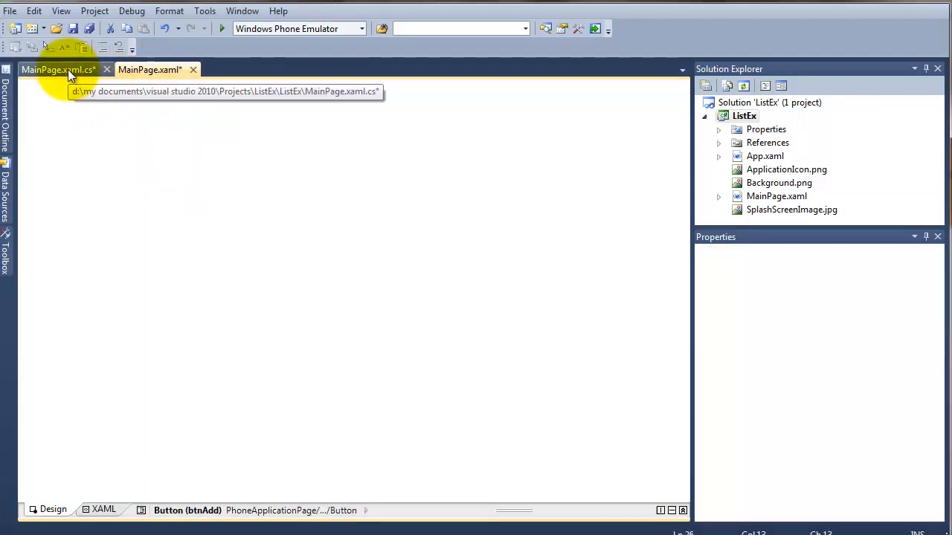
pyautogui.click(56, 70)
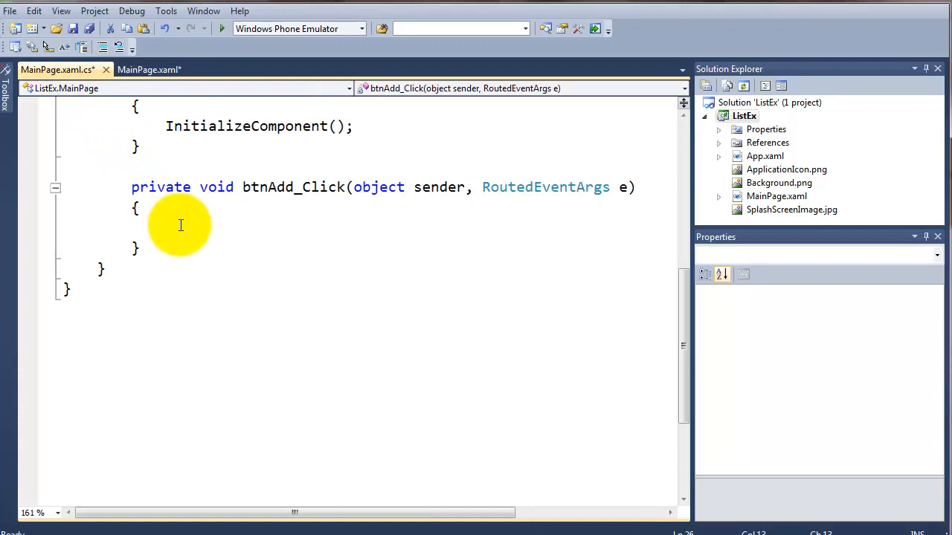
# Write string name = txtInput.Text; in the handler
pyautogui.write('st')
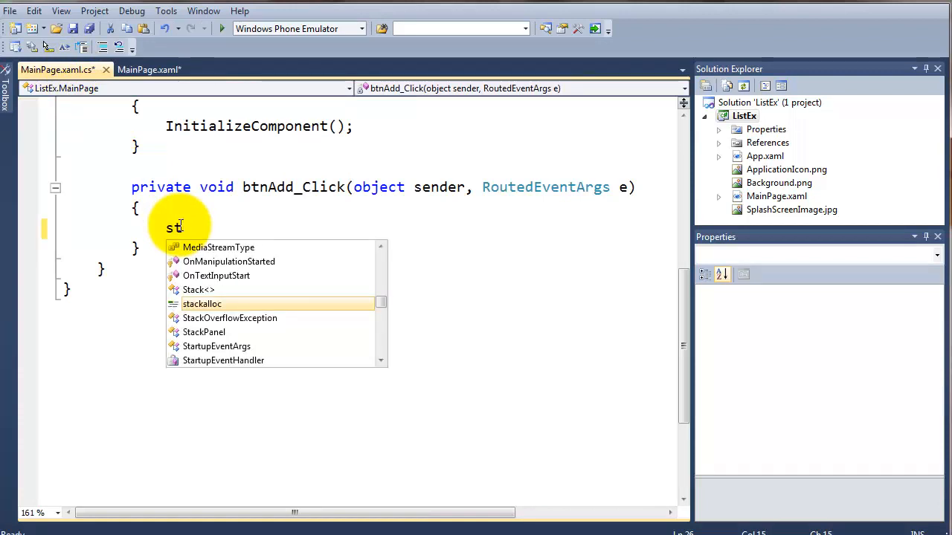
pyautogui.write('ring')
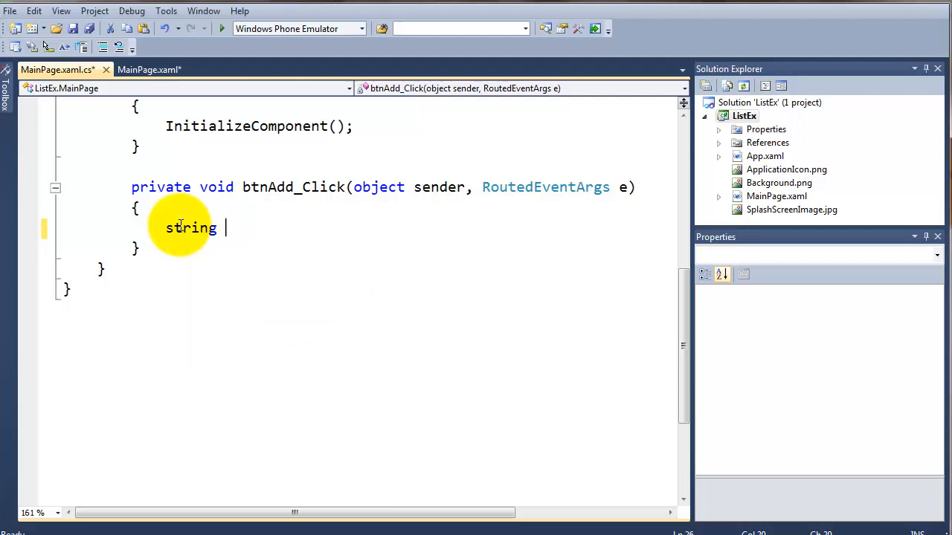
pyautogui.write('name')
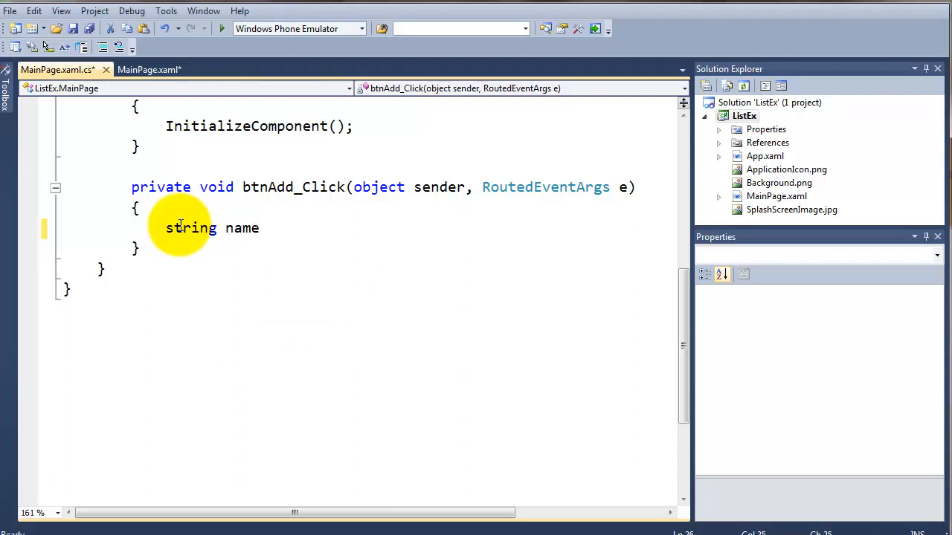
pyautogui.write('= txtInput.')
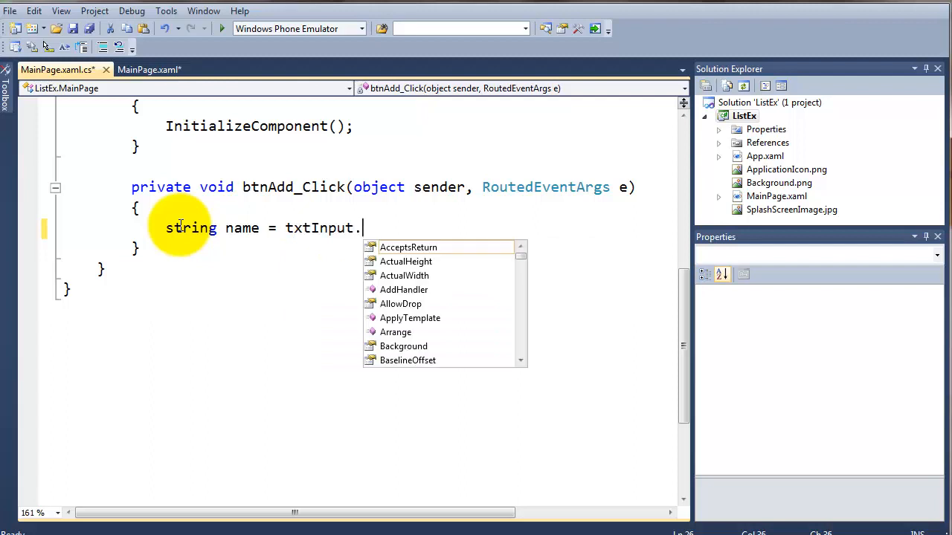
pyautogui.write('Te')
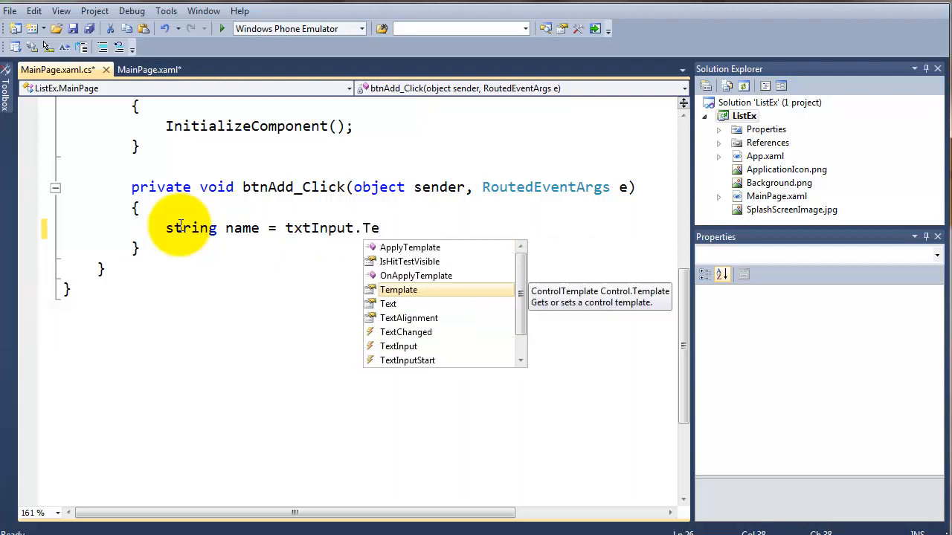
pyautogui.write('xt;')
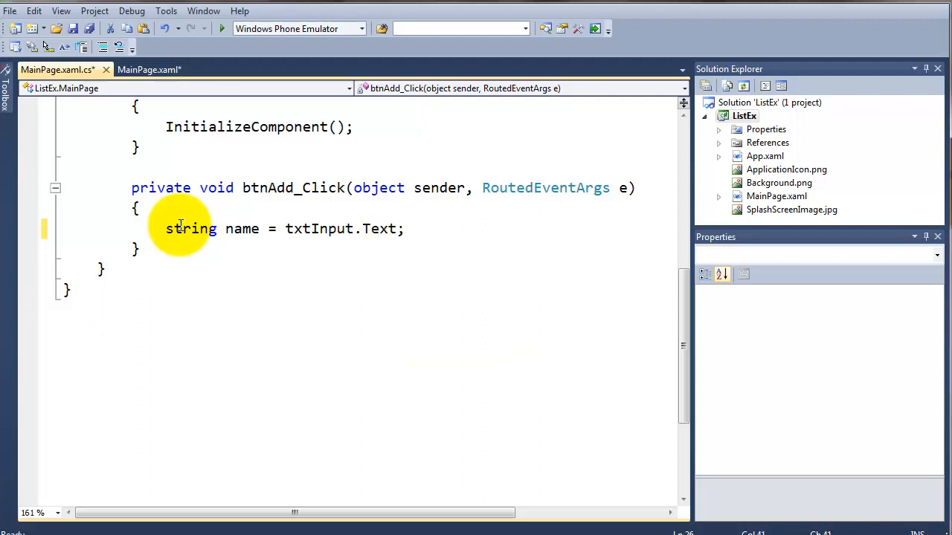
pyautogui.press('Return')
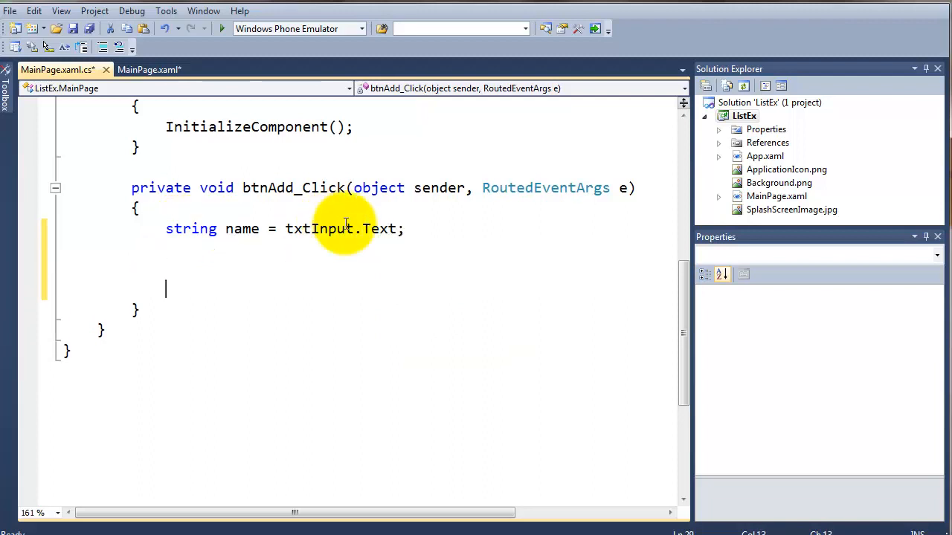
pyautogui.moveTo(337, 214)
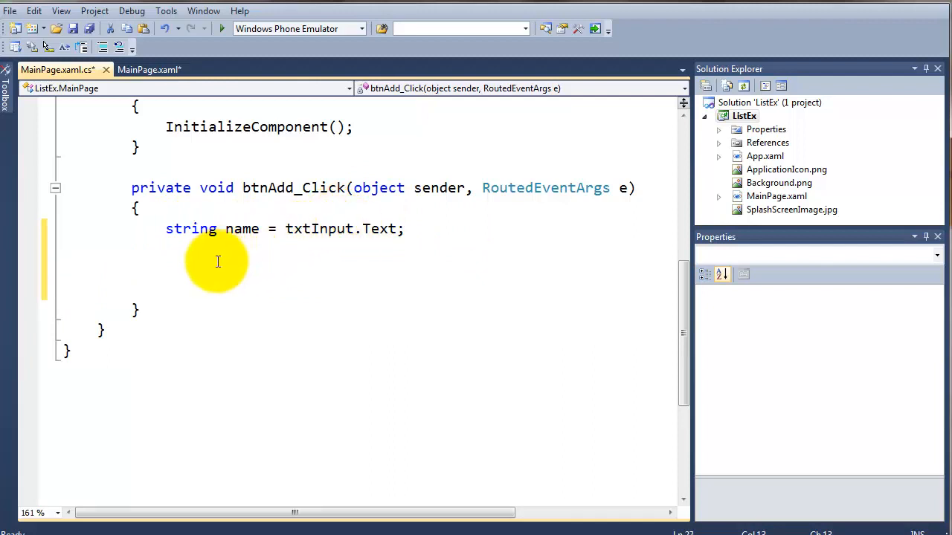
# Write lstNames.Items.Add(name); using IntelliSense in btnAdd_Click
pyautogui.press('Return')
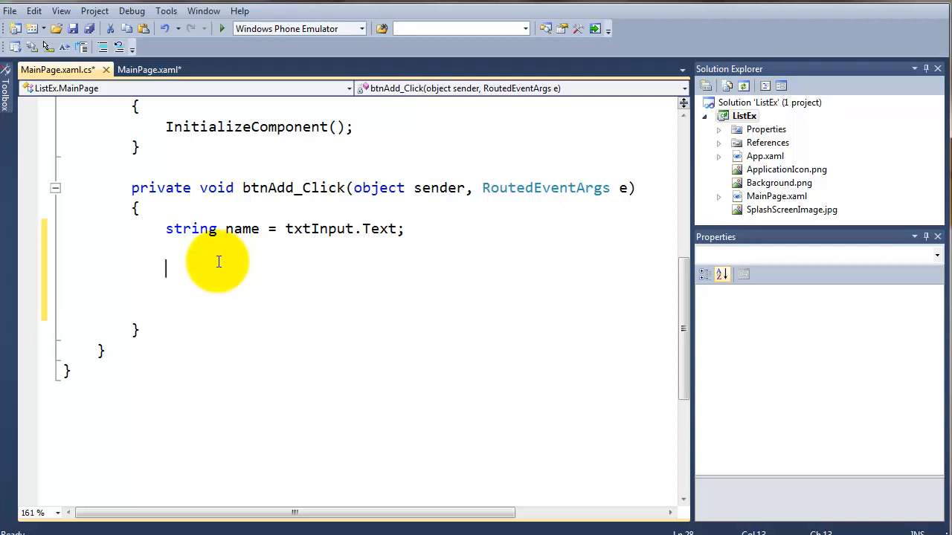
pyautogui.write('lstNames')
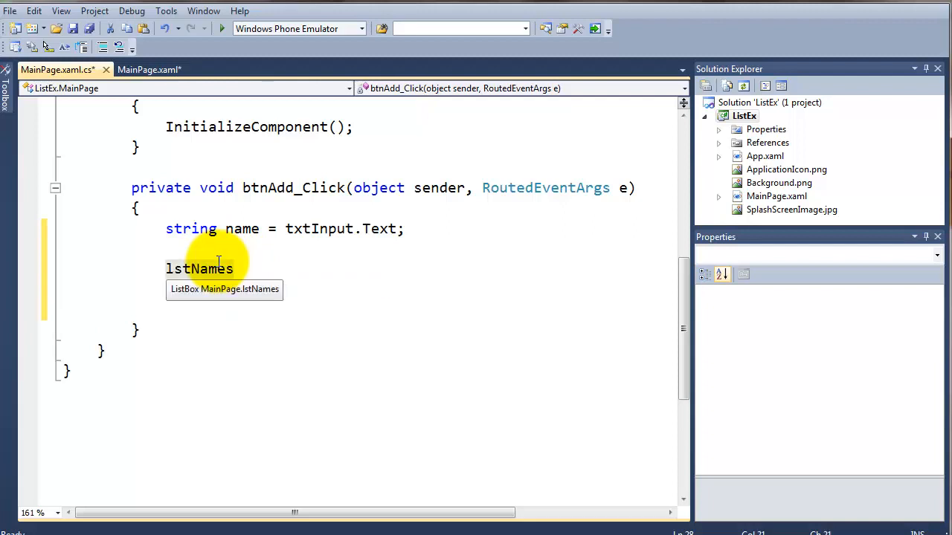
pyautogui.write('.')
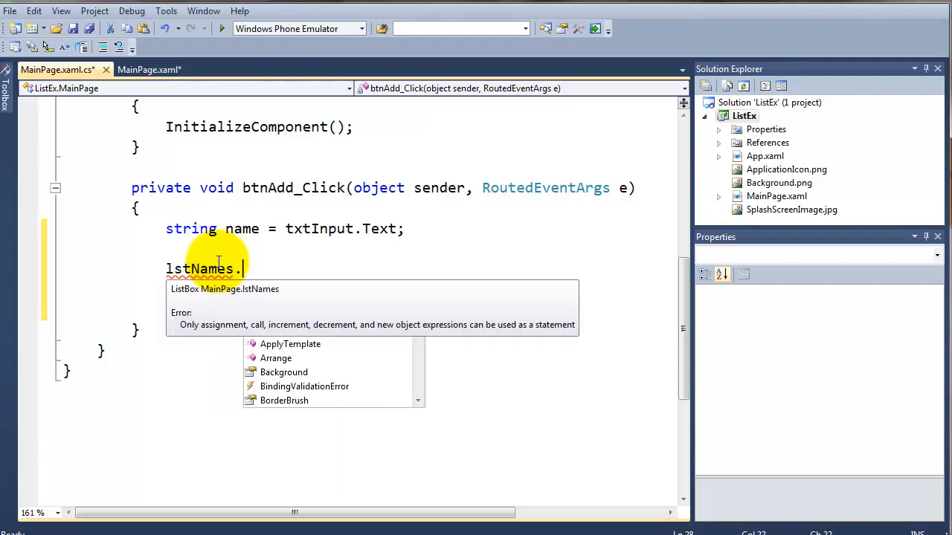
pyautogui.write('i')
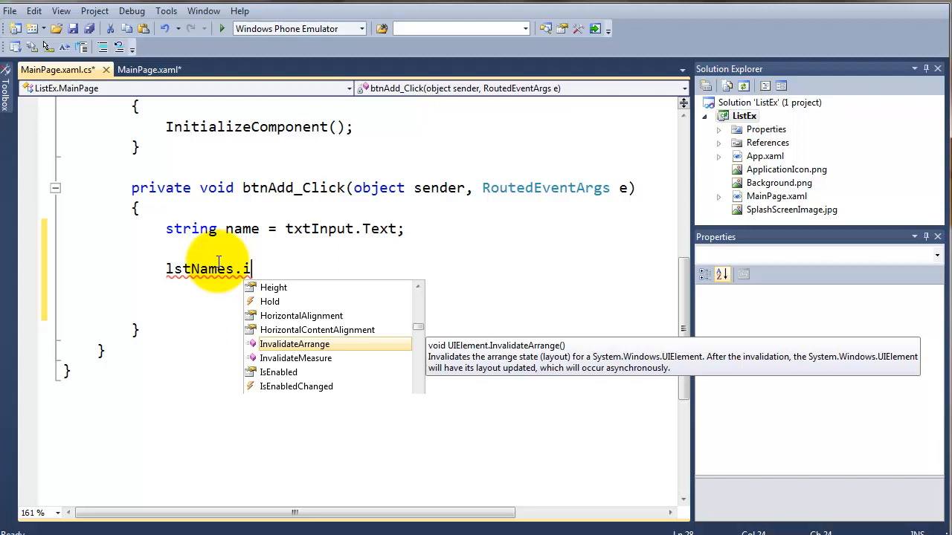
pyautogui.write('tems')
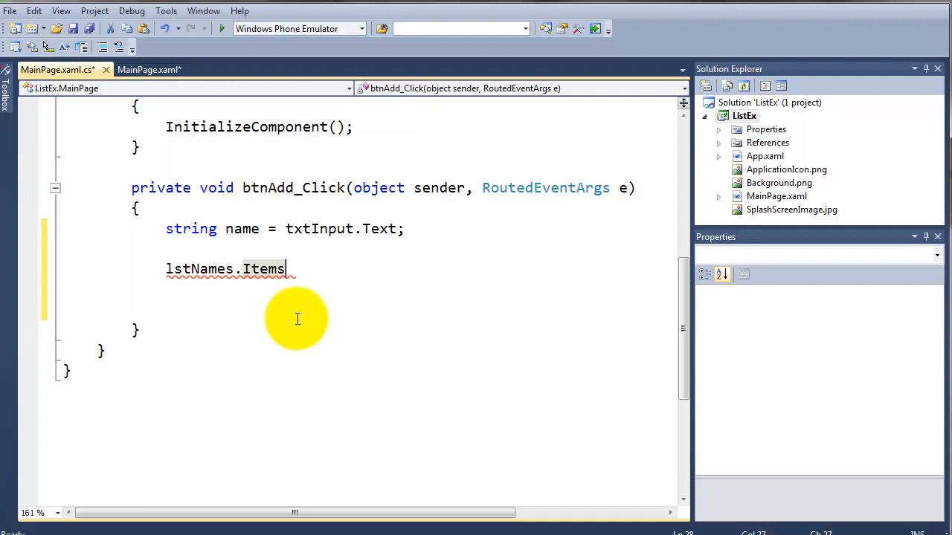
pyautogui.write('.Add')
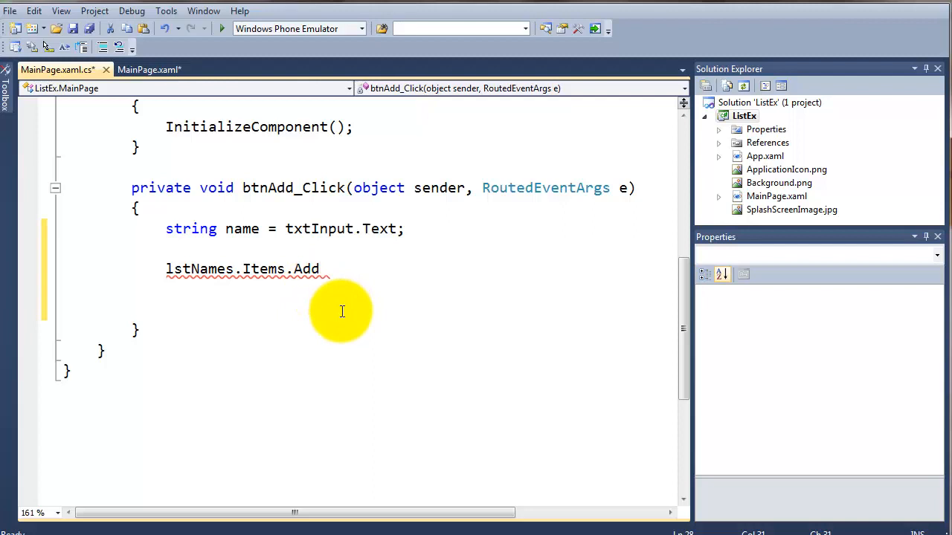
pyautogui.write('();')
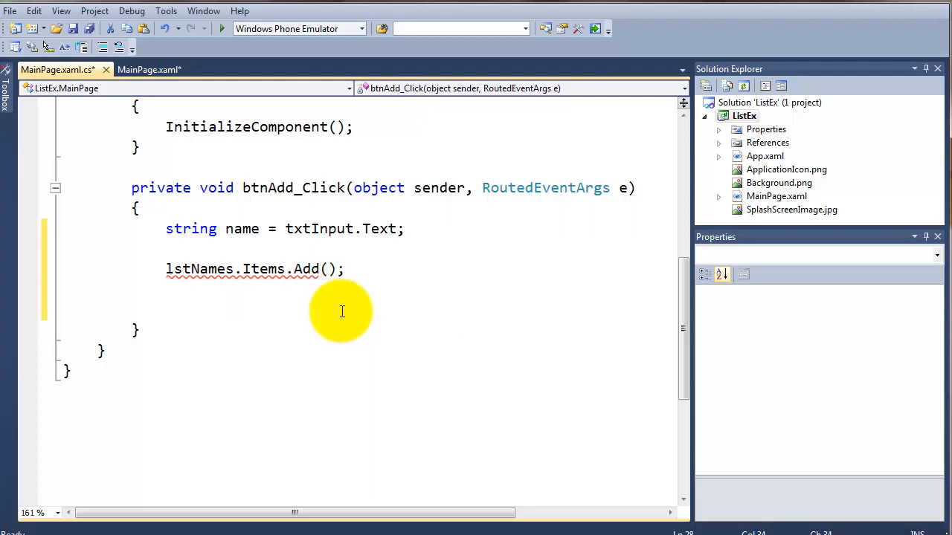
pyautogui.click(344, 269)
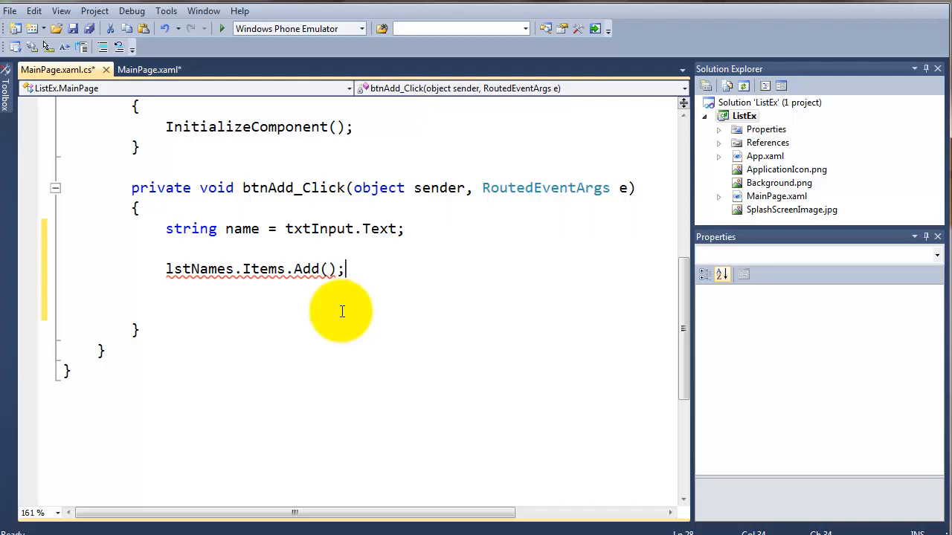
pyautogui.moveTo(201, 269)
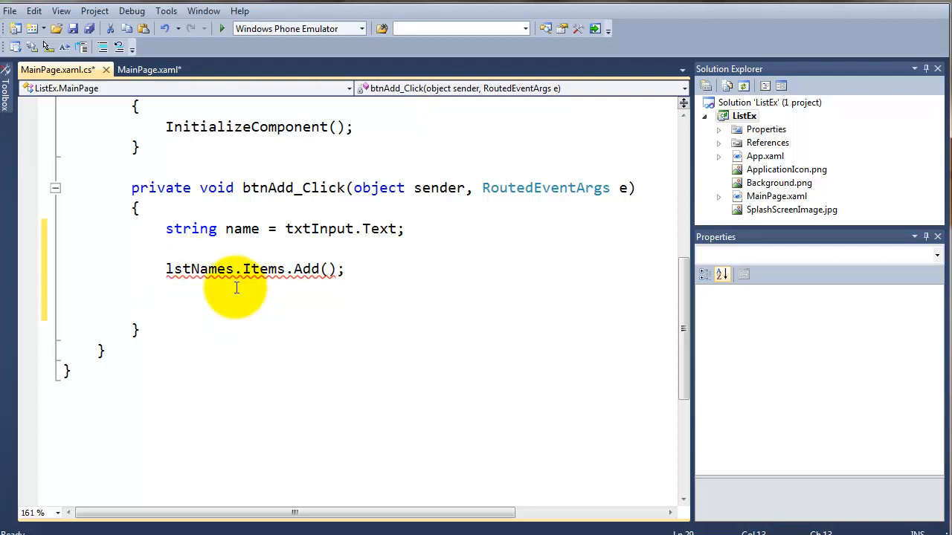
pyautogui.moveTo(443, 262)
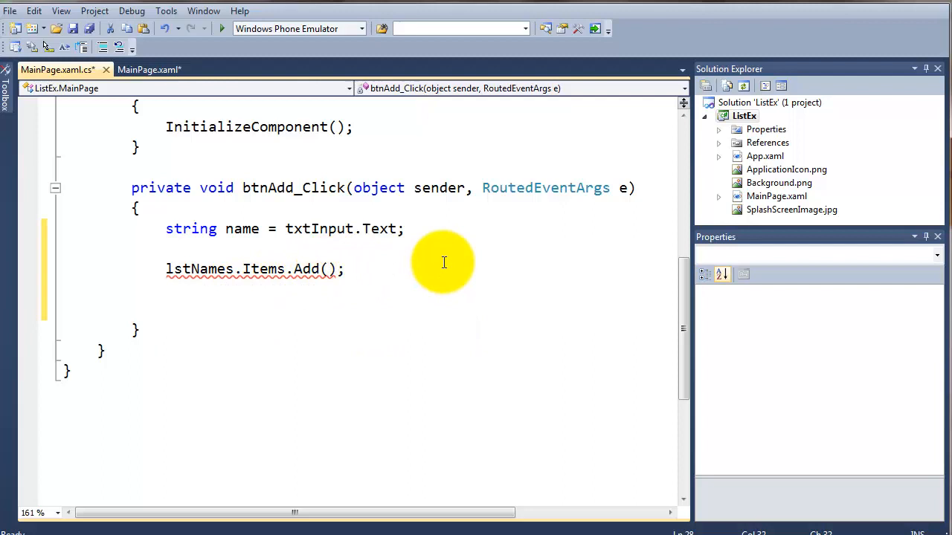
pyautogui.write('name')
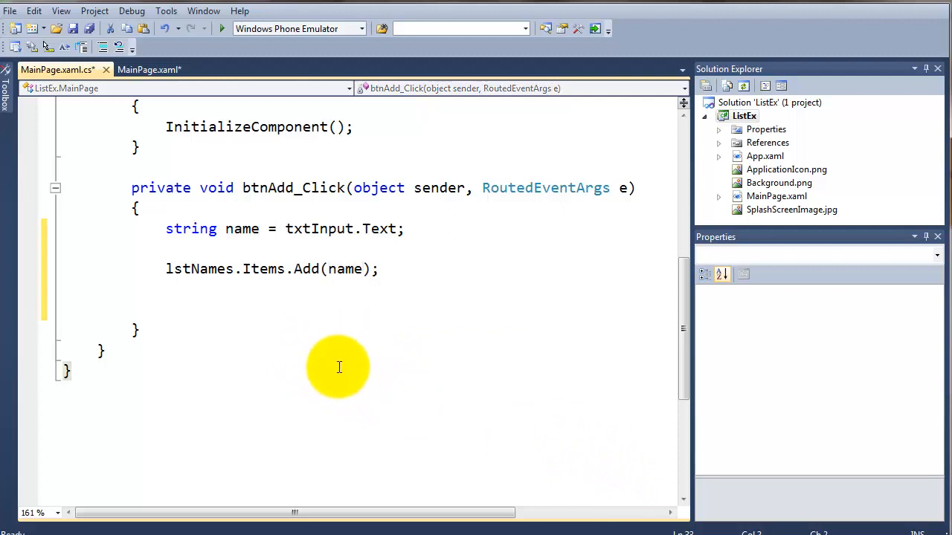
pyautogui.moveTo(252, 14)
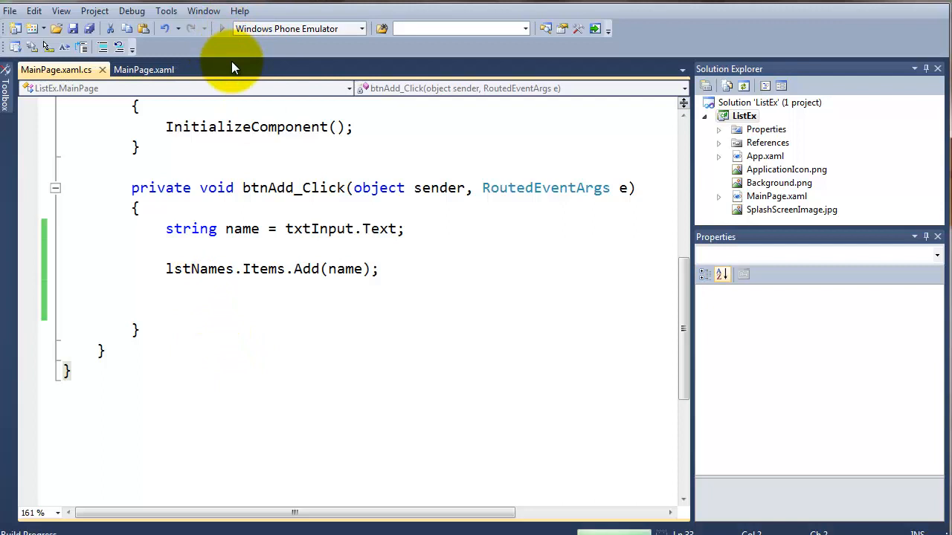
# Run the app in the emulator, type Damien and add it to the name list
pyautogui.click(223, 29)
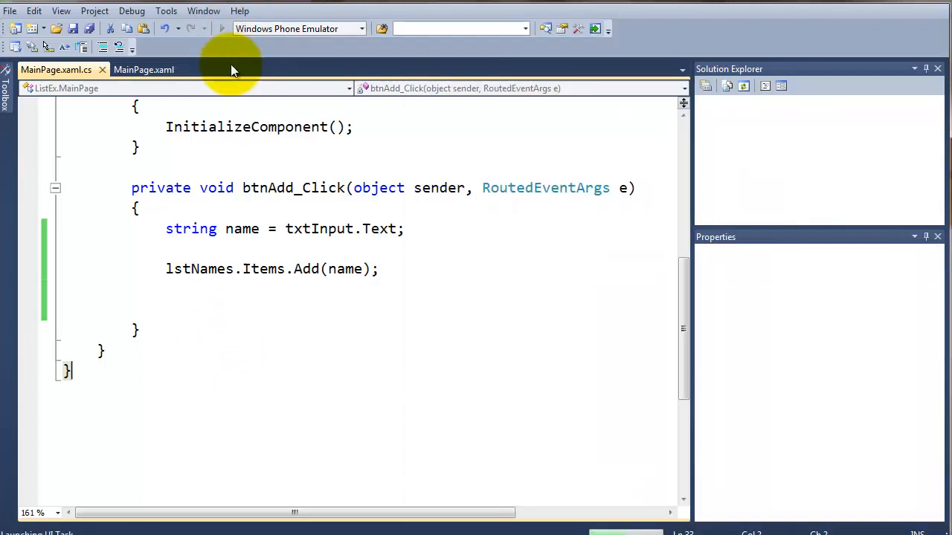
pyautogui.click(221, 28)
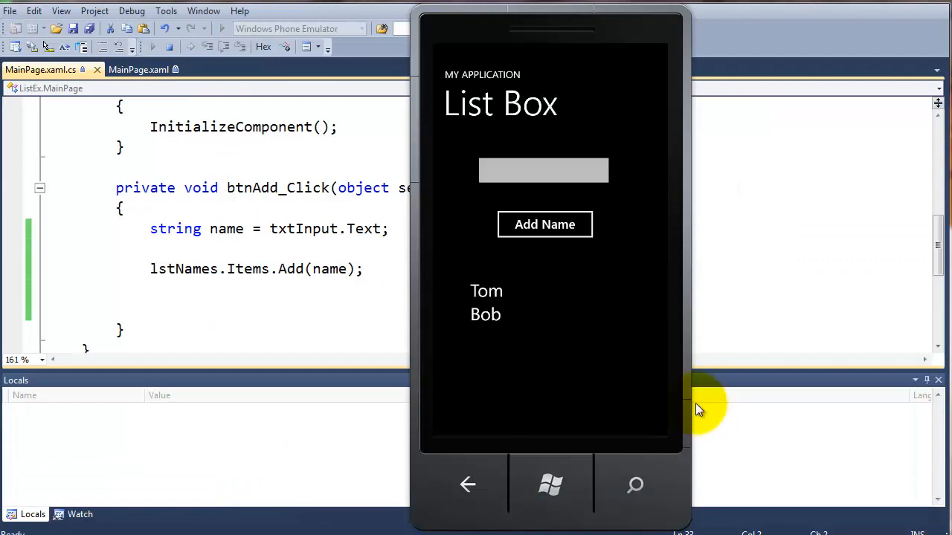
pyautogui.click(485, 315)
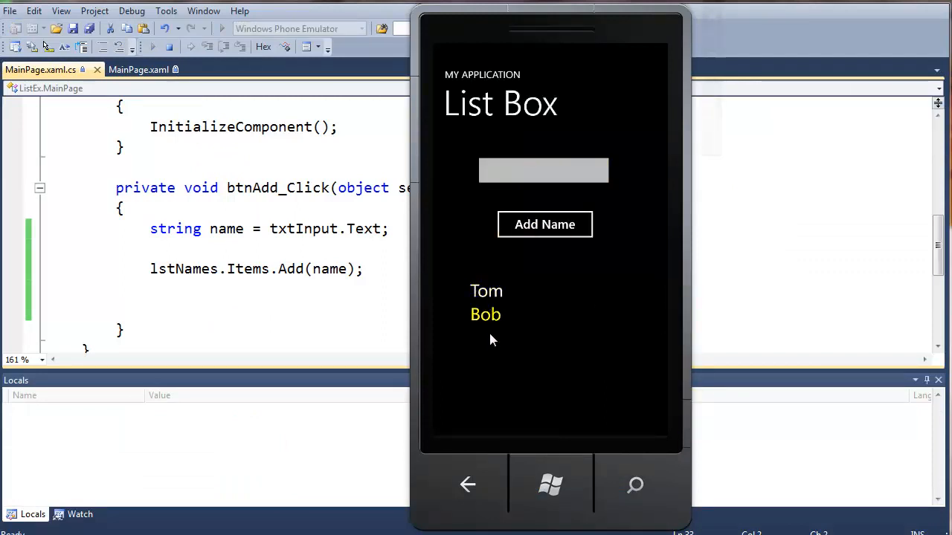
pyautogui.click(518, 171)
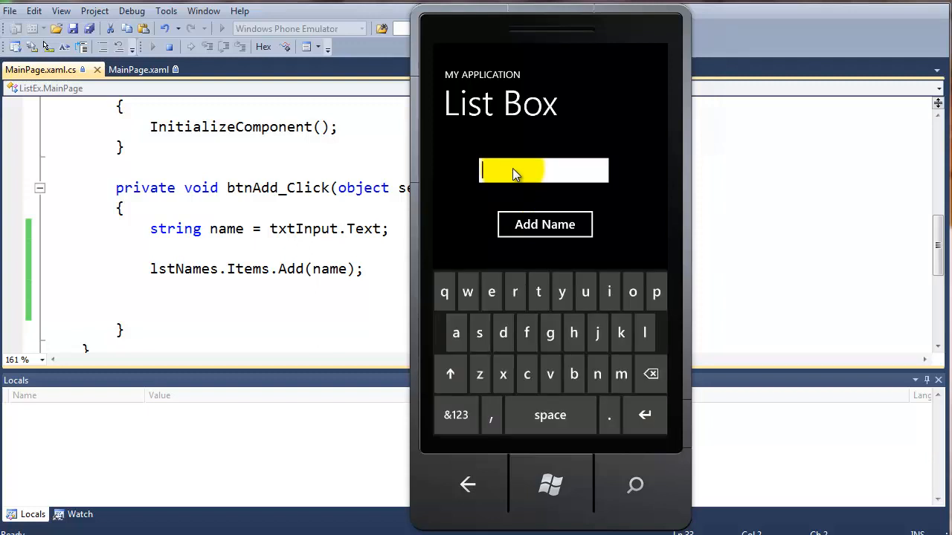
pyautogui.click(544, 223)
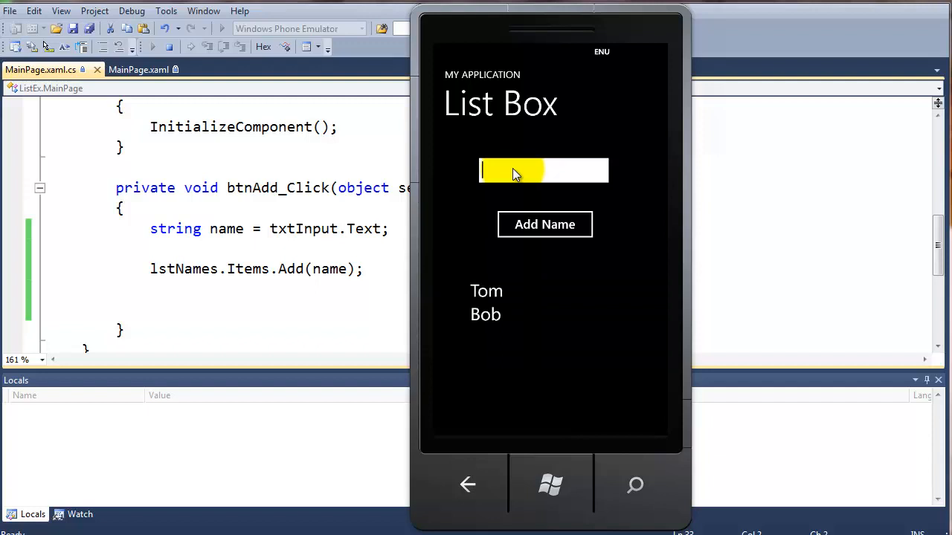
pyautogui.write('Damien')
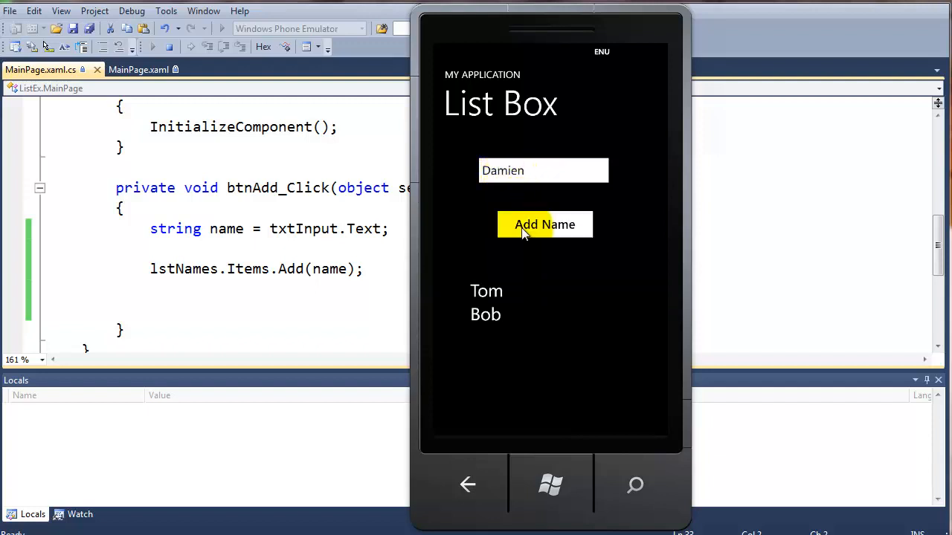
pyautogui.click(544, 224)
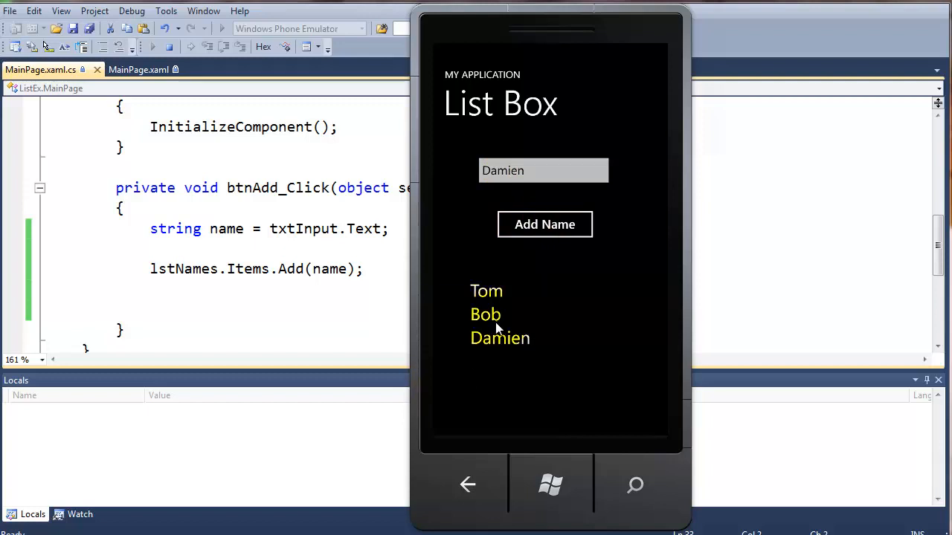
# Clear the input, add Mary to the list, then return to the code editor
pyautogui.click(543, 170)
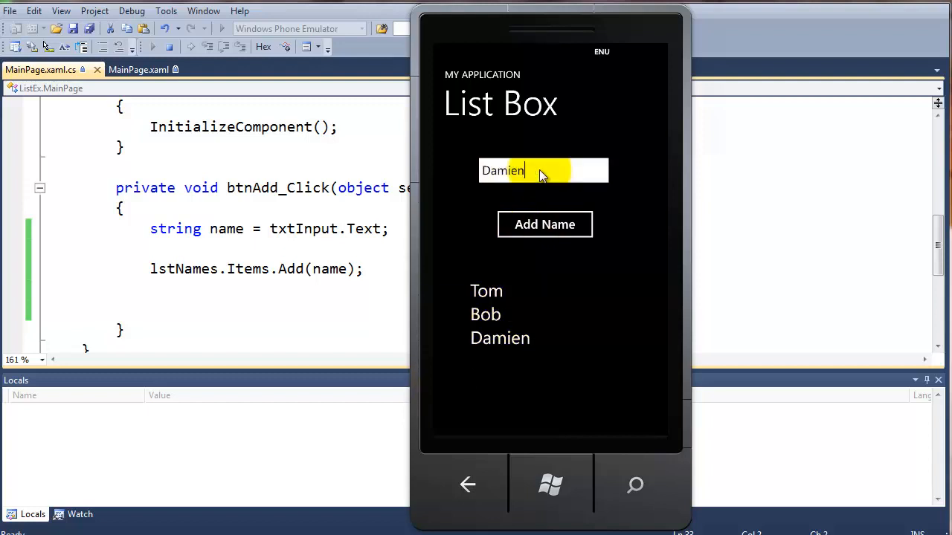
pyautogui.press('BackSpace')
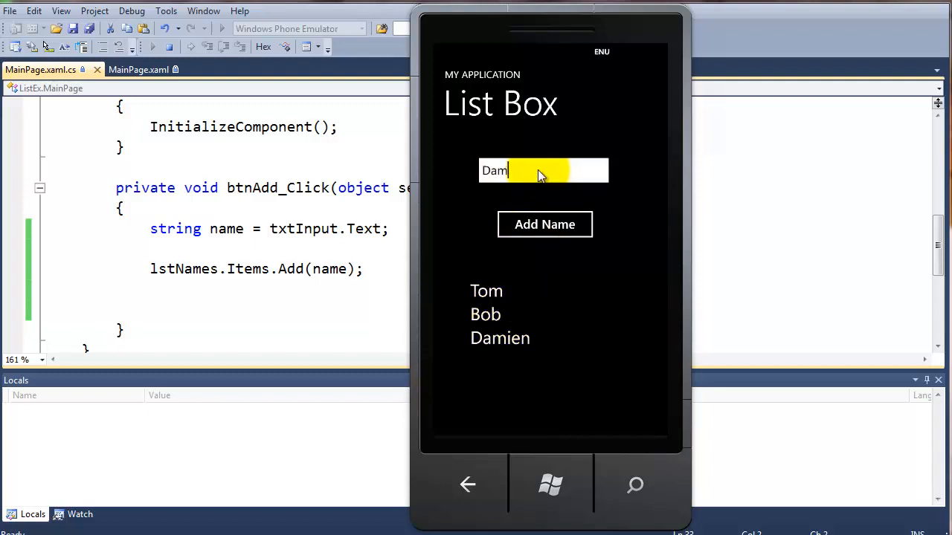
pyautogui.write('M')
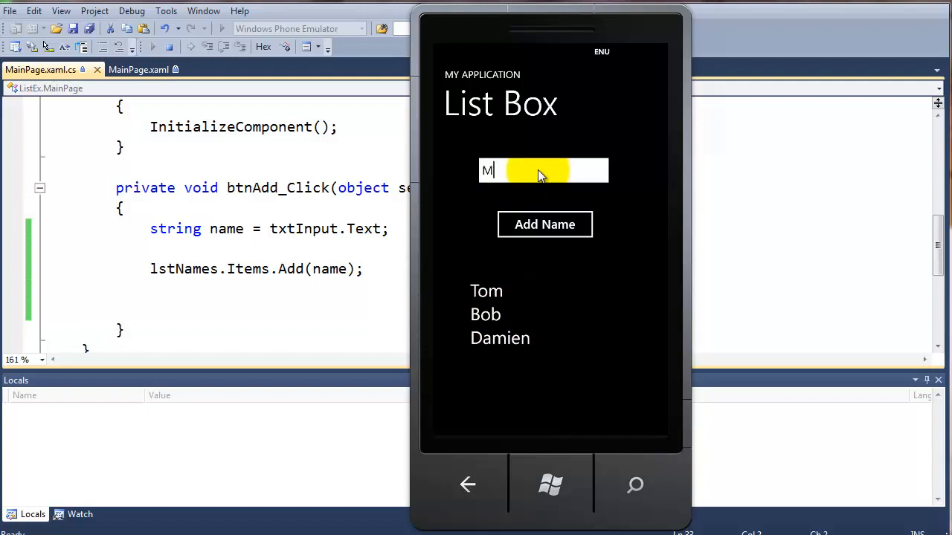
pyautogui.write('ary')
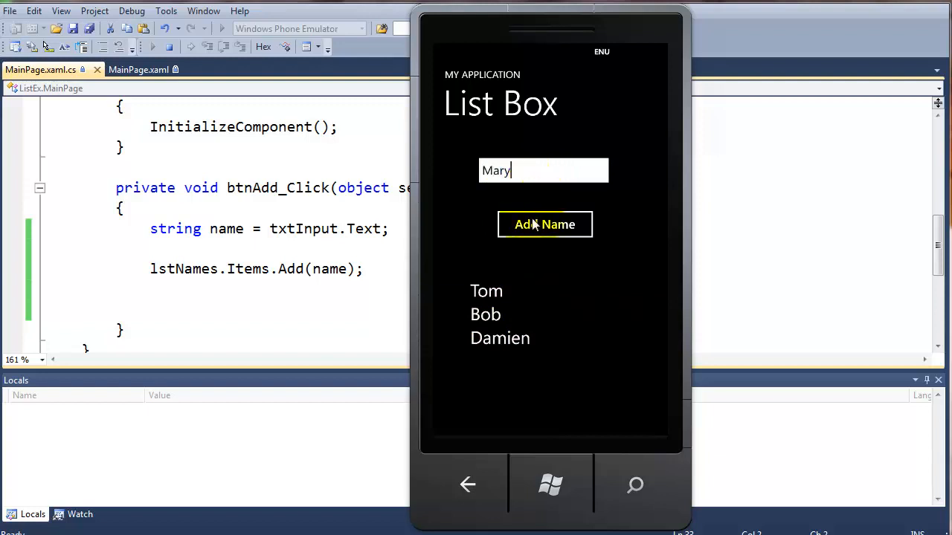
pyautogui.click(544, 225)
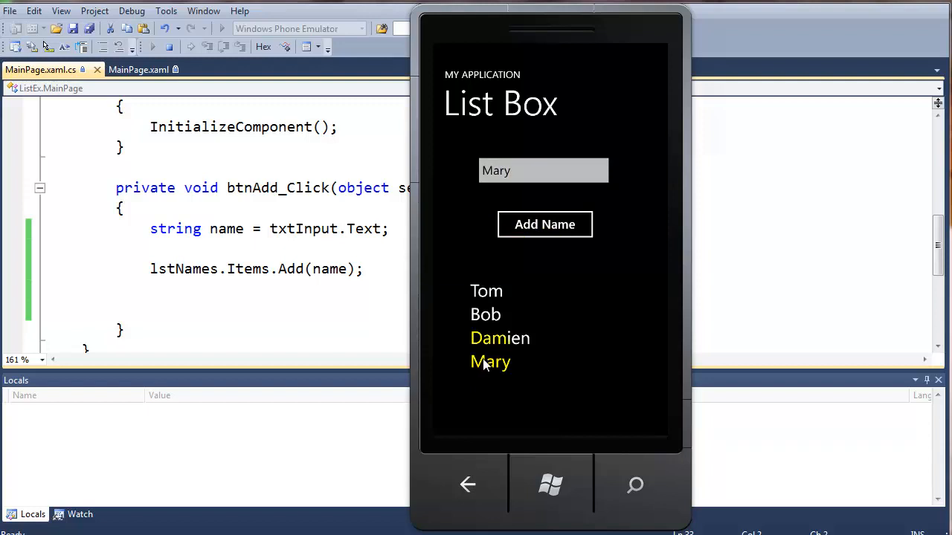
pyautogui.moveTo(488, 374)
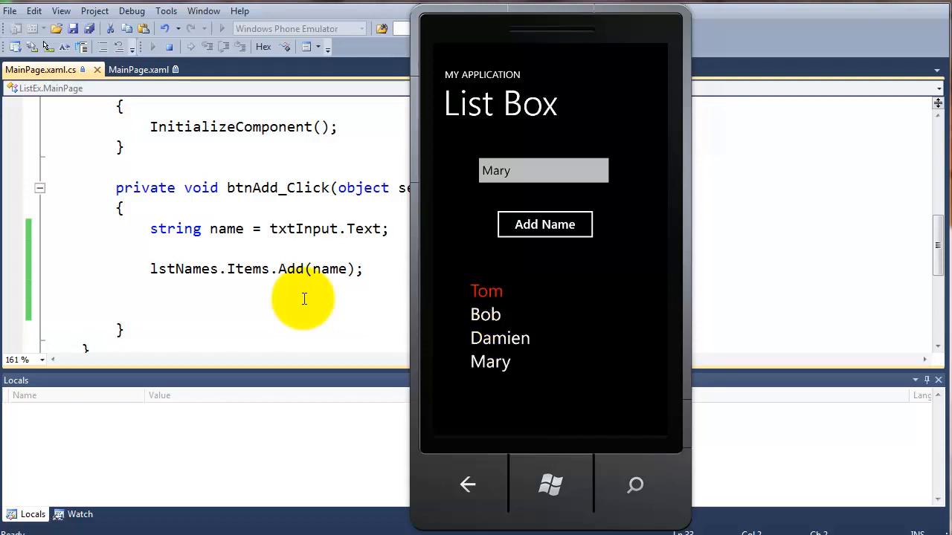
pyautogui.click(169, 47)
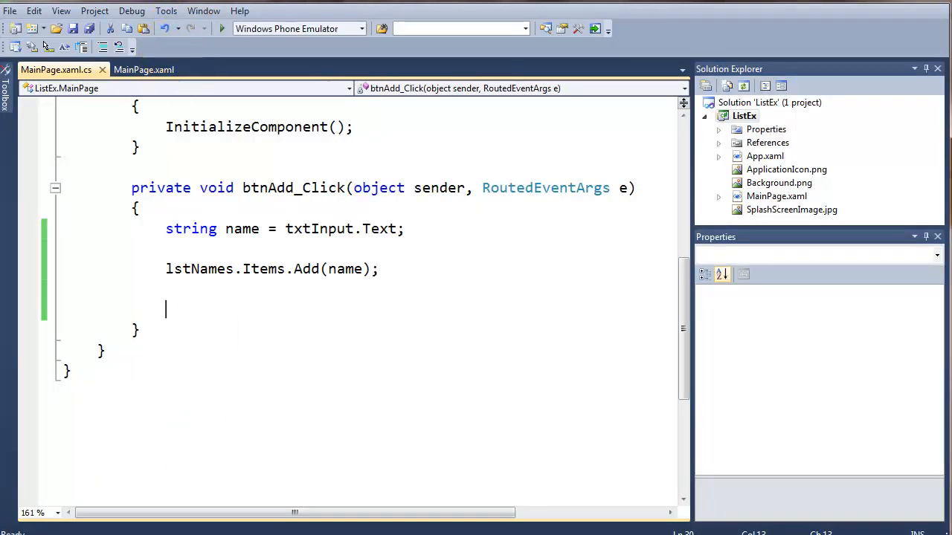
# Place a new Button from the Toolbox on the page below the Add Name button
pyautogui.click(143, 69)
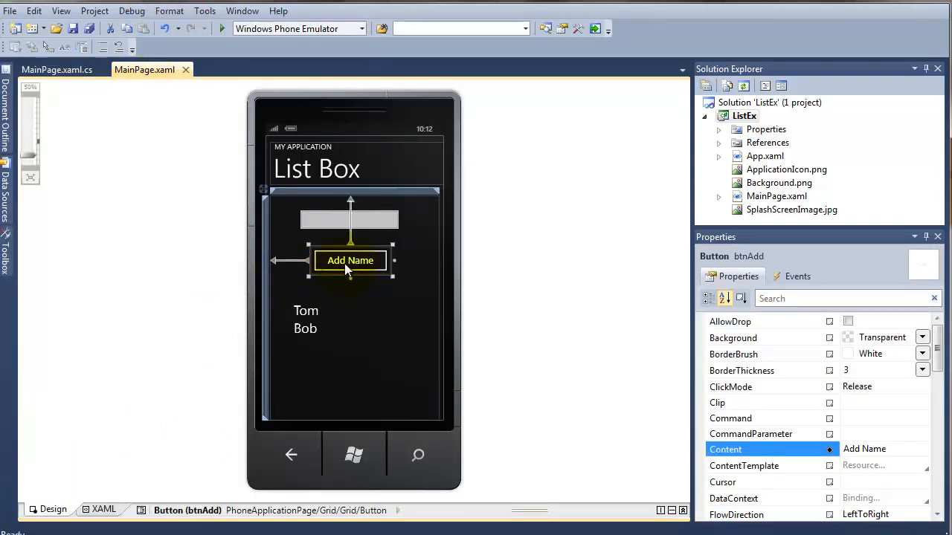
pyautogui.moveTo(351, 260); pyautogui.dragTo(351, 250)
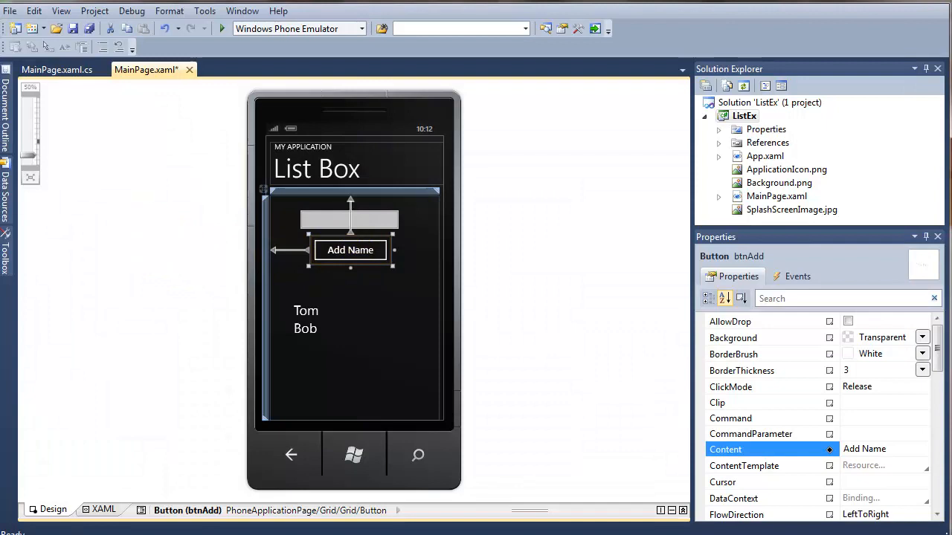
pyautogui.click(5, 253)
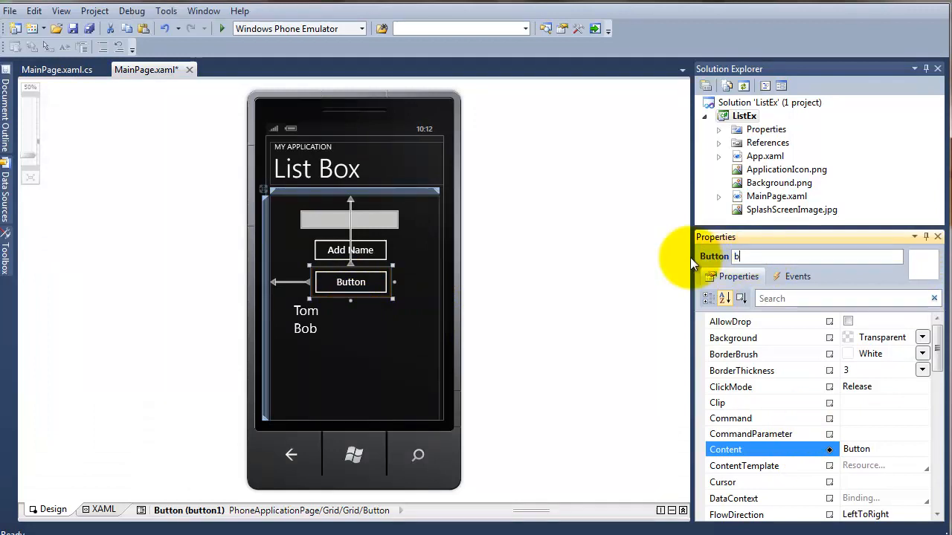
# Name the new button btnRemove and set its content to 'Remove Name'
pyautogui.write('btnRem')
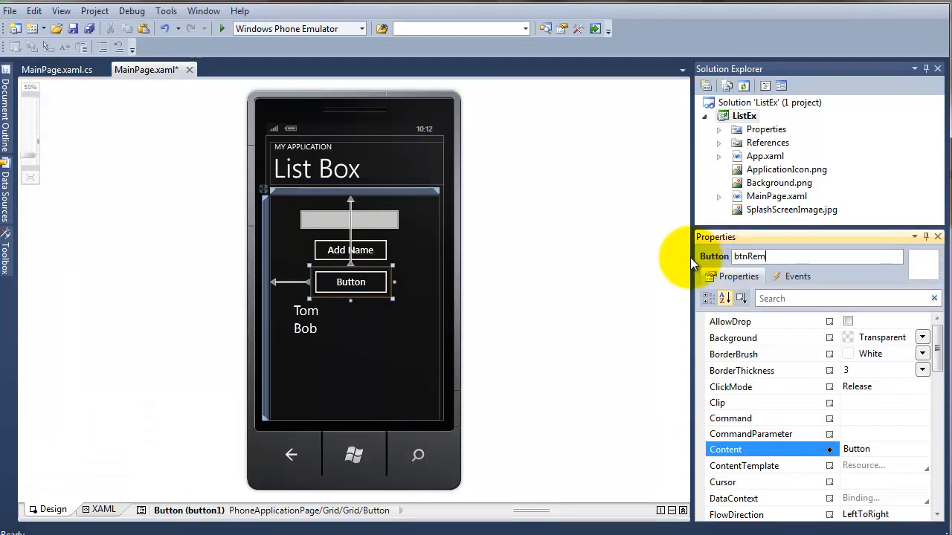
pyautogui.write('ove')
pyautogui.click(883, 449)
pyautogui.write('R')
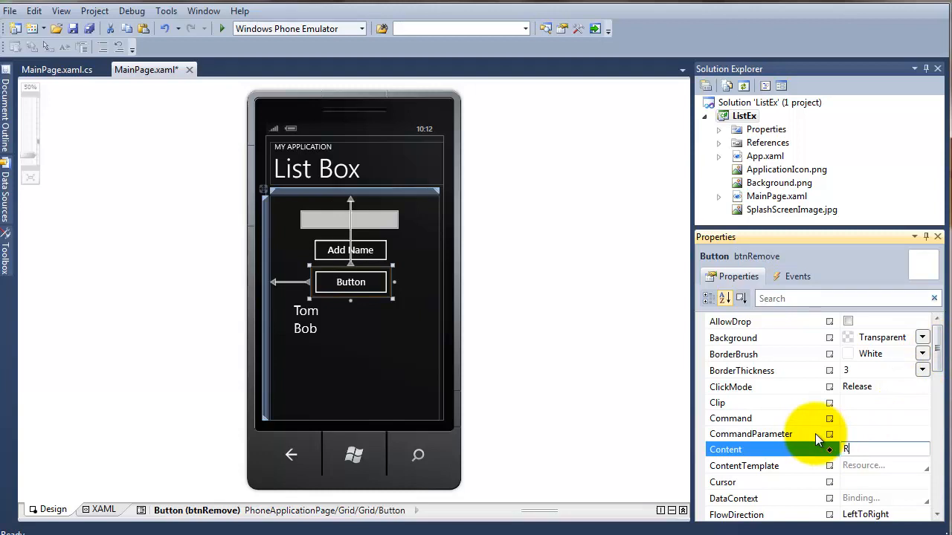
pyautogui.write('emove')
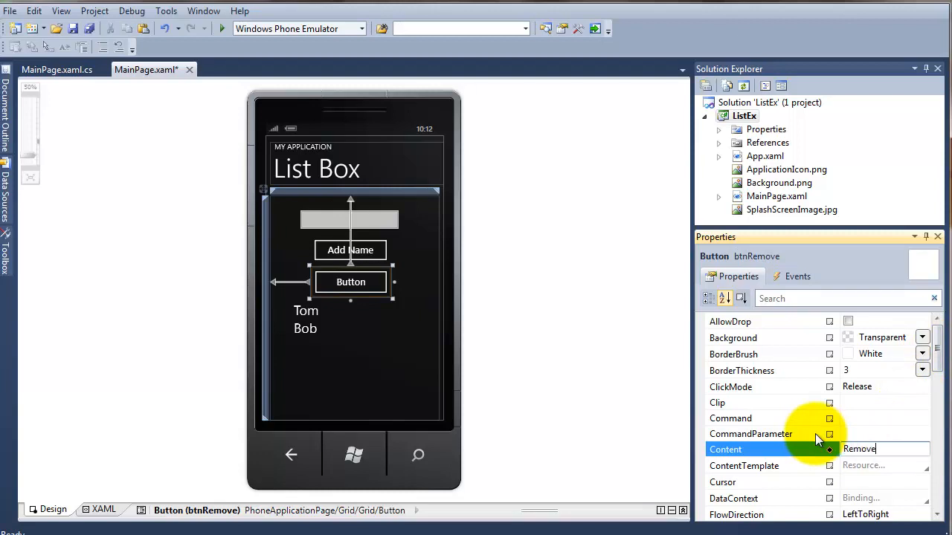
pyautogui.write('Name')
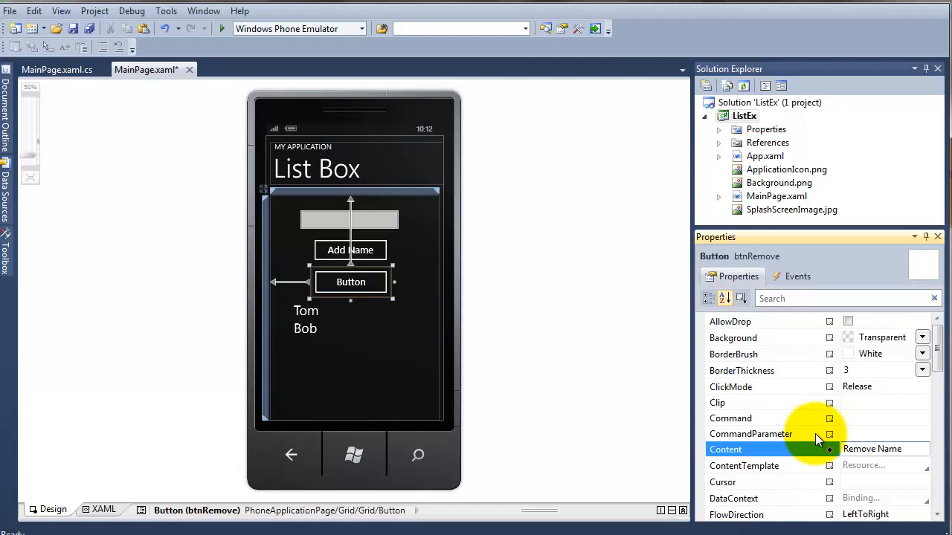
pyautogui.moveTo(428, 320)
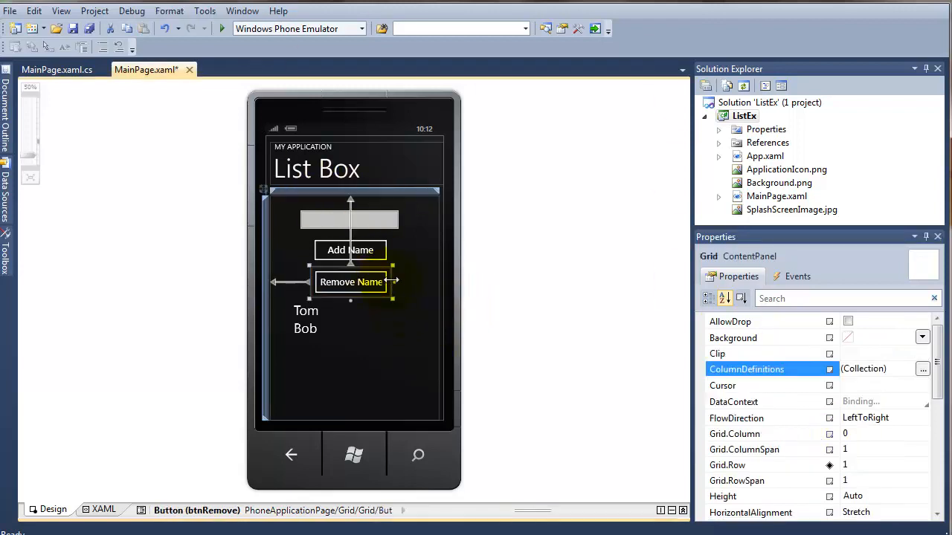
# Create the btnRemove_Click handler and start the lstNames.Items.Remove(...) statement
pyautogui.click(357, 282)
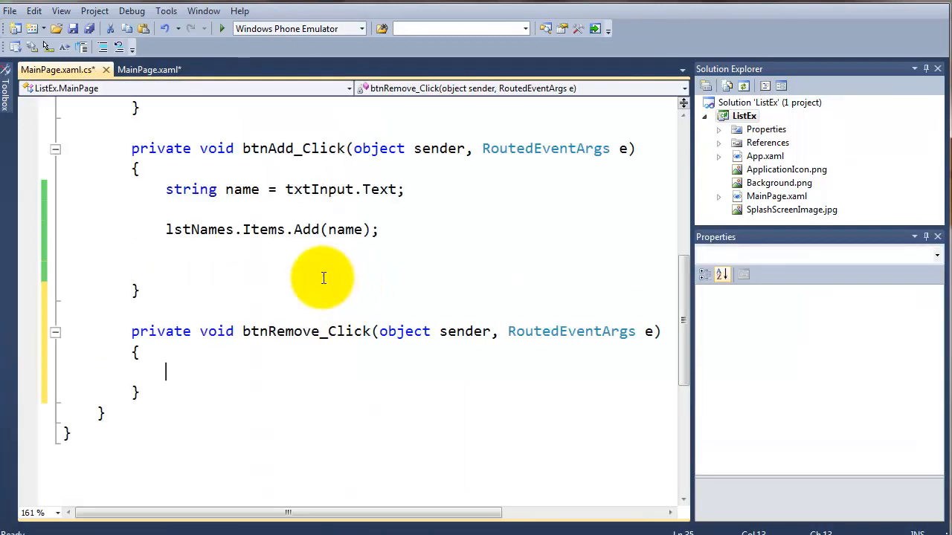
pyautogui.moveTo(241, 238)
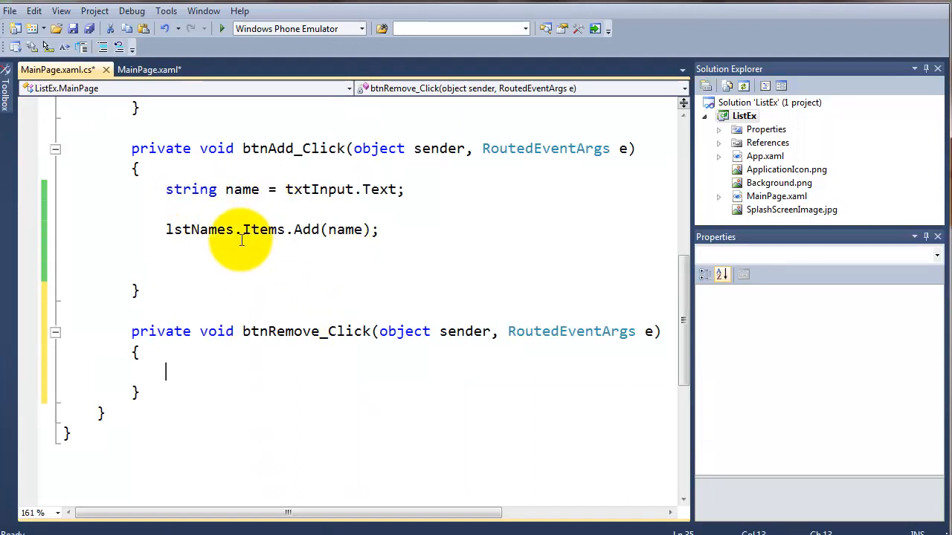
pyautogui.moveTo(249, 250)
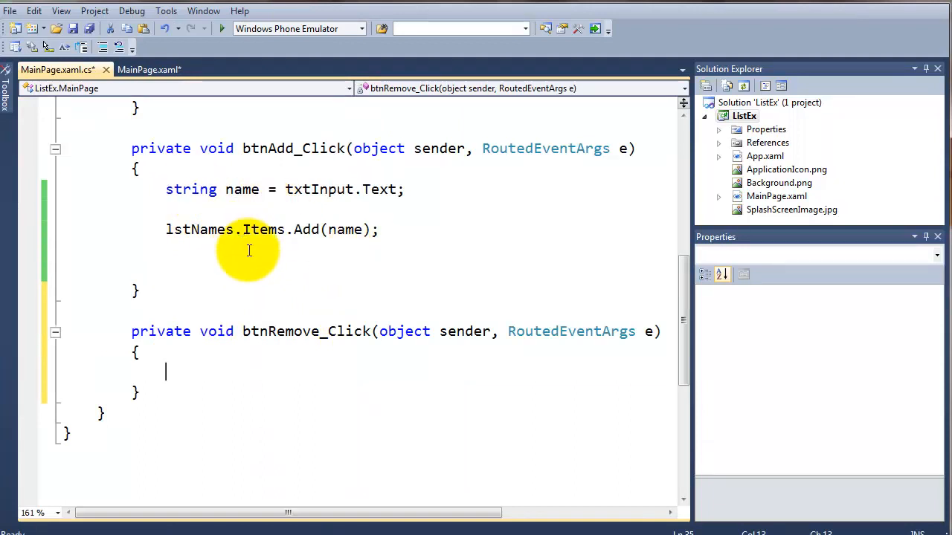
pyautogui.moveTo(475, 464)
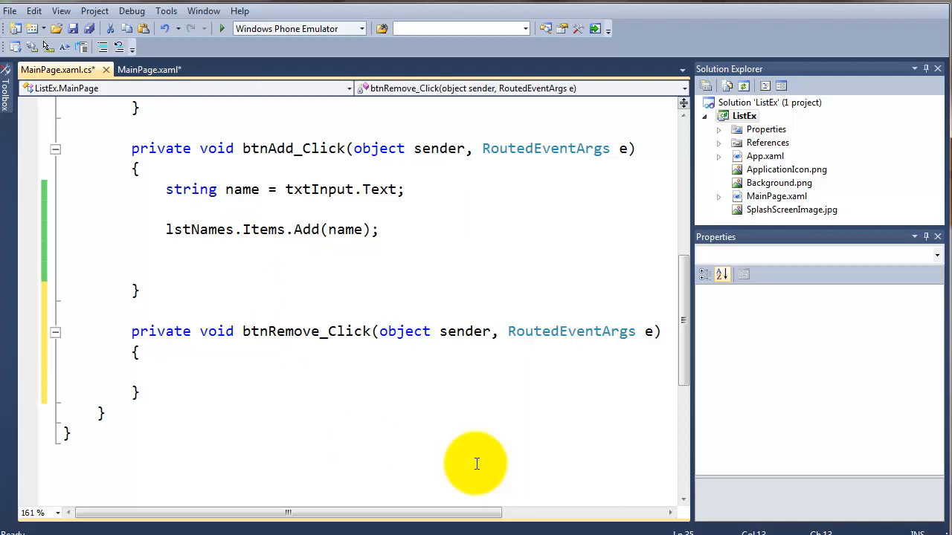
pyautogui.write('lstNames')
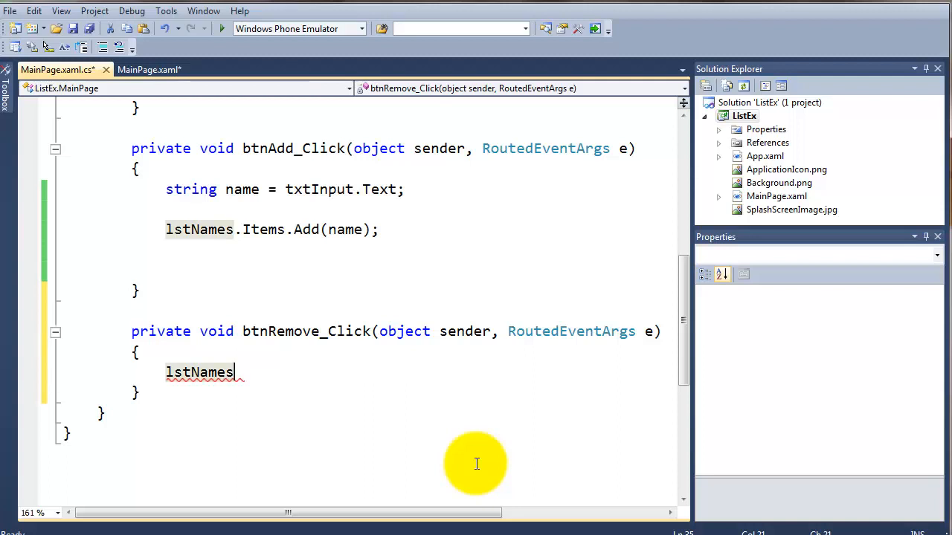
pyautogui.write('.it')
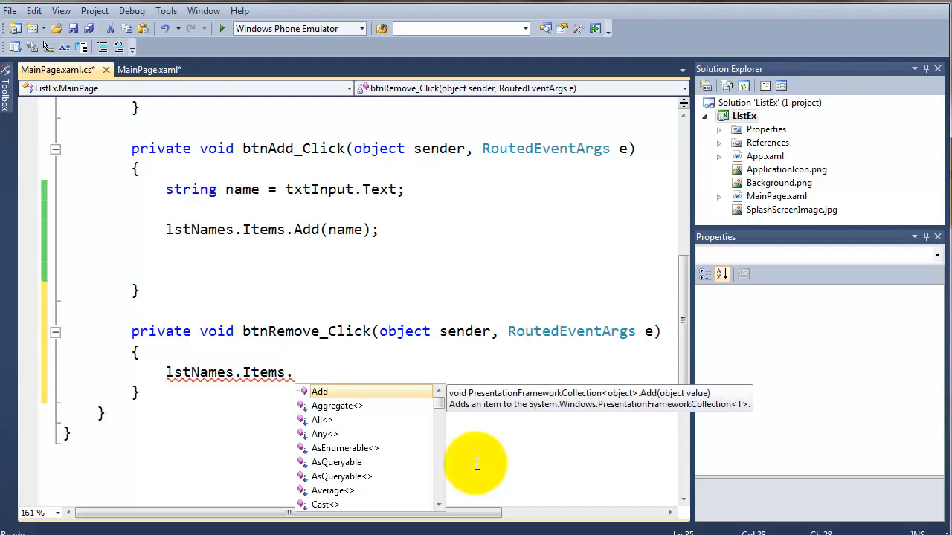
pyautogui.write('r')
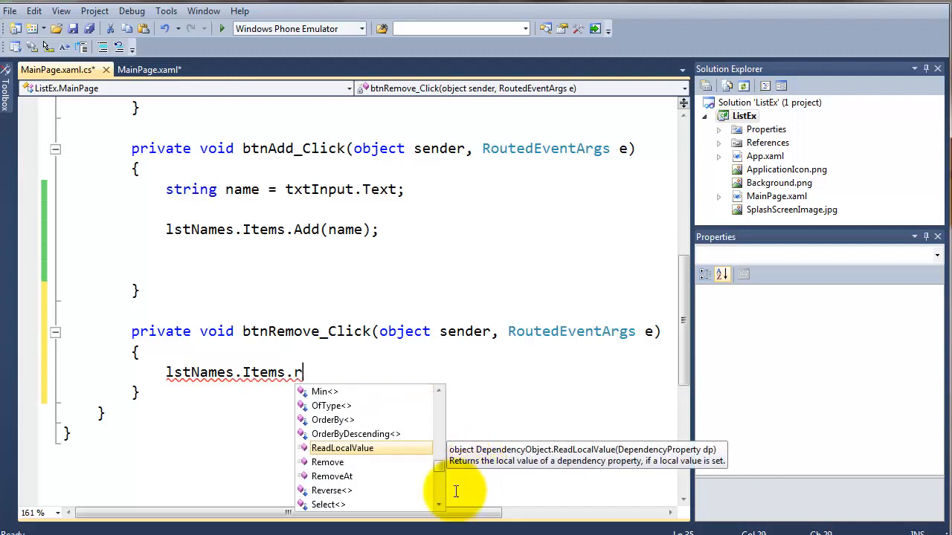
pyautogui.moveTo(327, 461)
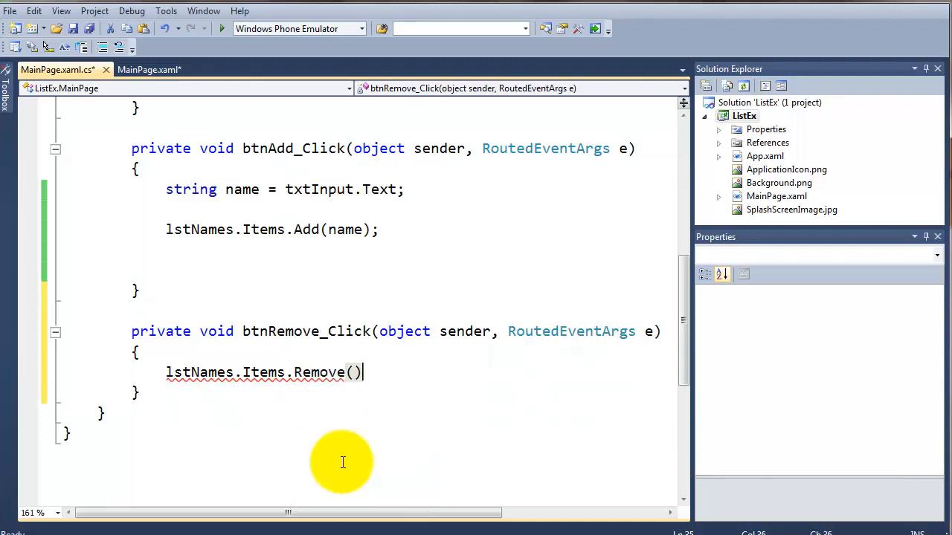
pyautogui.write(';')
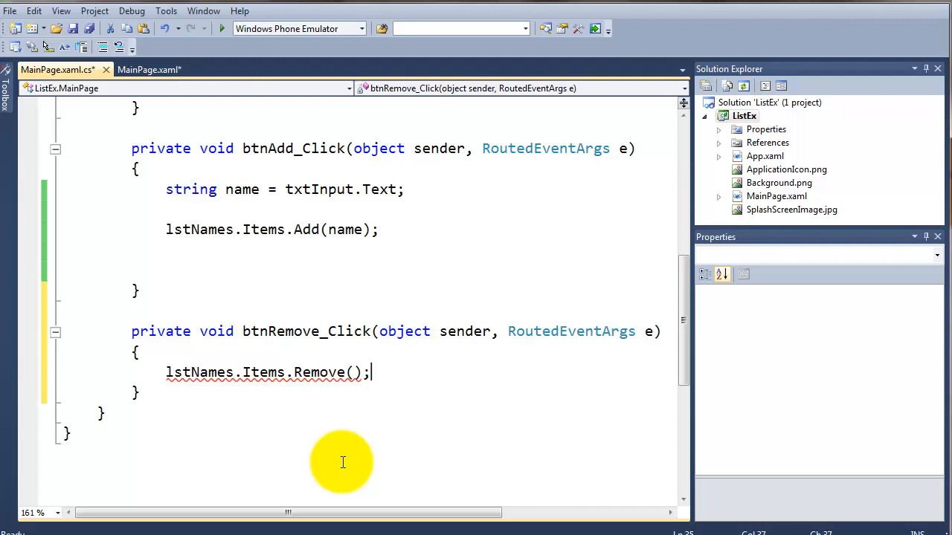
pyautogui.moveTo(348, 229)
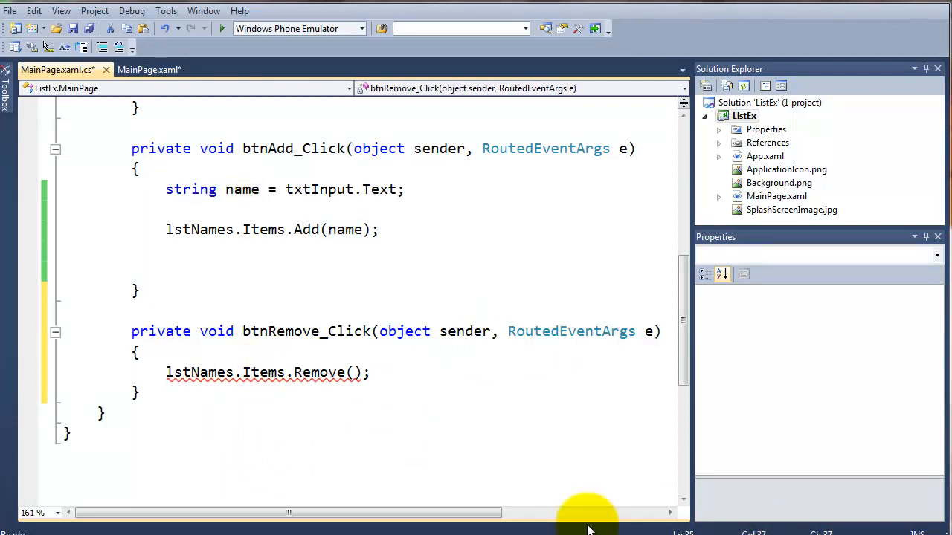
pyautogui.moveTo(201, 372)
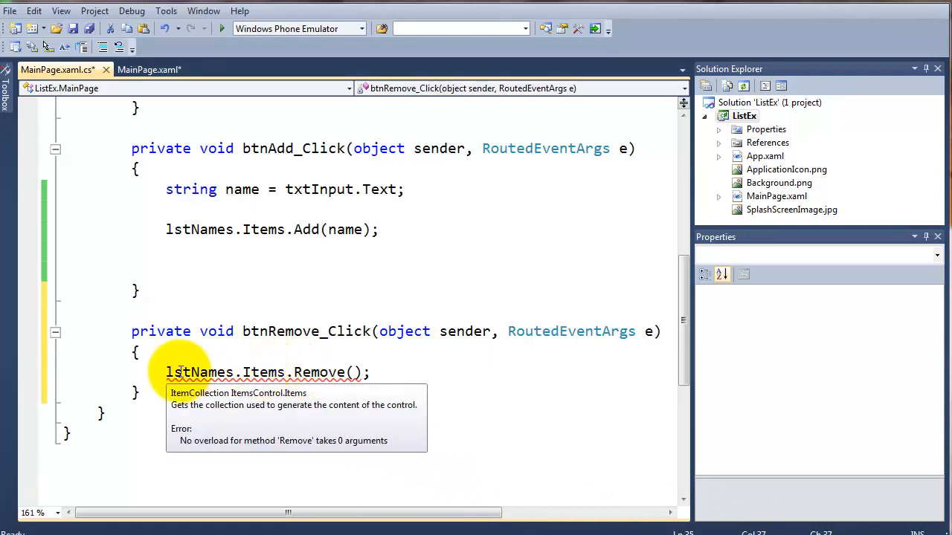
pyautogui.moveTo(315, 372)
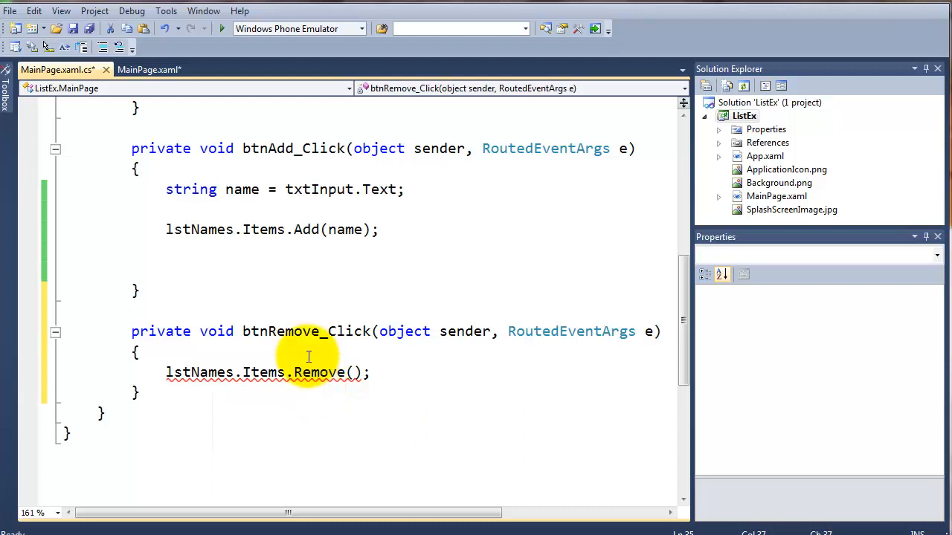
pyautogui.moveTo(260, 372)
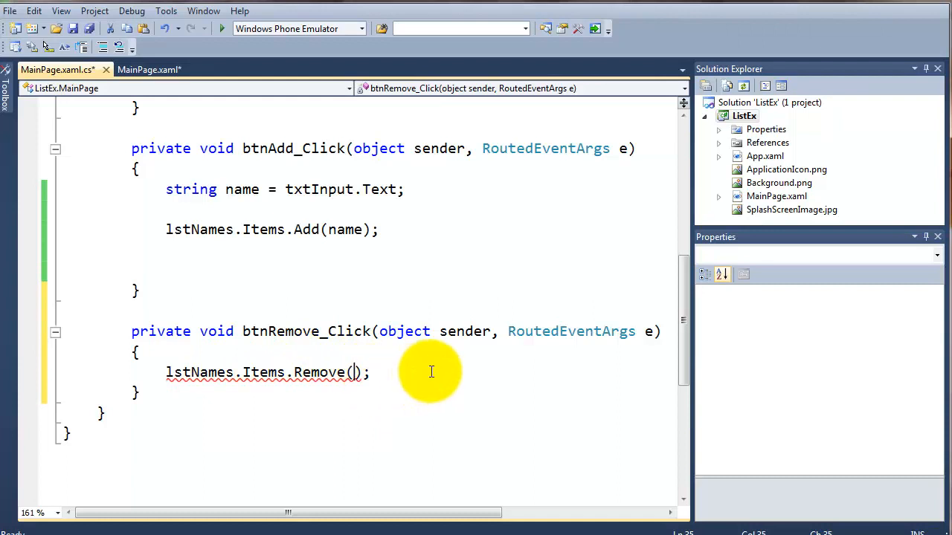
# Pass lstNames.SelectedItem as the item to remove, completed via IntelliSense
pyautogui.write('lstNames')
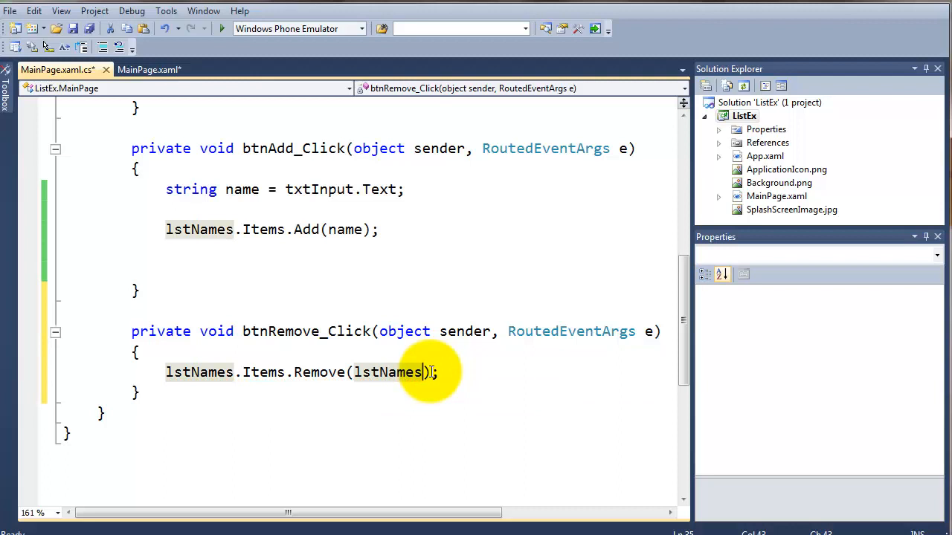
pyautogui.write('.')
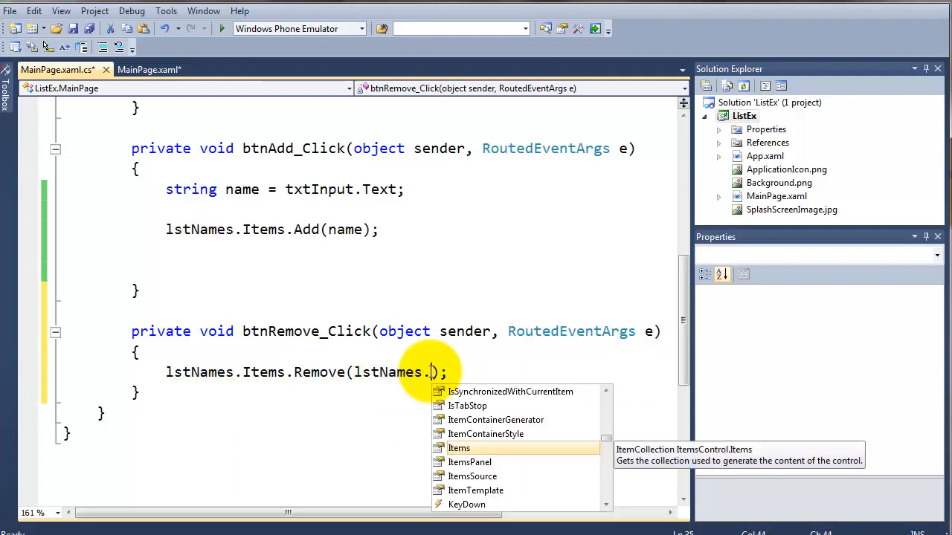
pyautogui.write('s')
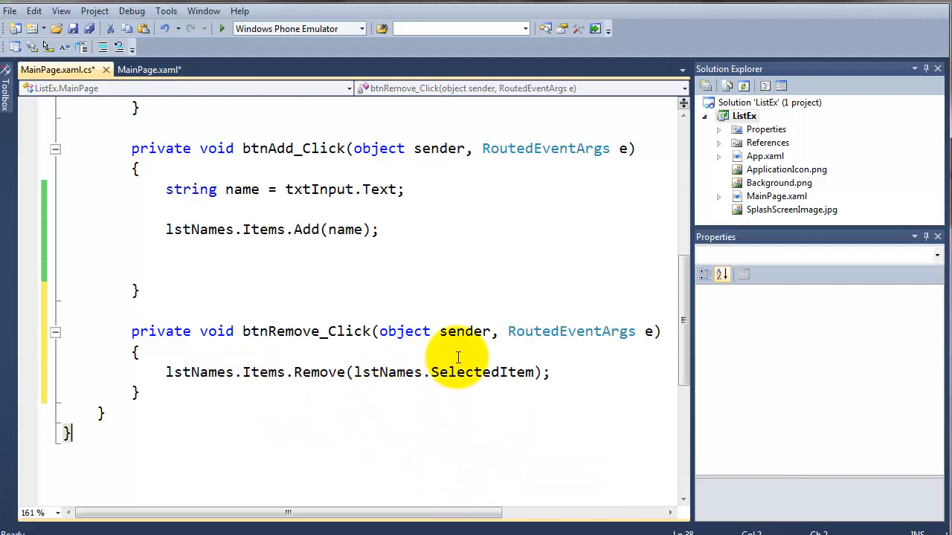
pyautogui.moveTo(265, 372)
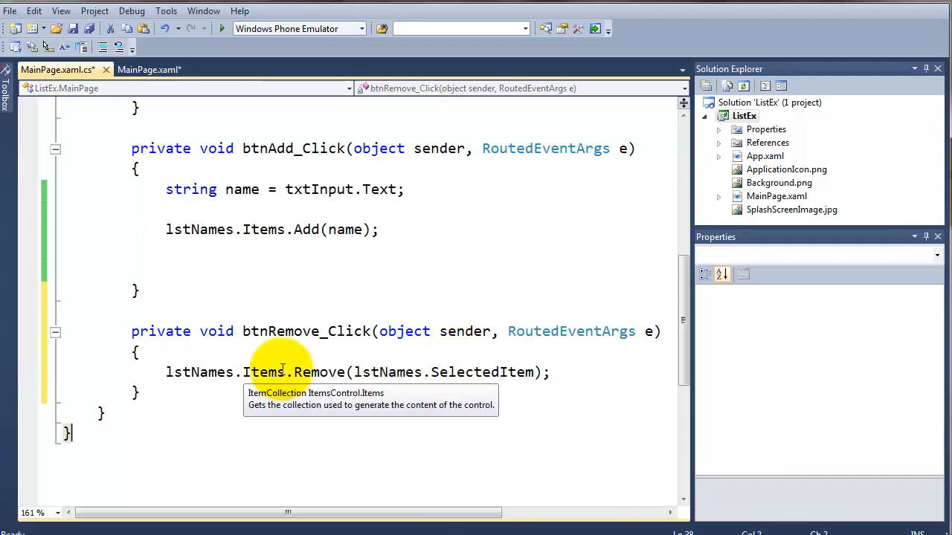
pyautogui.moveTo(220, 37)
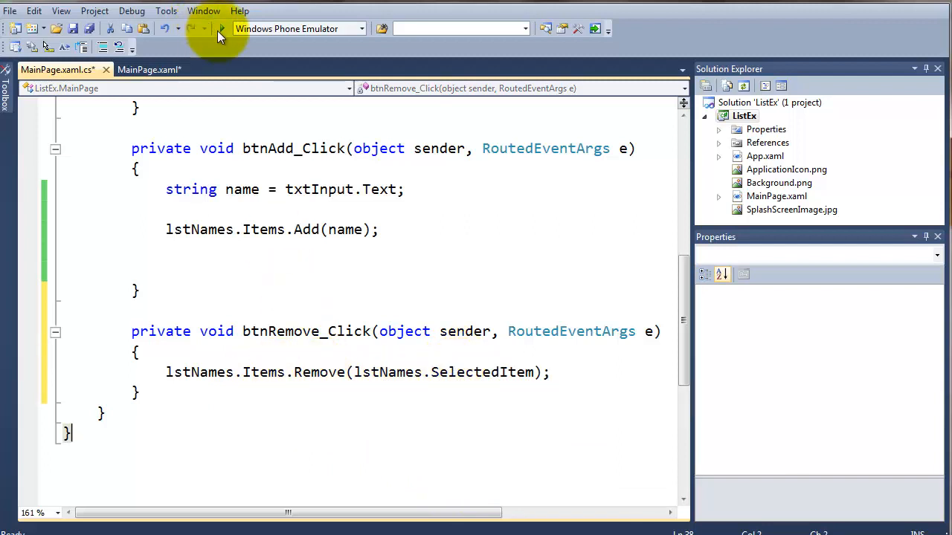
# Run the app in the emulator and add the names Damien and Mary to the list
pyautogui.click(221, 28)
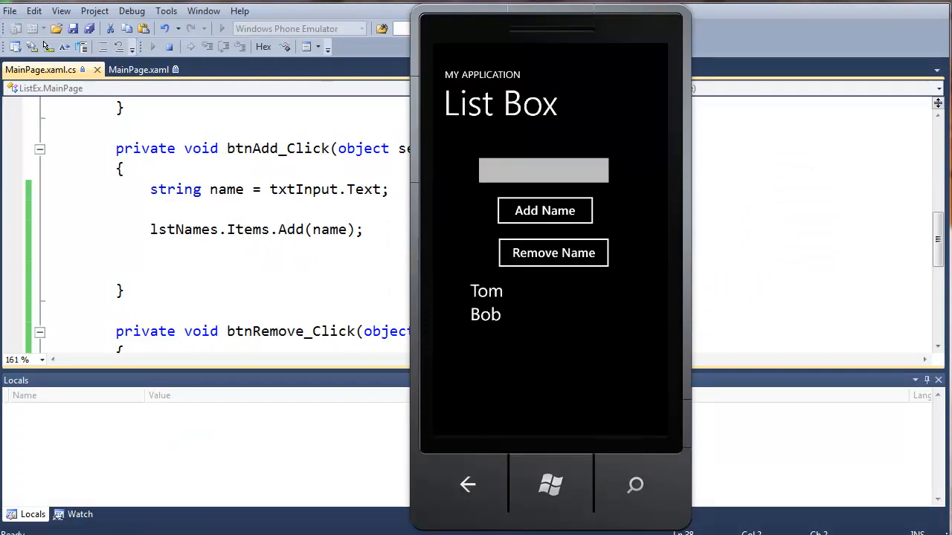
pyautogui.click(544, 169)
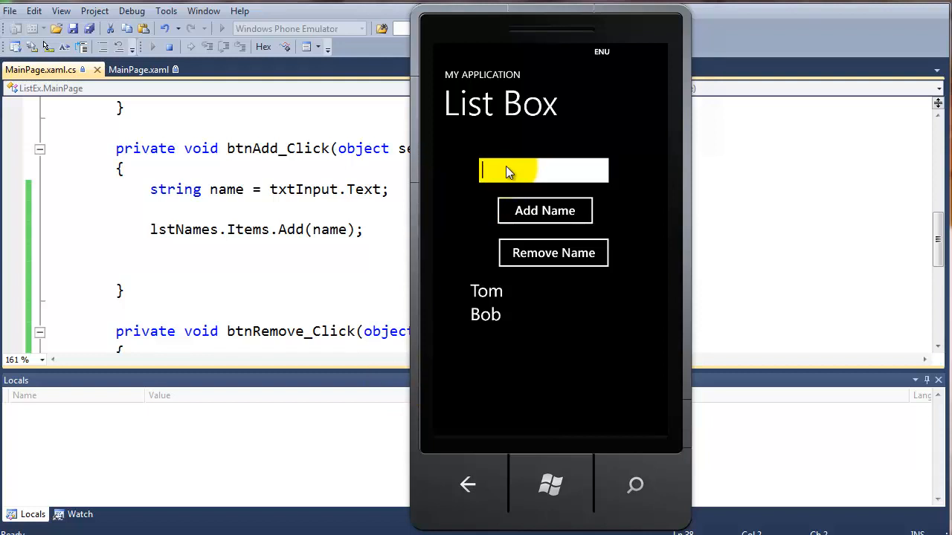
pyautogui.write('Damien')
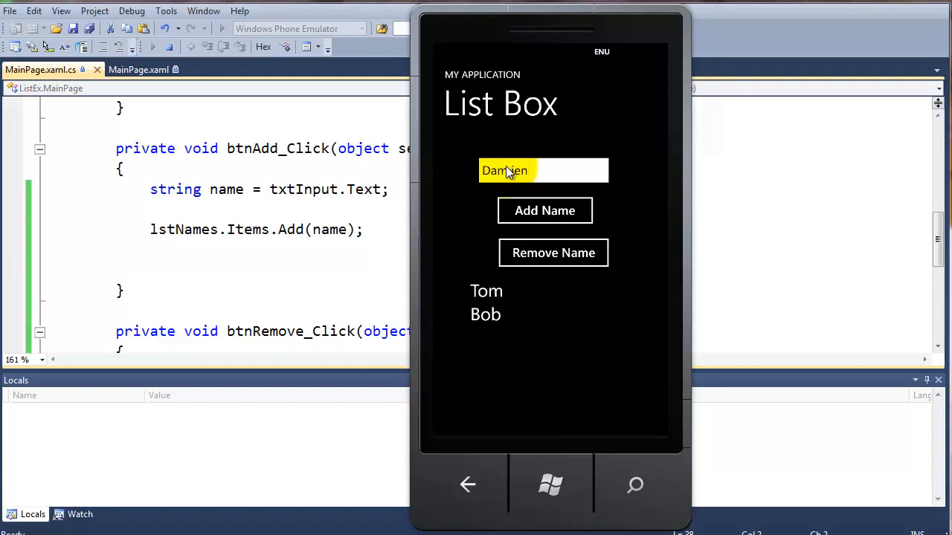
pyautogui.click(544, 212)
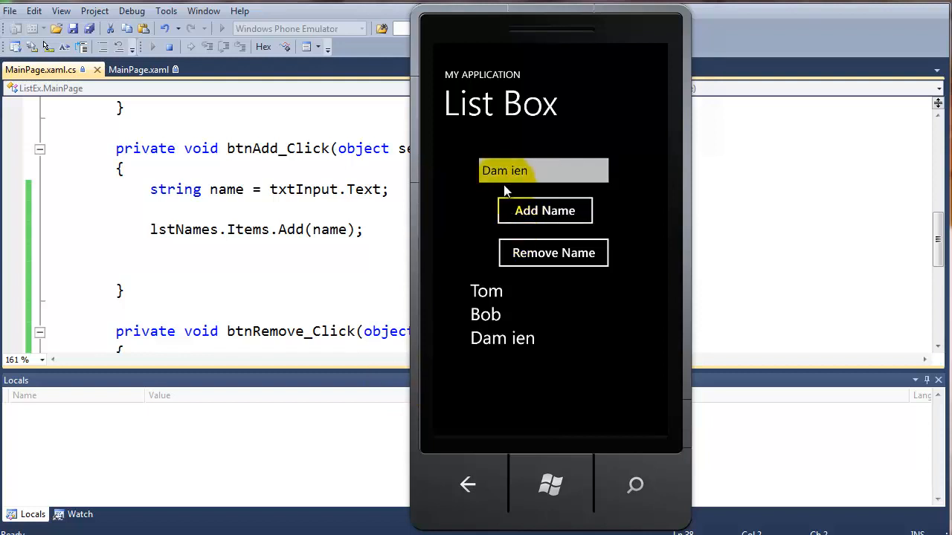
pyautogui.click(504, 171)
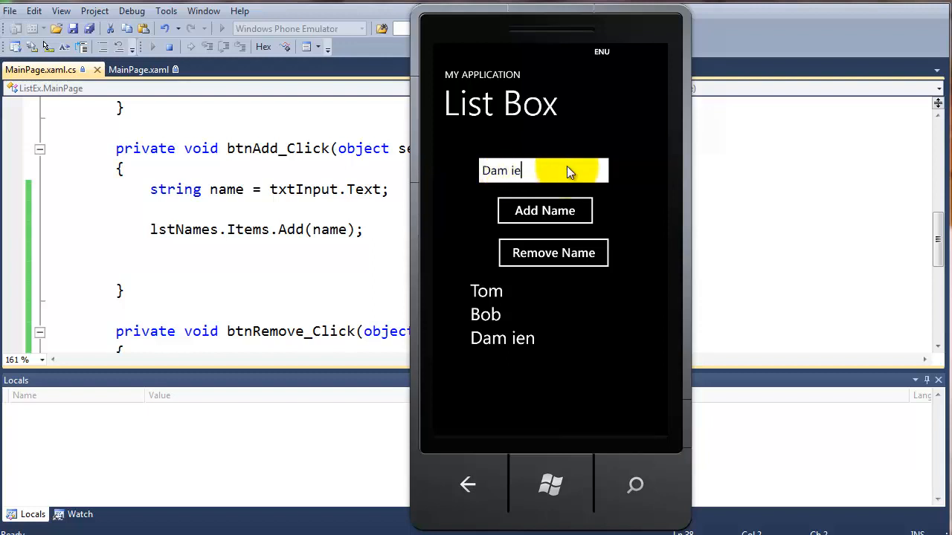
pyautogui.press('ctrl+a')
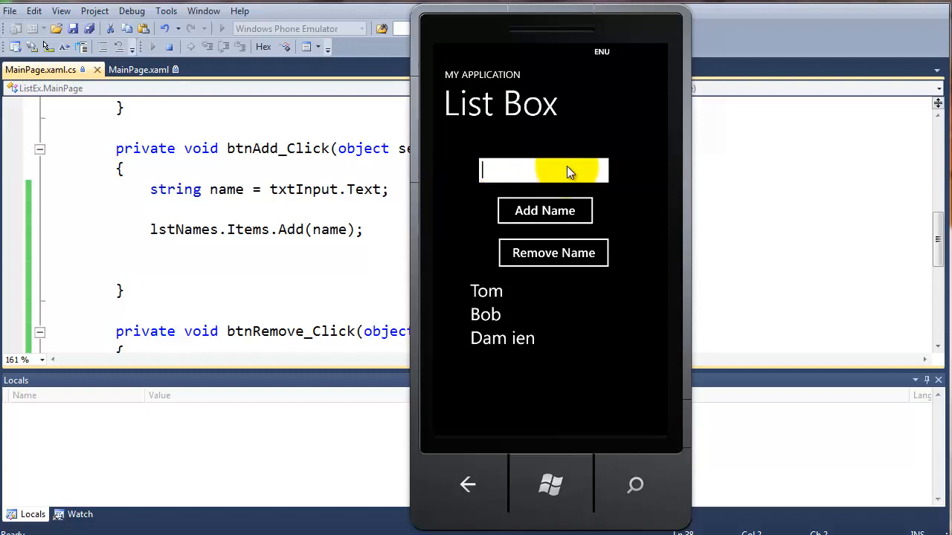
pyautogui.write('Mary')
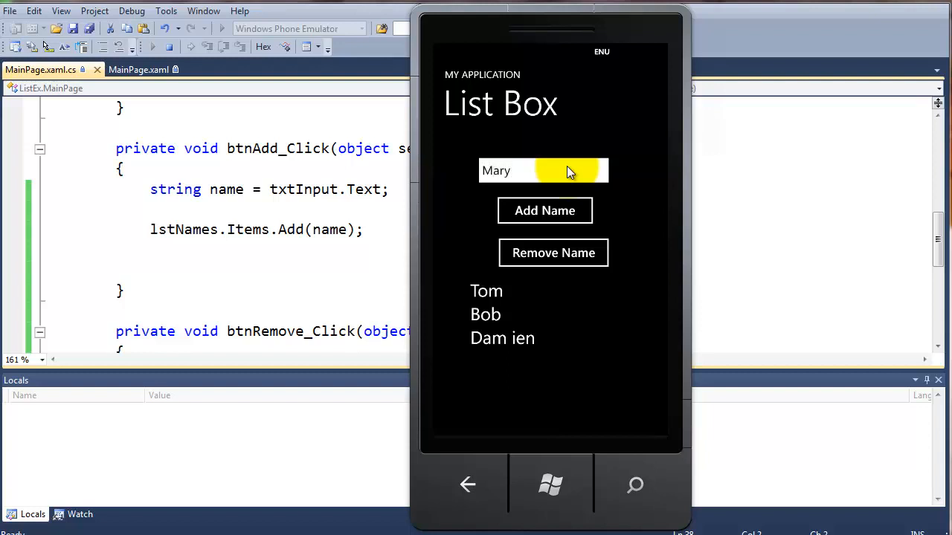
pyautogui.click(545, 211)
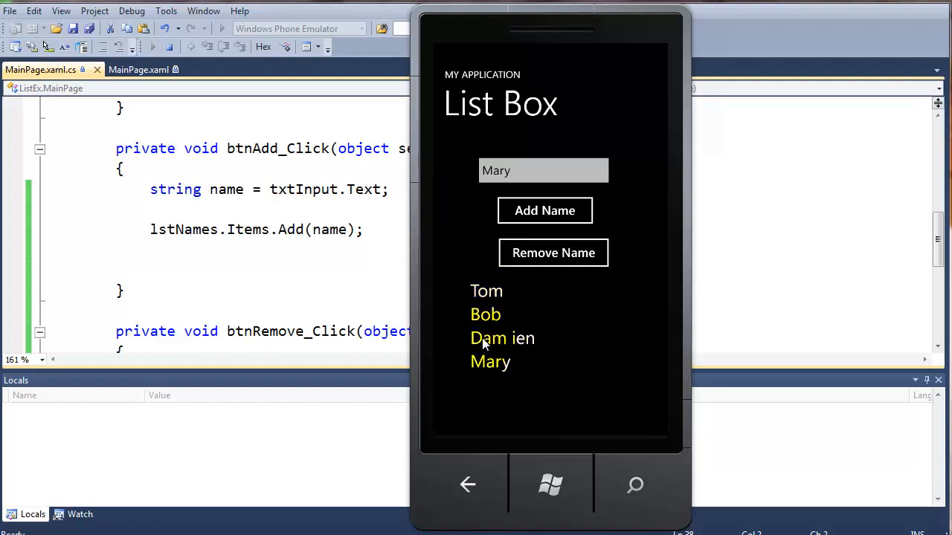
# Select and remove Damien, then Tom, leaving Bob and Mary in the list
pyautogui.click(502, 339)
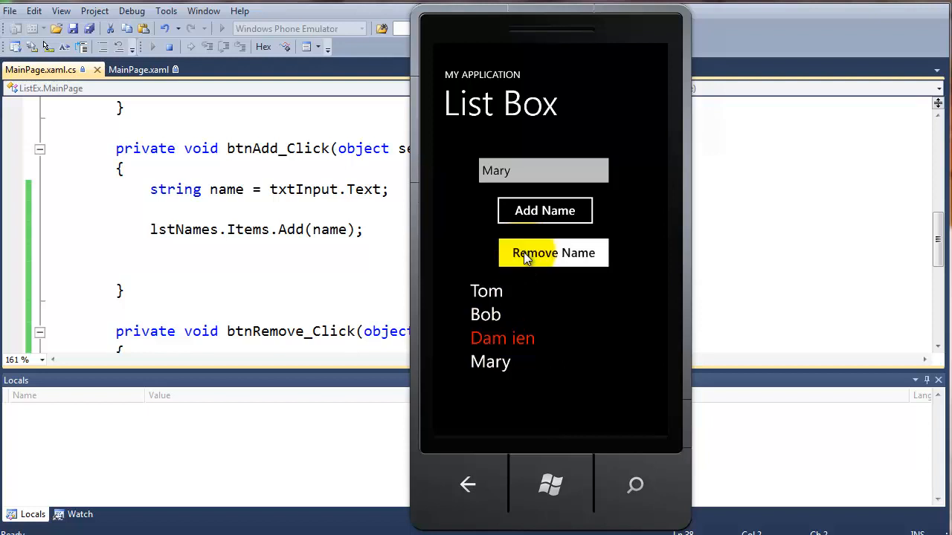
pyautogui.click(553, 253)
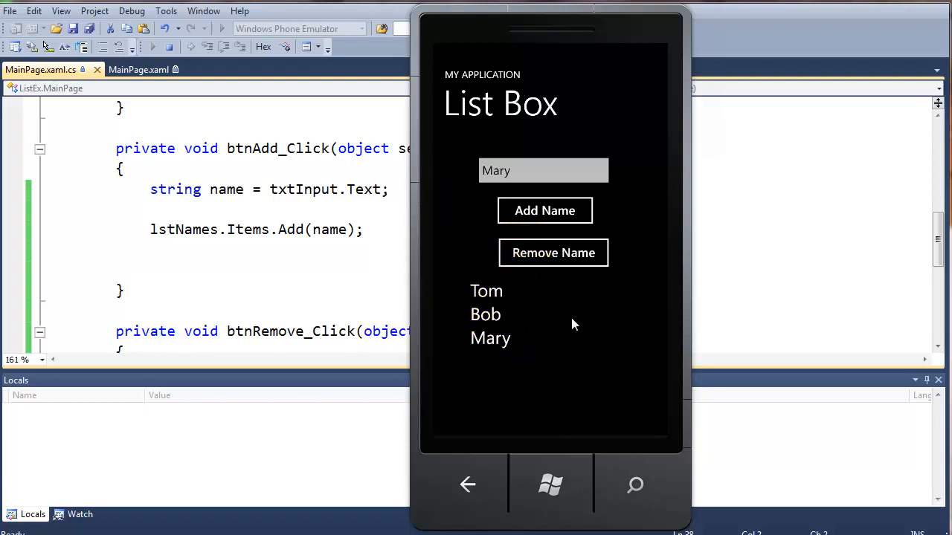
pyautogui.click(487, 290)
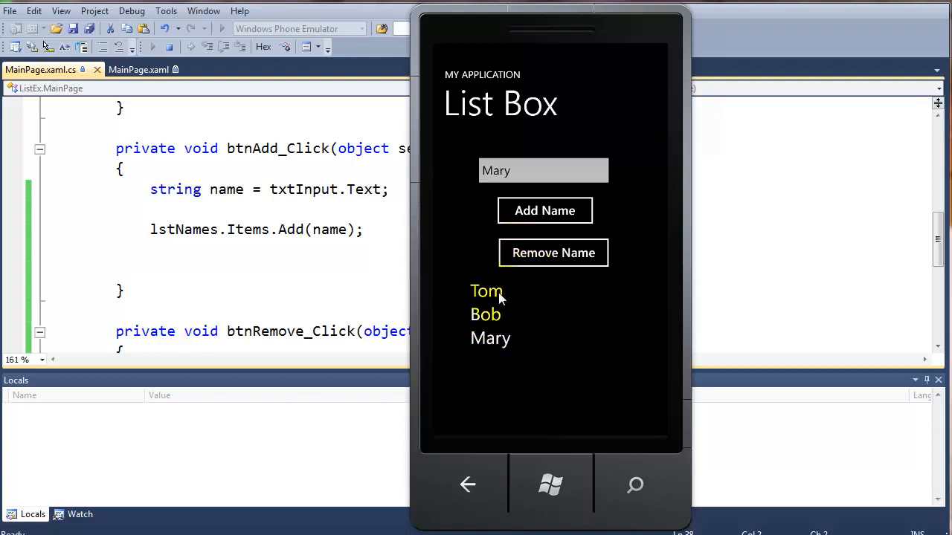
pyautogui.click(553, 253)
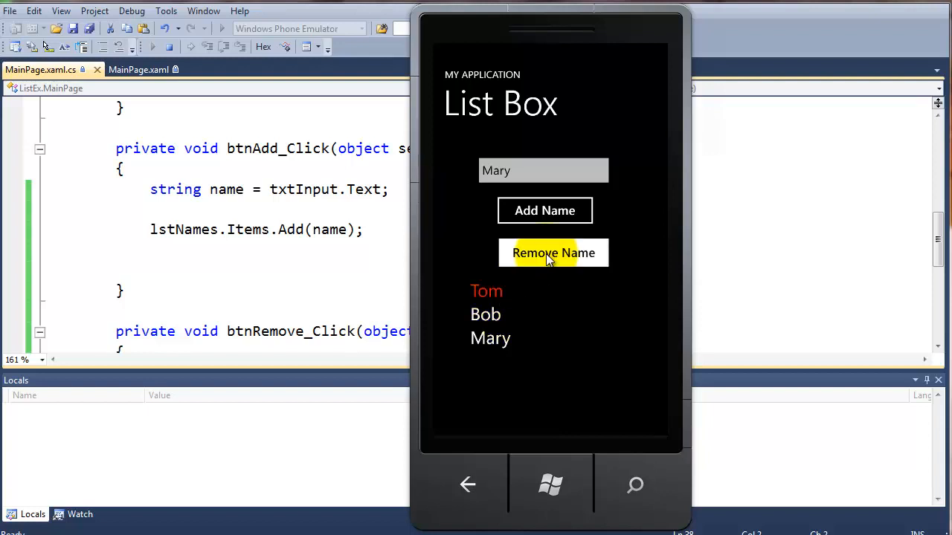
pyautogui.click(553, 253)
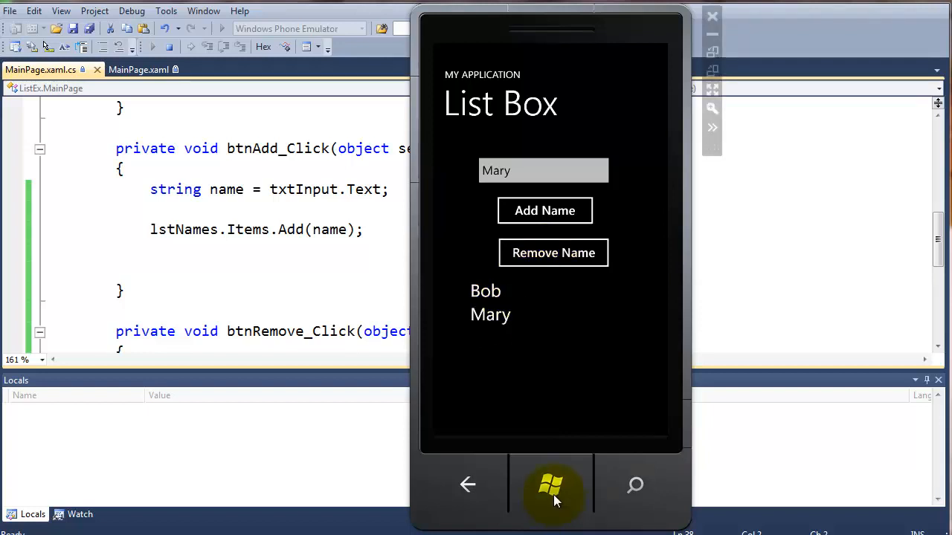
pyautogui.moveTo(544, 423)
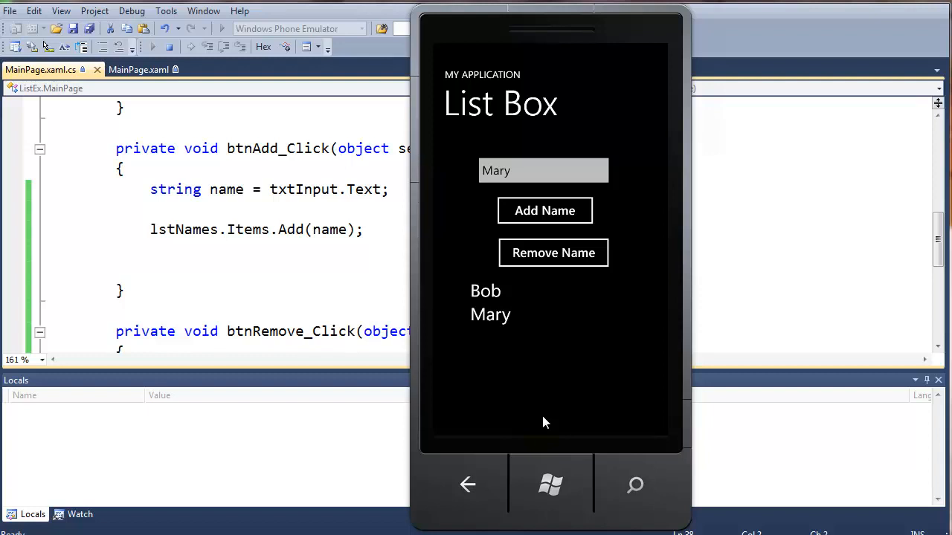
pyautogui.moveTo(553, 253)
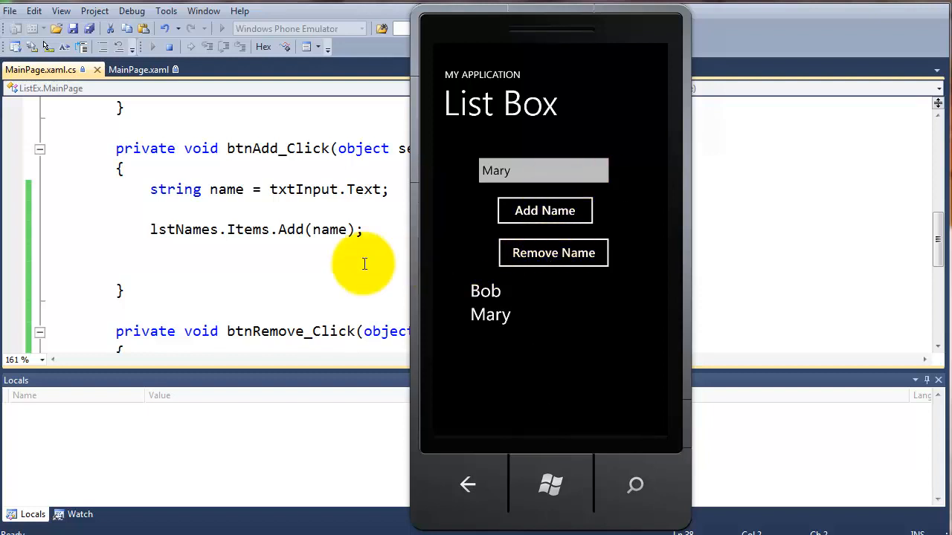
pyautogui.moveTo(354, 268)
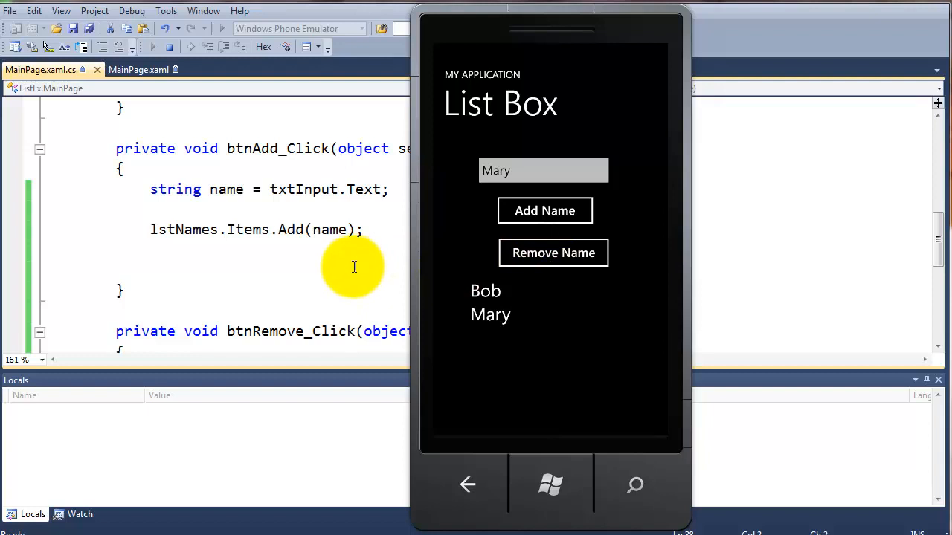
pyautogui.moveTo(363, 258)
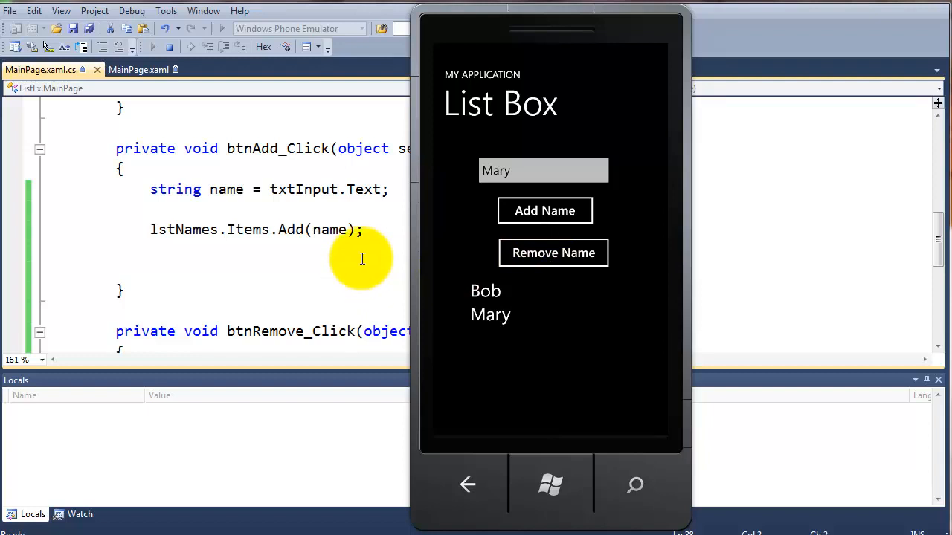
# Stop debugging and place the cursor on the line after the Items.Add statement
pyautogui.click(172, 46)
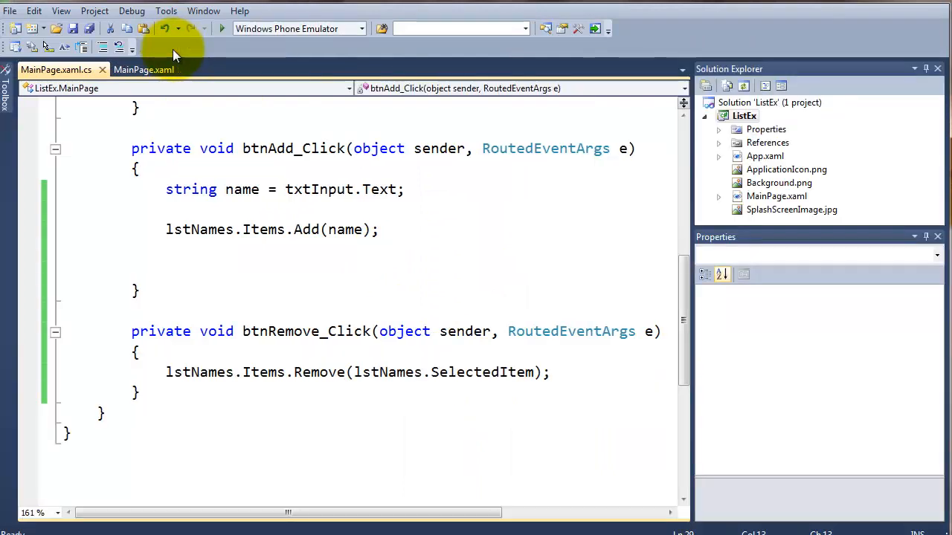
pyautogui.click(166, 250)
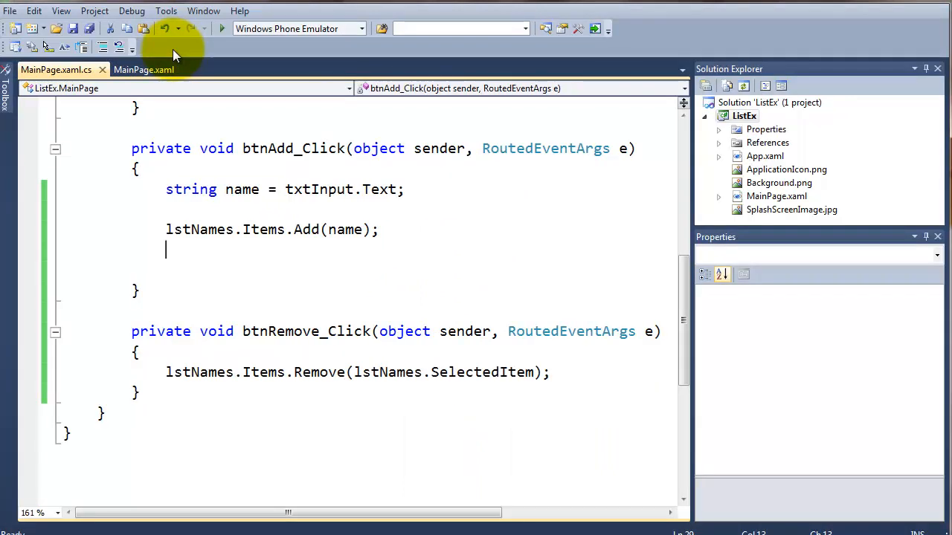